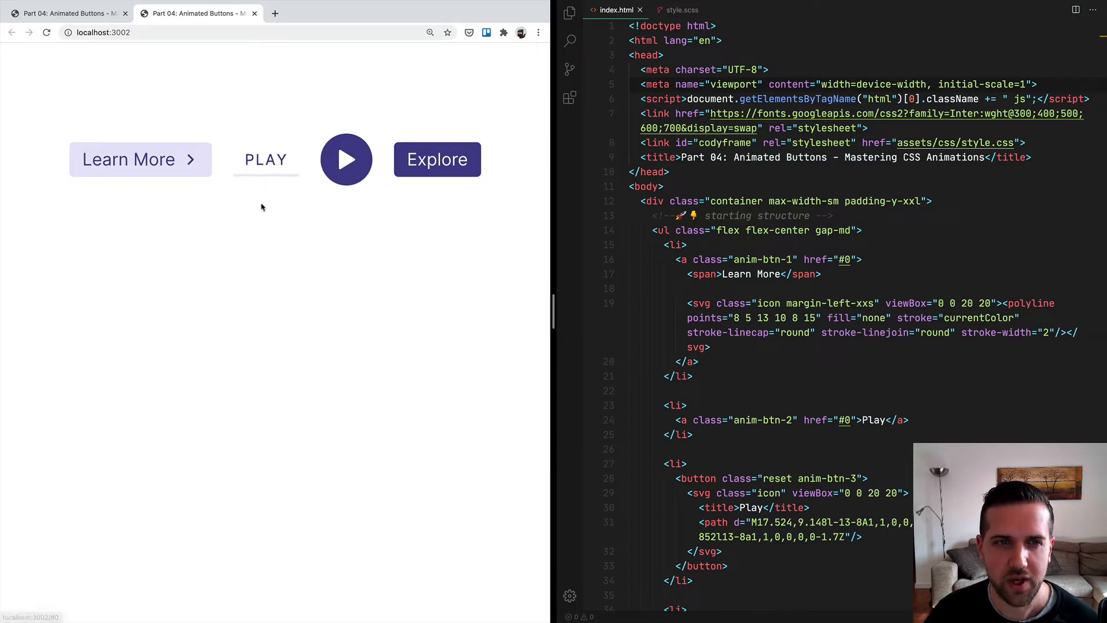
{"action": "mouse_move", "coordinate": [269, 233]}
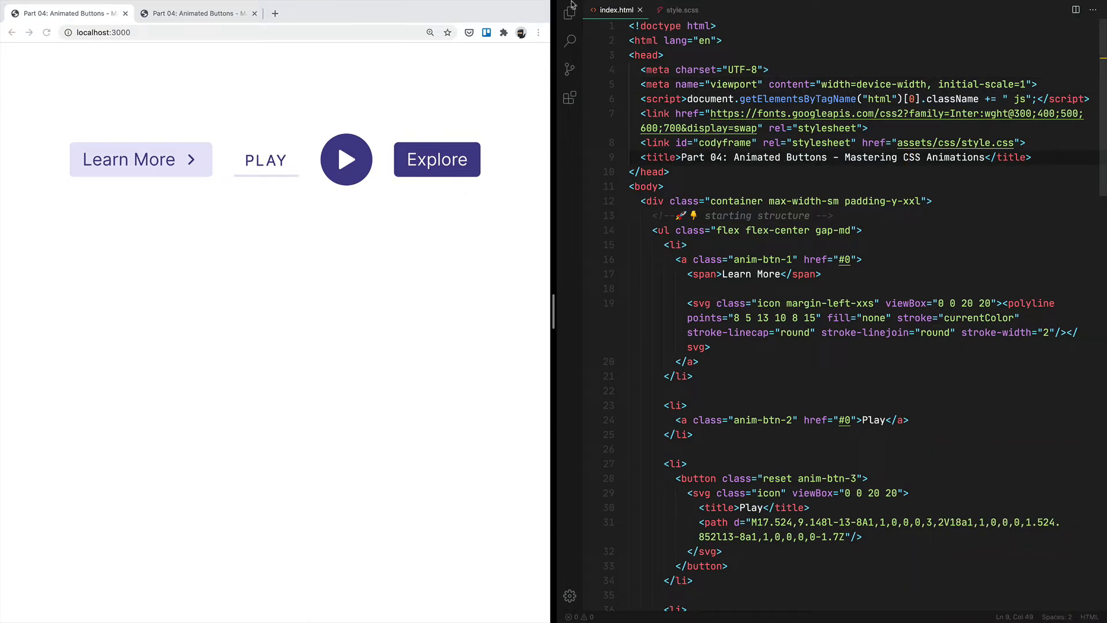
{"action": "mouse_move", "coordinate": [568, 12]}
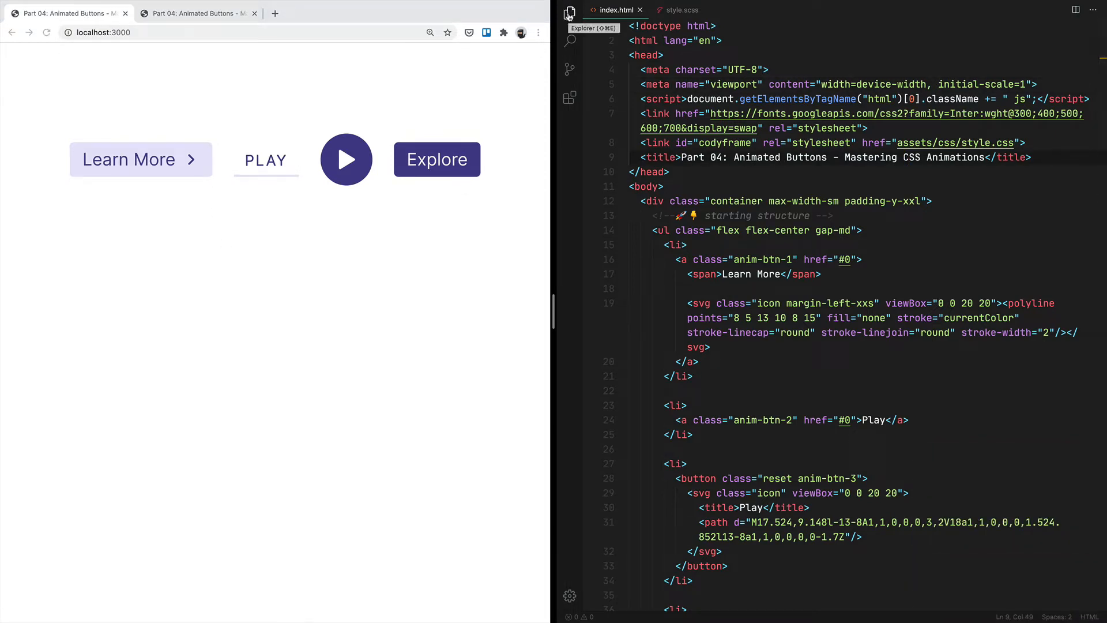
Toggle the Explorer file list and bring up assets/css/style.scss in the editor
{"action": "left_click", "coordinate": [569, 13]}
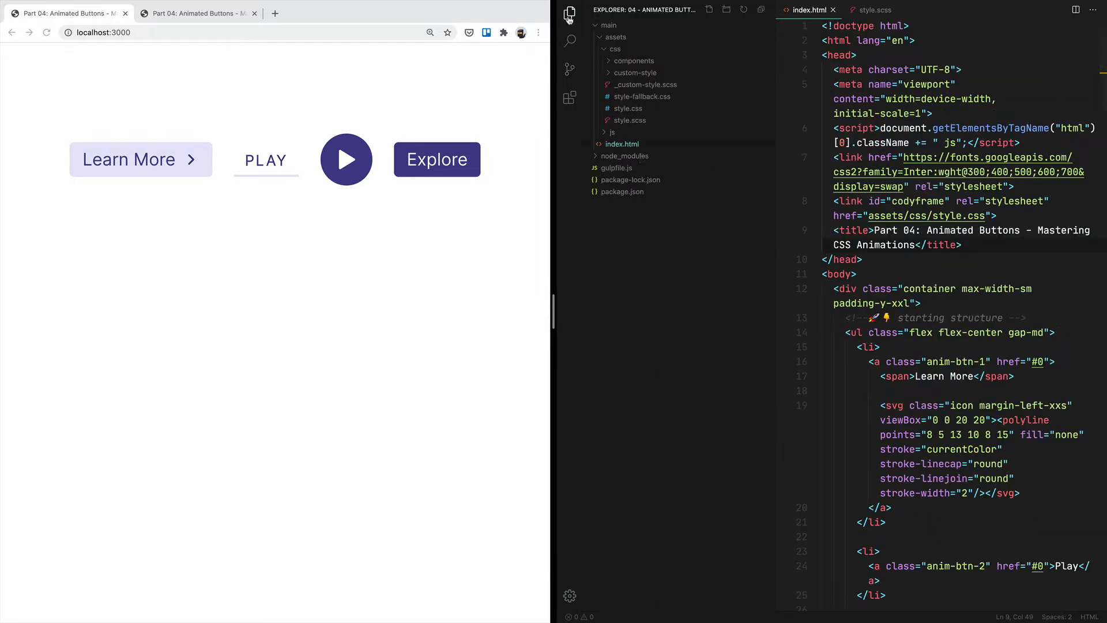
{"action": "left_click", "coordinate": [569, 14]}
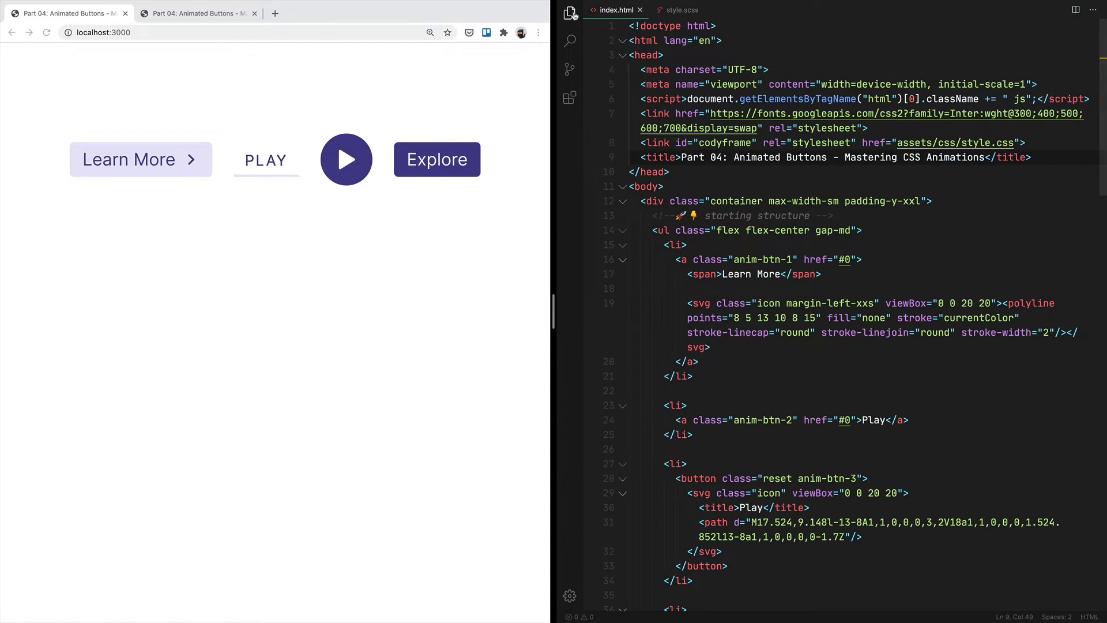
{"action": "left_click", "coordinate": [569, 14]}
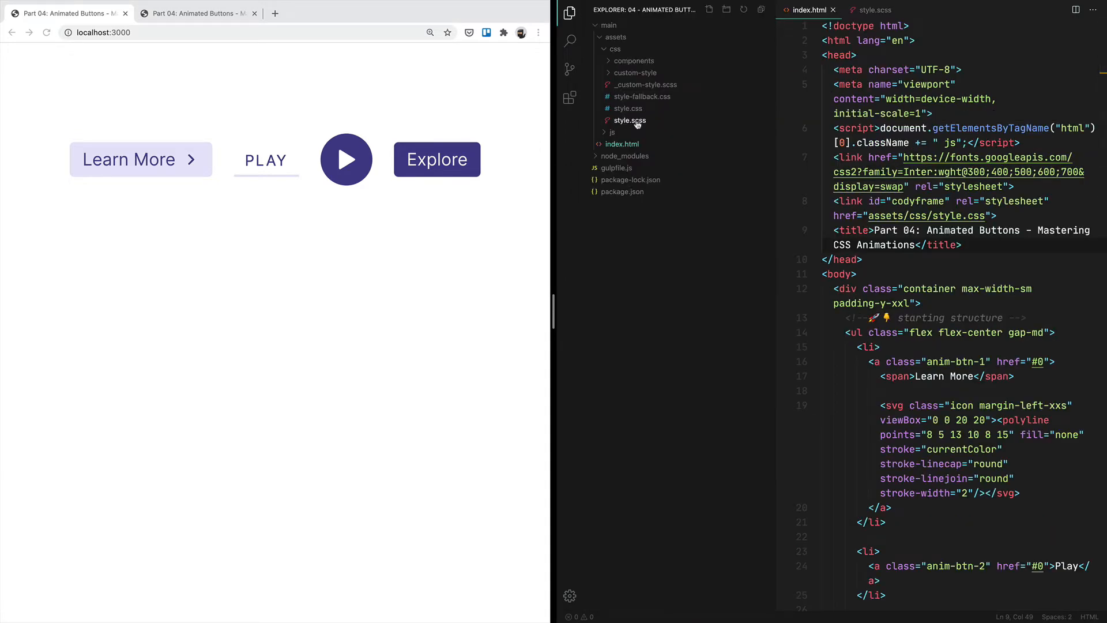
{"action": "left_click", "coordinate": [569, 13]}
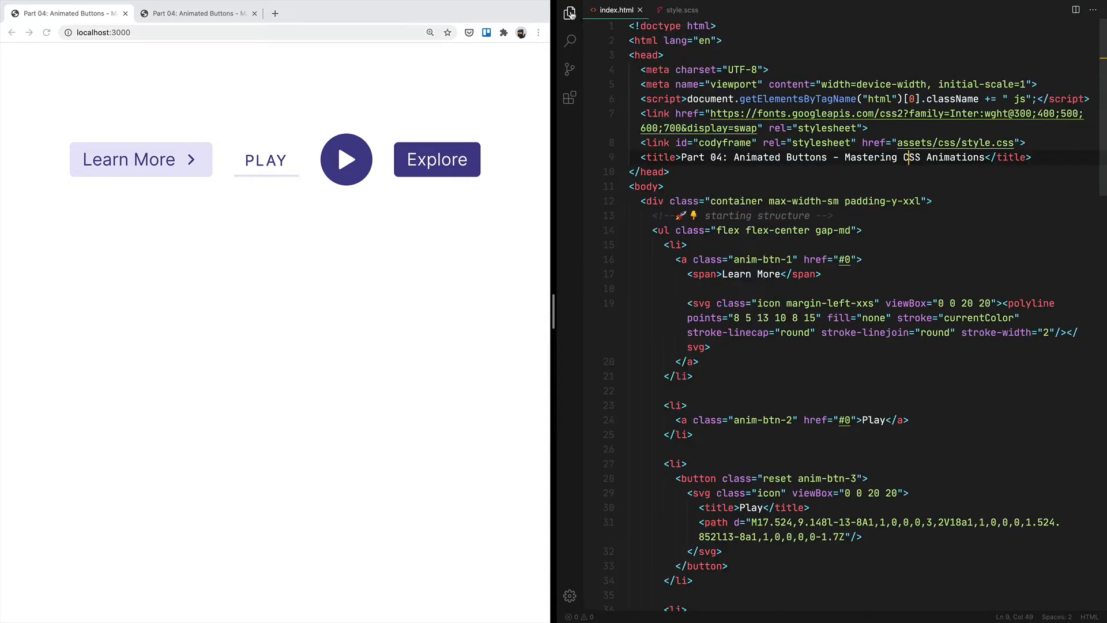
{"action": "left_click", "coordinate": [682, 10]}
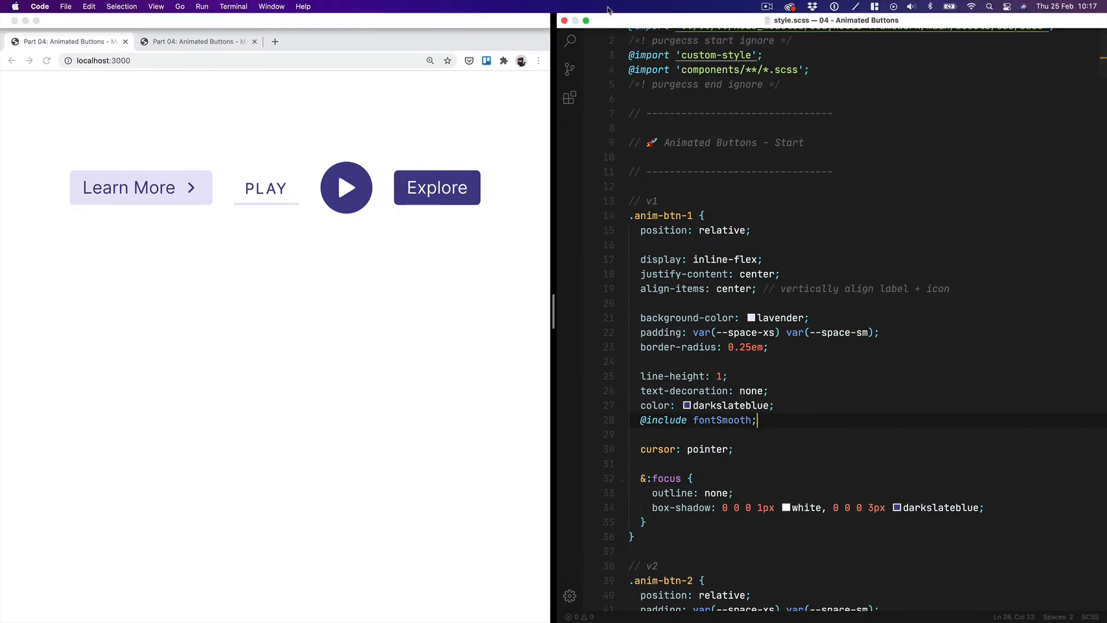
In index.html select the Learn More, play-icon and Explore list items for commenting out
{"action": "left_click", "coordinate": [611, 9]}
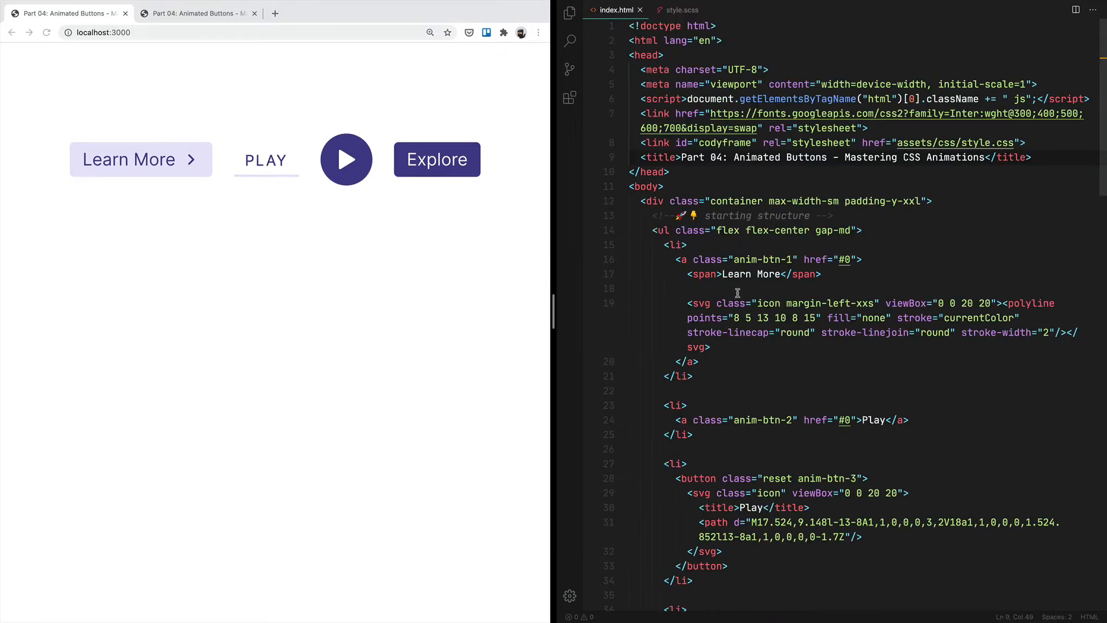
{"action": "scroll", "scroll_direction": "down", "scroll_amount": 3}
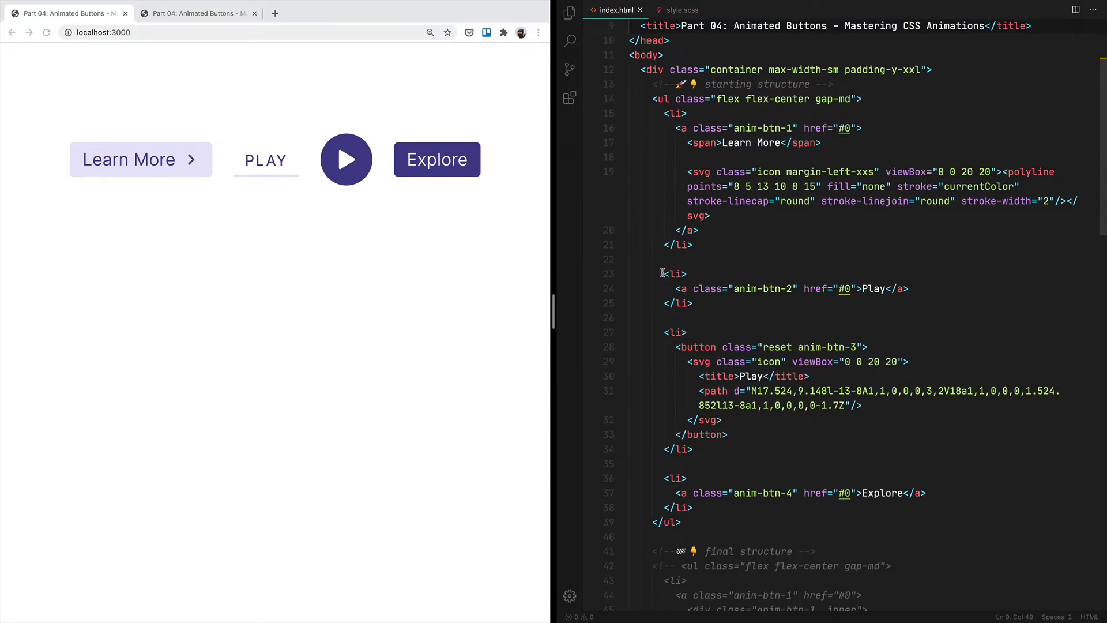
{"action": "left_click_drag", "start_coordinate": [675, 128], "coordinate": [701, 244]}
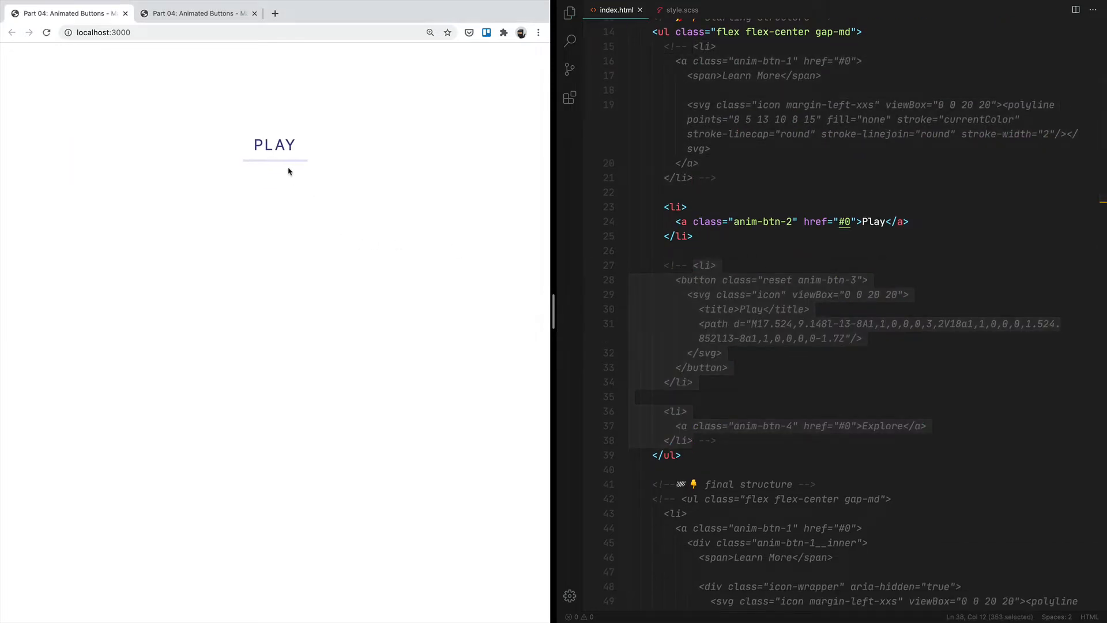
Scroll style.scss to the // v2 .anim-btn-2 block and compare with the four-button reference page
{"action": "left_click", "coordinate": [679, 11]}
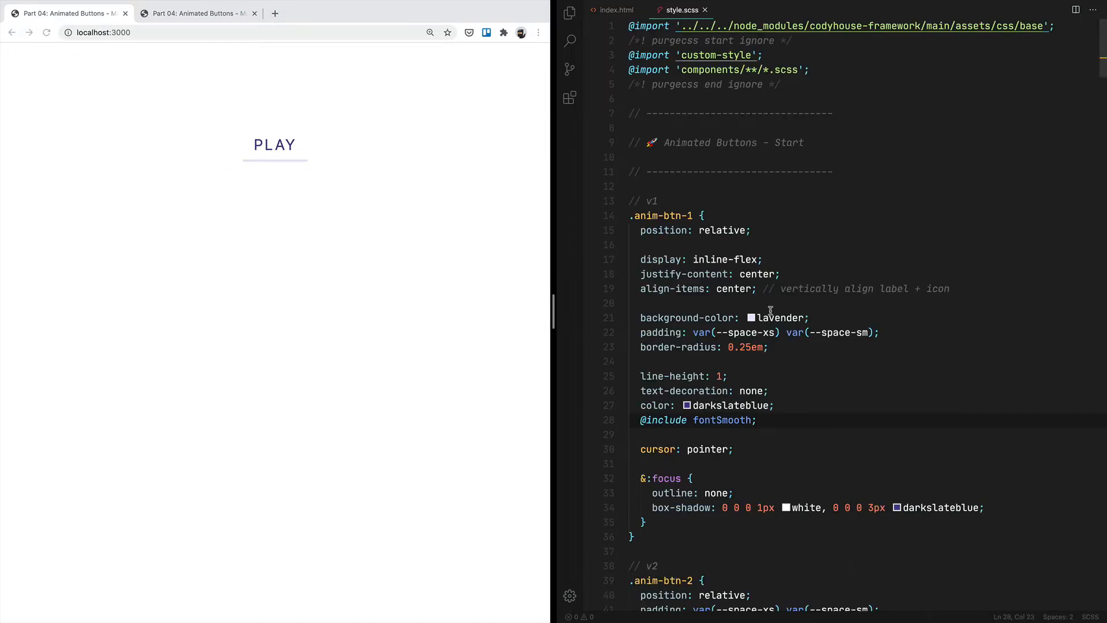
{"action": "scroll", "scroll_direction": "down", "scroll_amount": 3}
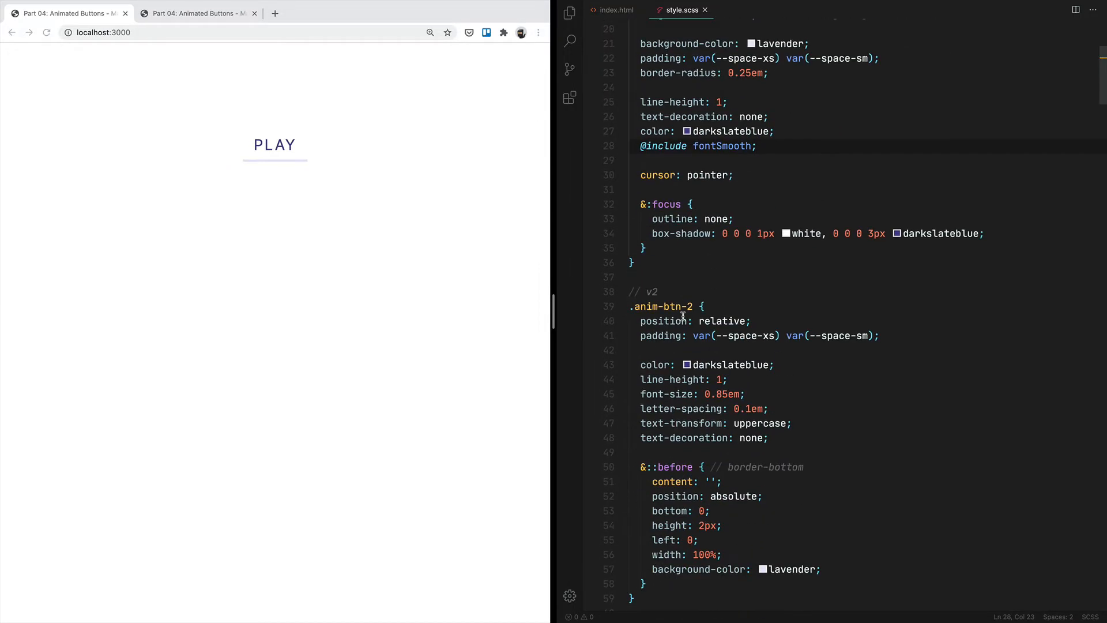
{"action": "scroll", "scroll_direction": "down", "scroll_amount": 3}
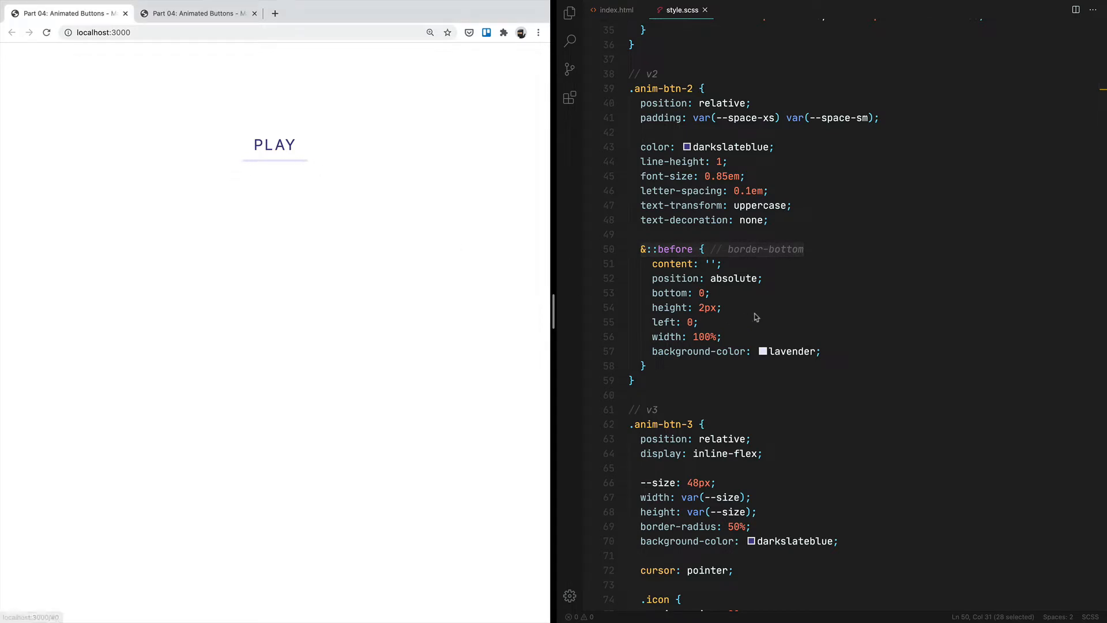
{"action": "left_click", "coordinate": [197, 12]}
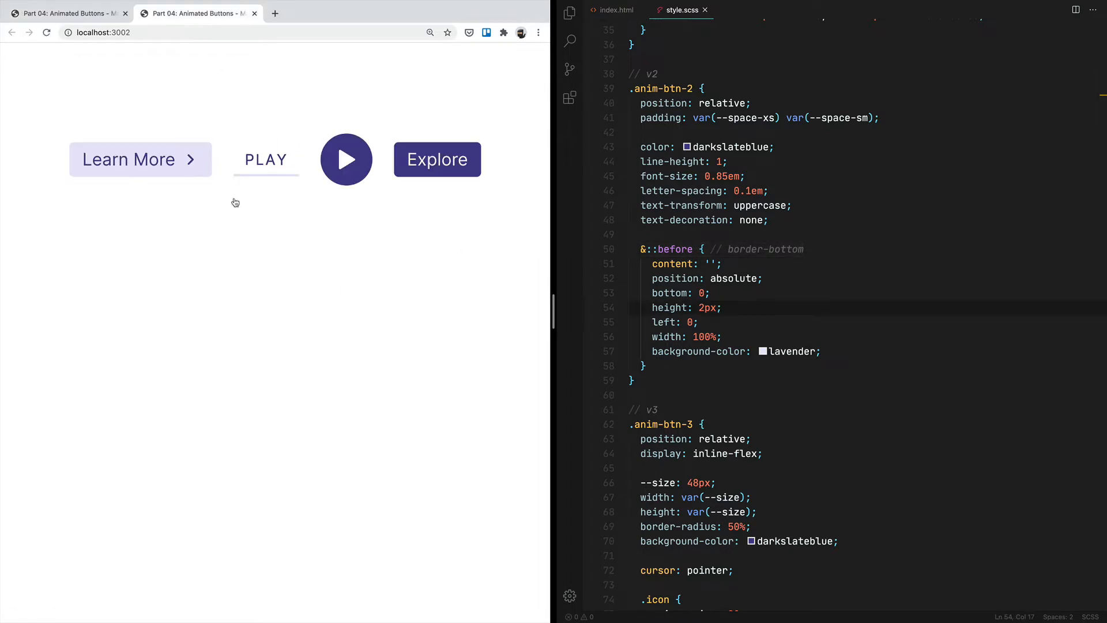
{"action": "mouse_move", "coordinate": [237, 181]}
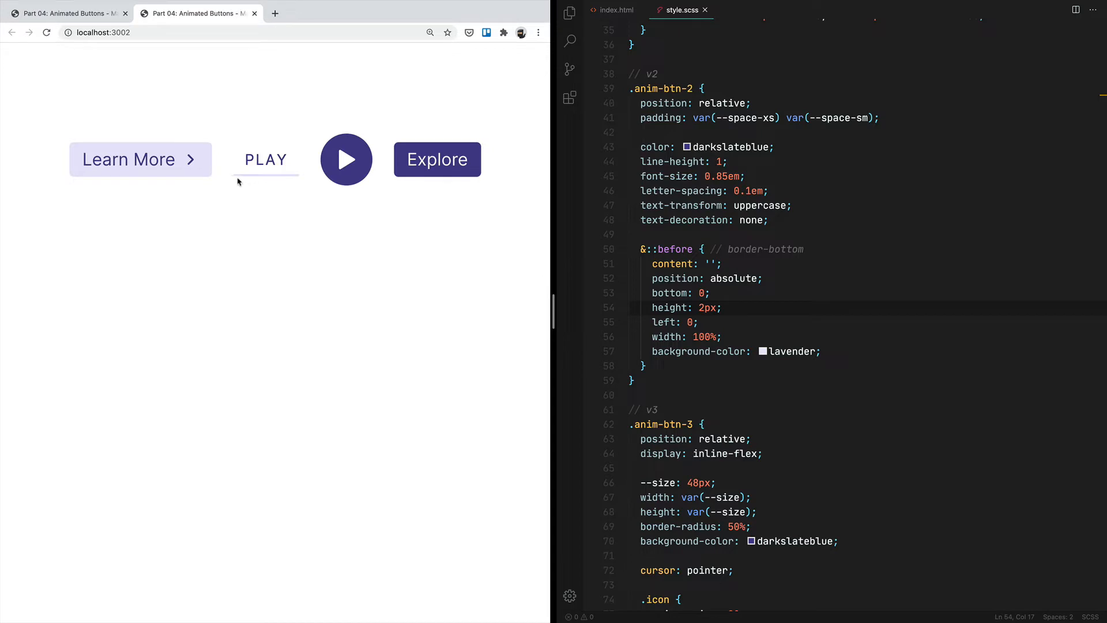
{"action": "mouse_move", "coordinate": [266, 164]}
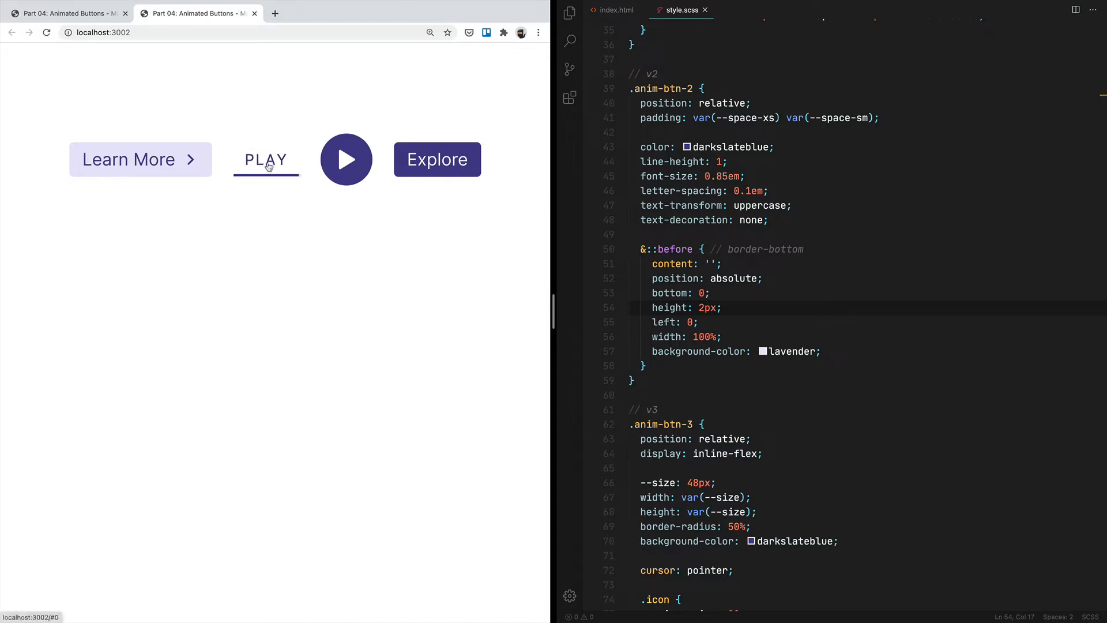
{"action": "left_click", "coordinate": [63, 13]}
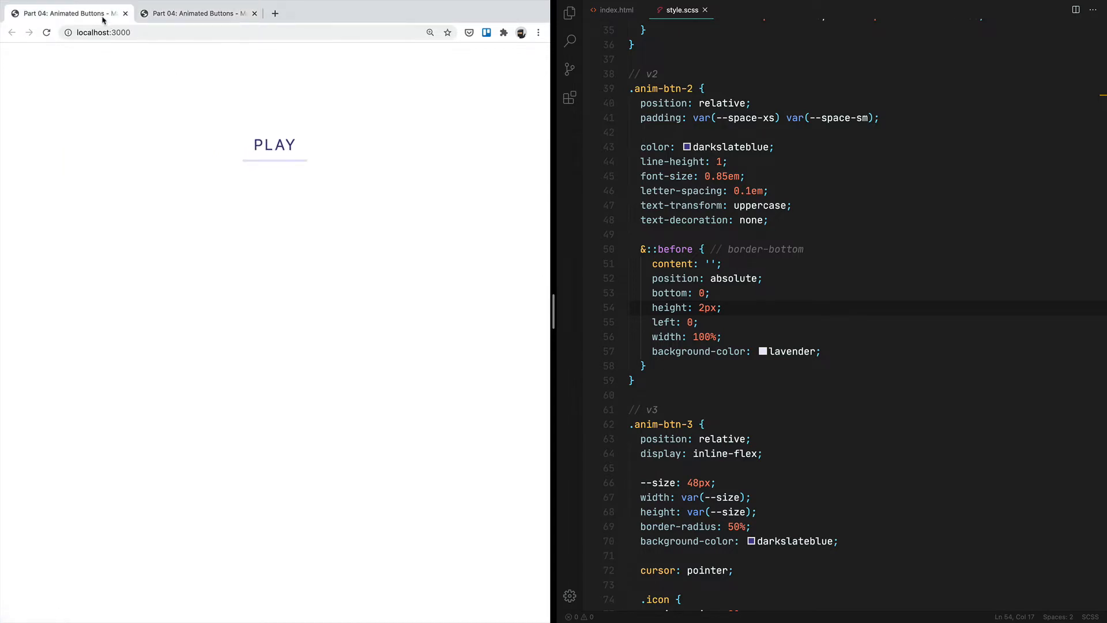
Share the underline rule between ::before and ::after and add a ::before with background-color lavender
{"action": "left_click", "coordinate": [702, 263]}
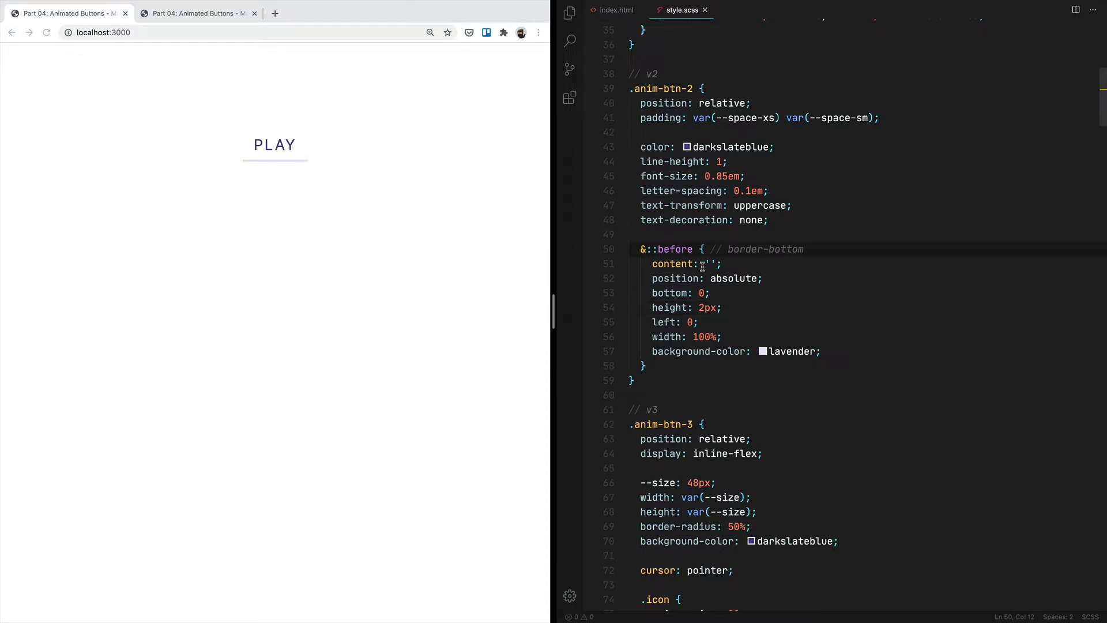
{"action": "type", "text": ", &"}
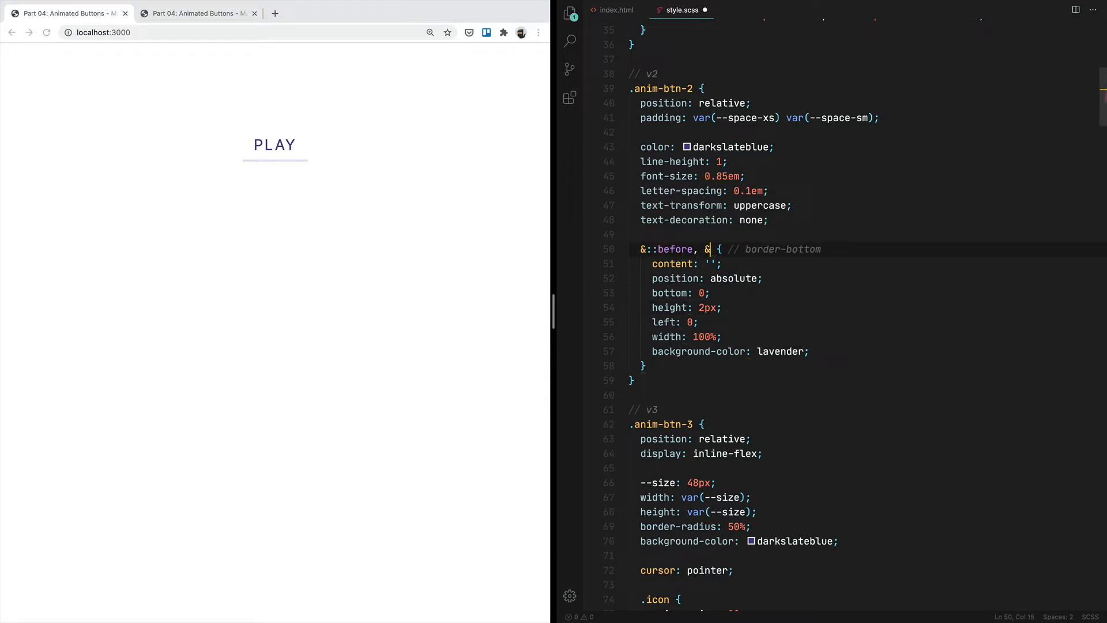
{"action": "type", "text": "::after"}
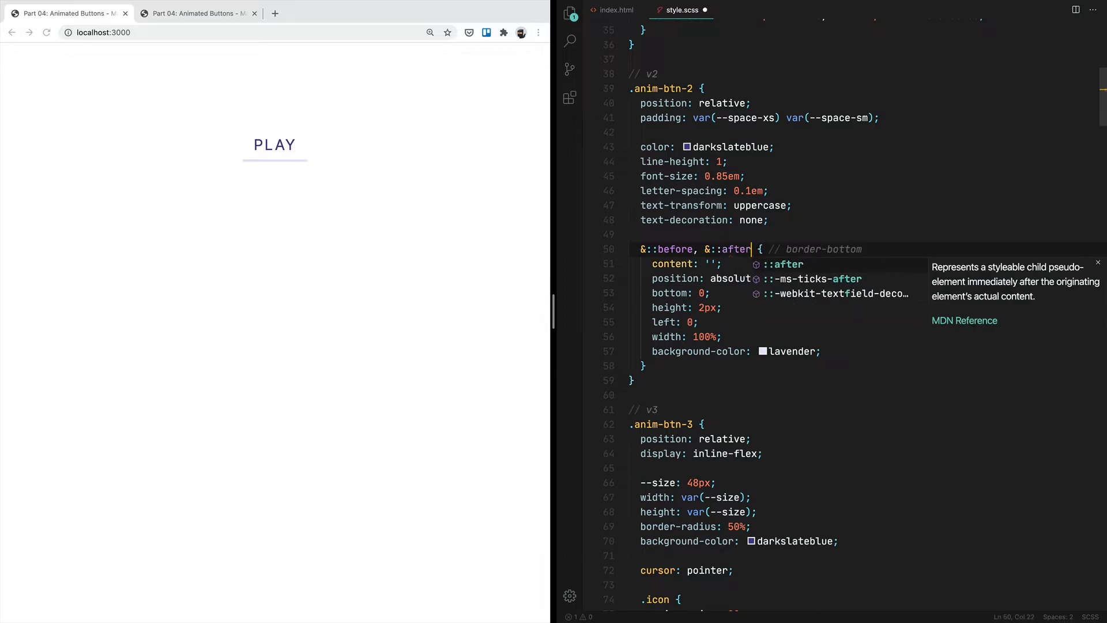
{"action": "left_click", "coordinate": [675, 364]}
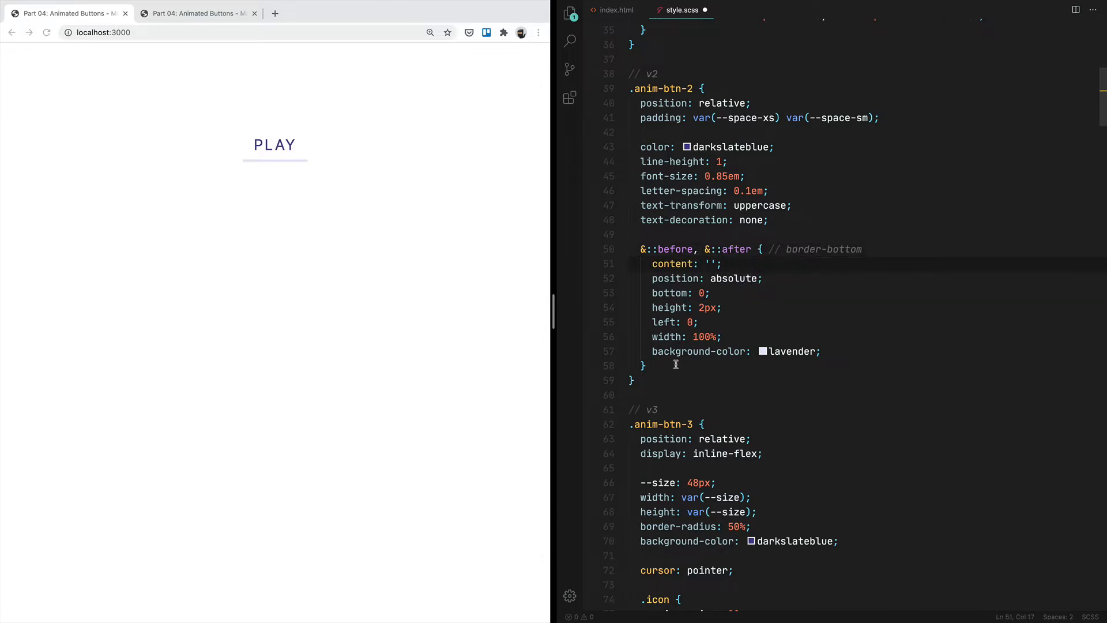
{"action": "key", "text": "Enter"}
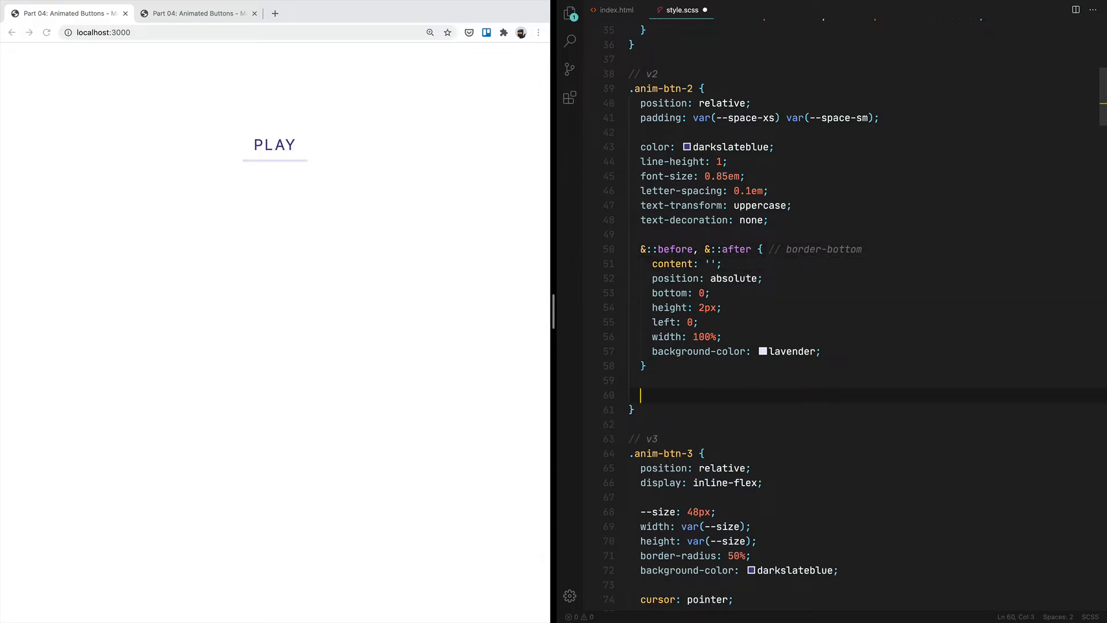
{"action": "type", "text": "&::"}
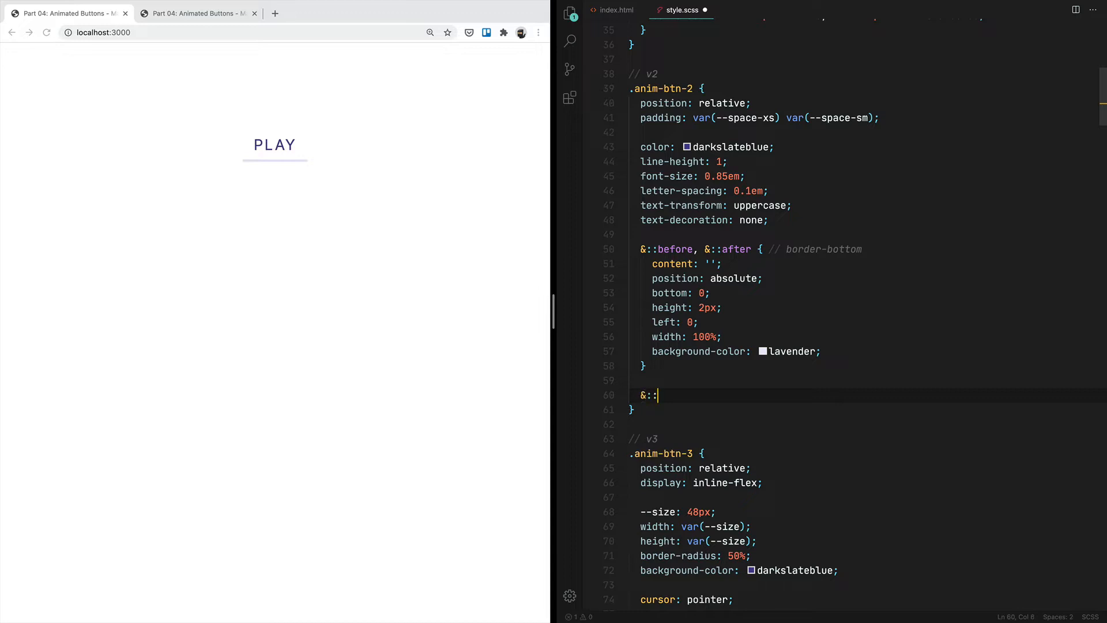
{"action": "type", "text": "before {"}
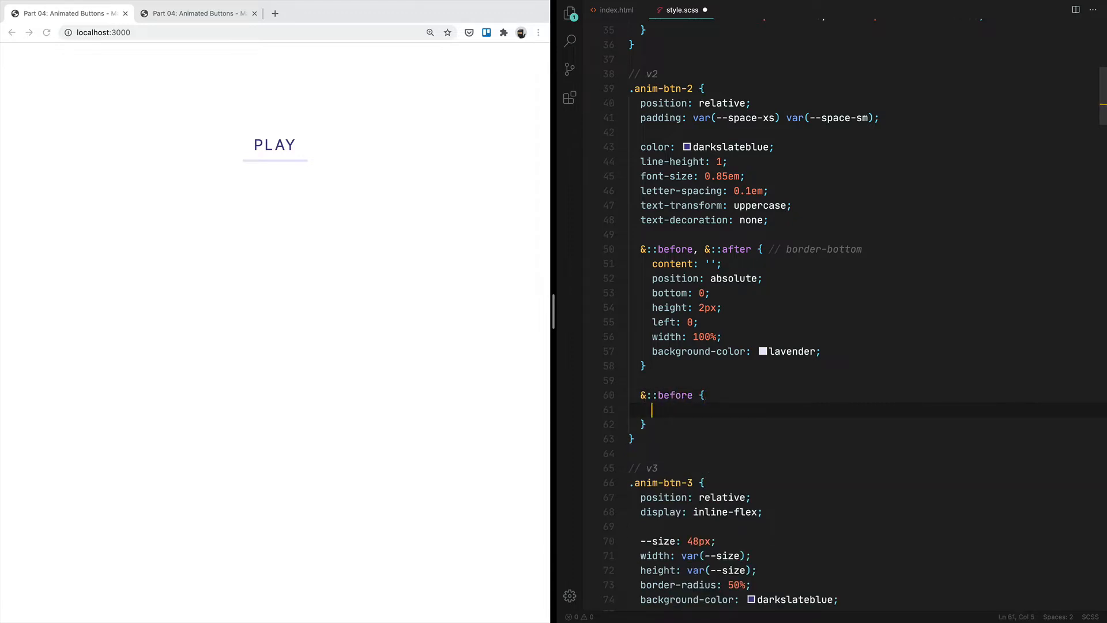
{"action": "type", "text": "background-color: lavender;"}
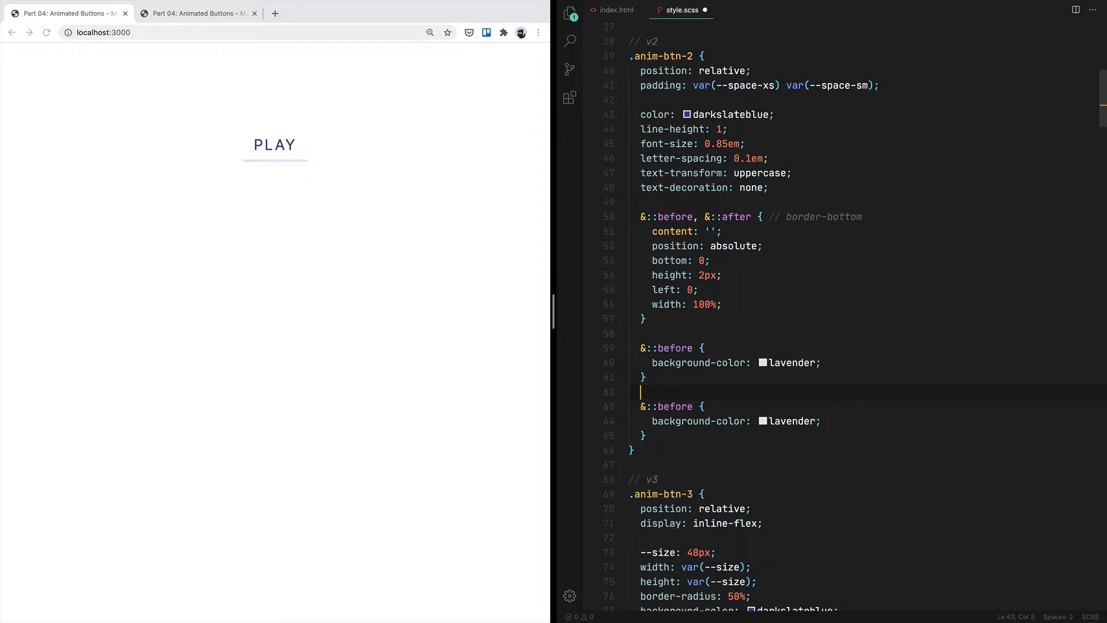
Turn the second block into ::after with background-color darkslateblue
{"action": "double_click", "coordinate": [673, 406]}
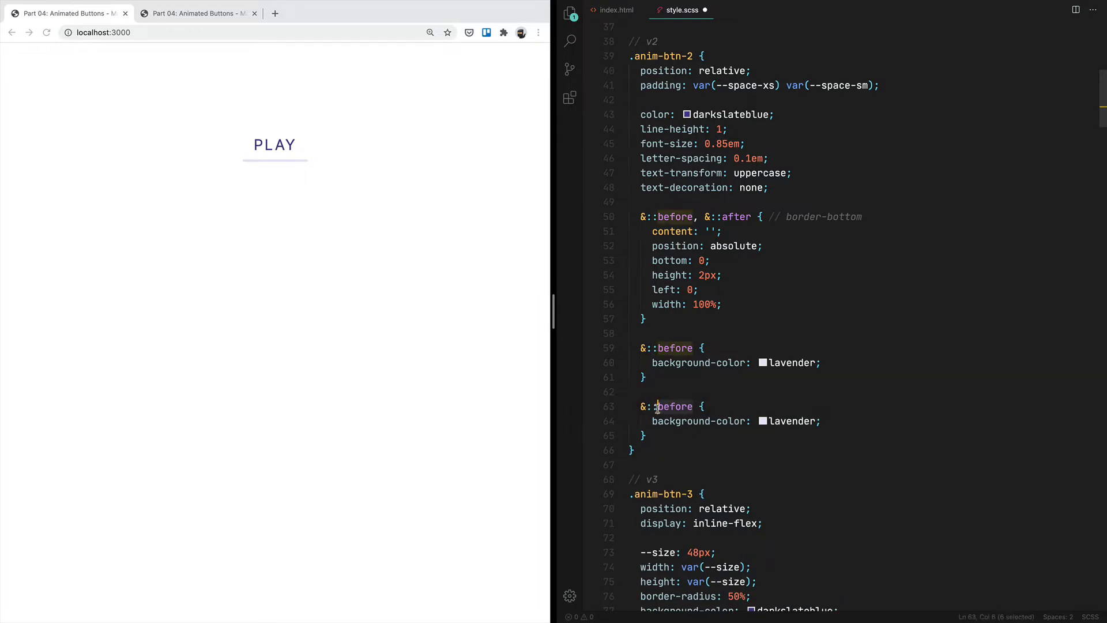
{"action": "type", "text": "after"}
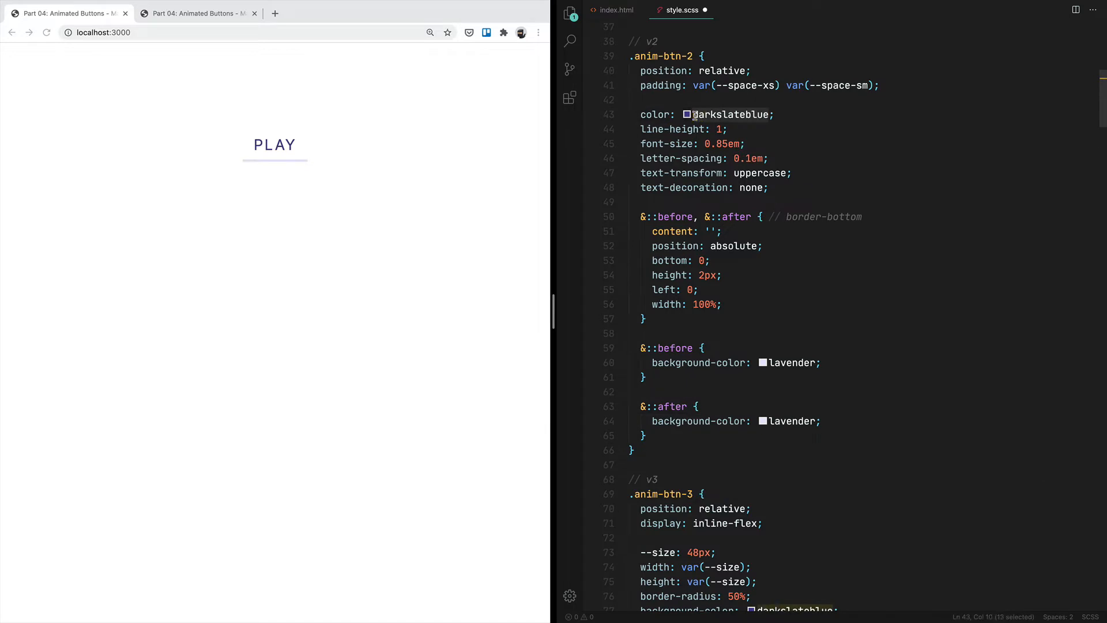
{"action": "type", "text": "darkslateblue"}
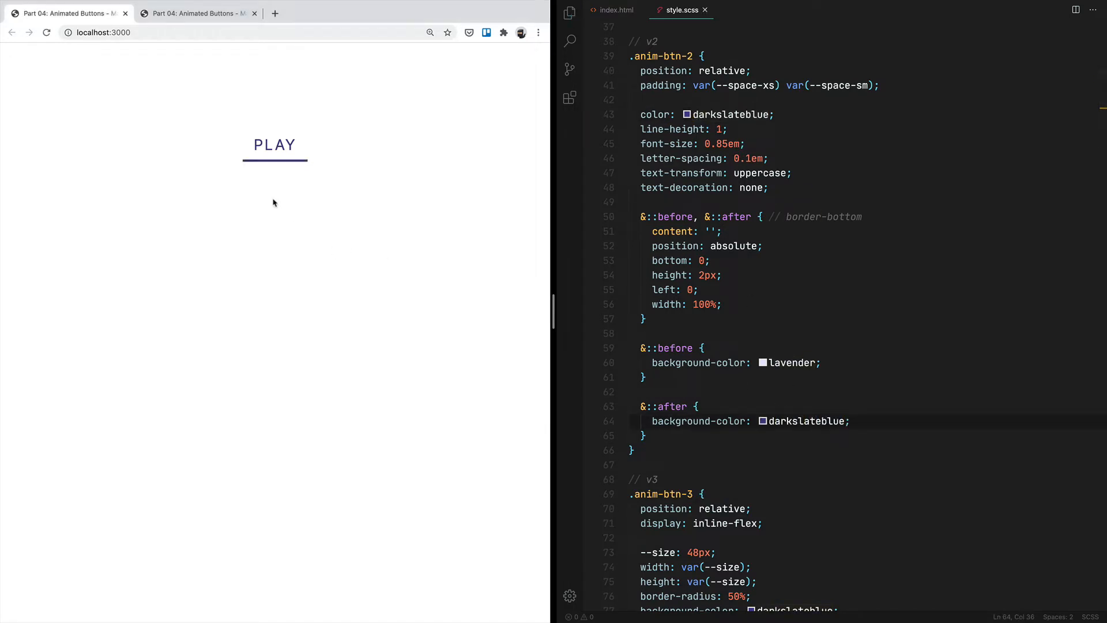
{"action": "mouse_move", "coordinate": [301, 166]}
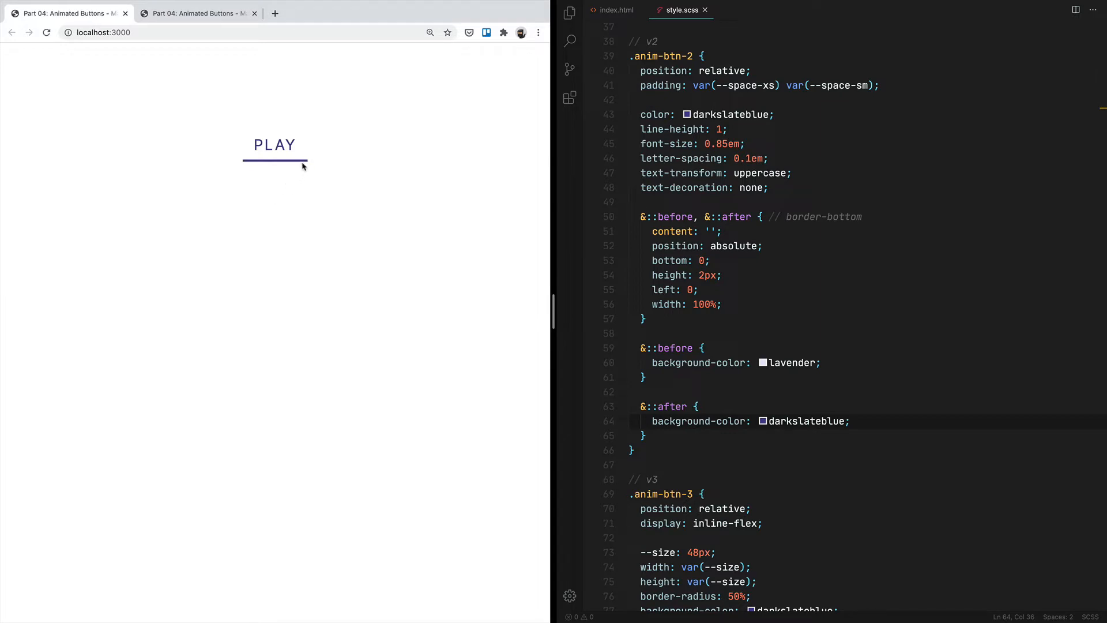
{"action": "mouse_move", "coordinate": [249, 165]}
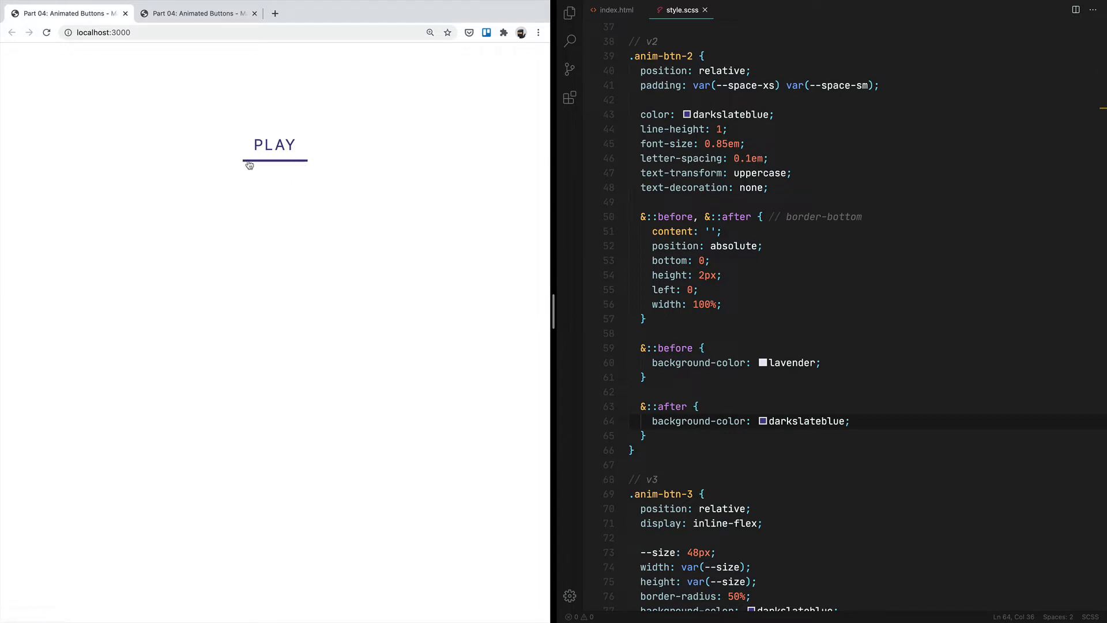
{"action": "mouse_move", "coordinate": [306, 193]}
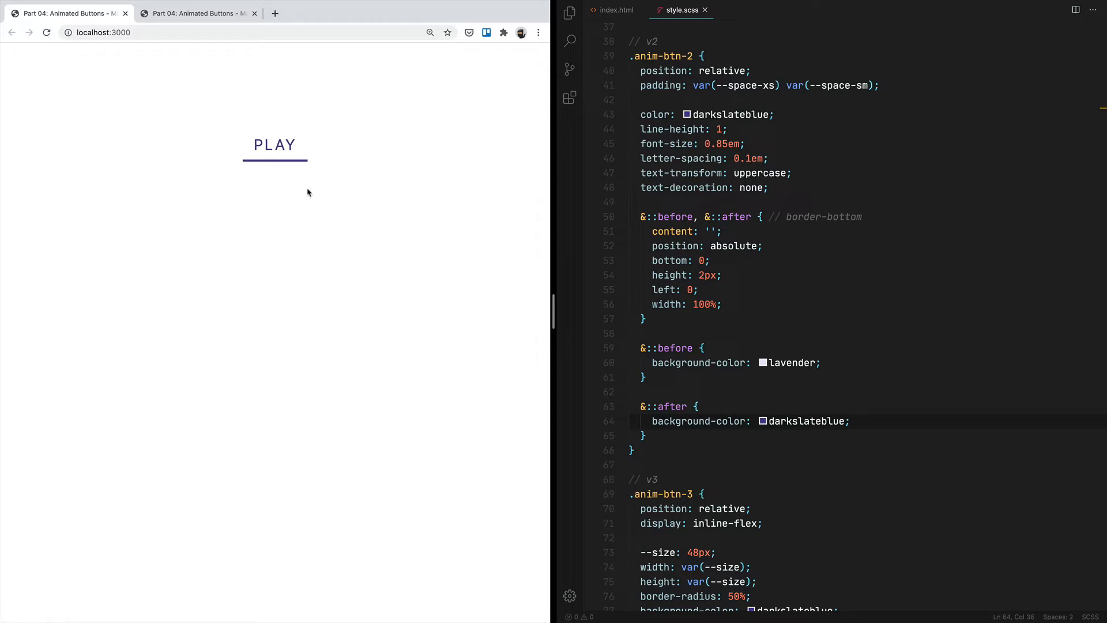
Give the dark ::after bar transform: scaleX(0.5)
{"action": "type", "text": "transform: scale"}
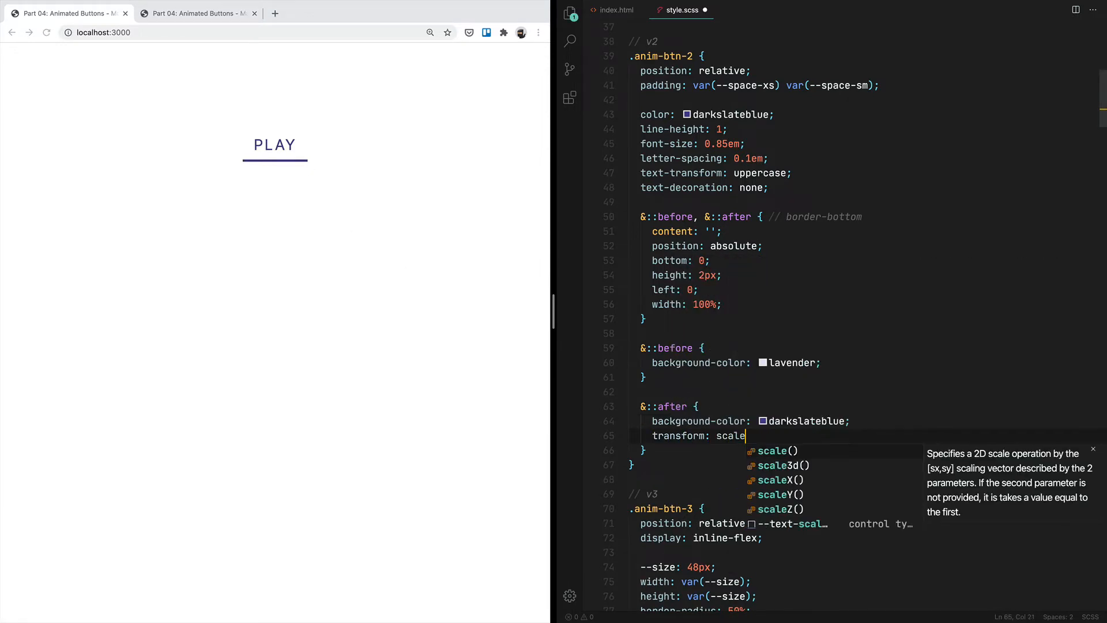
{"action": "type", "text": "X"}
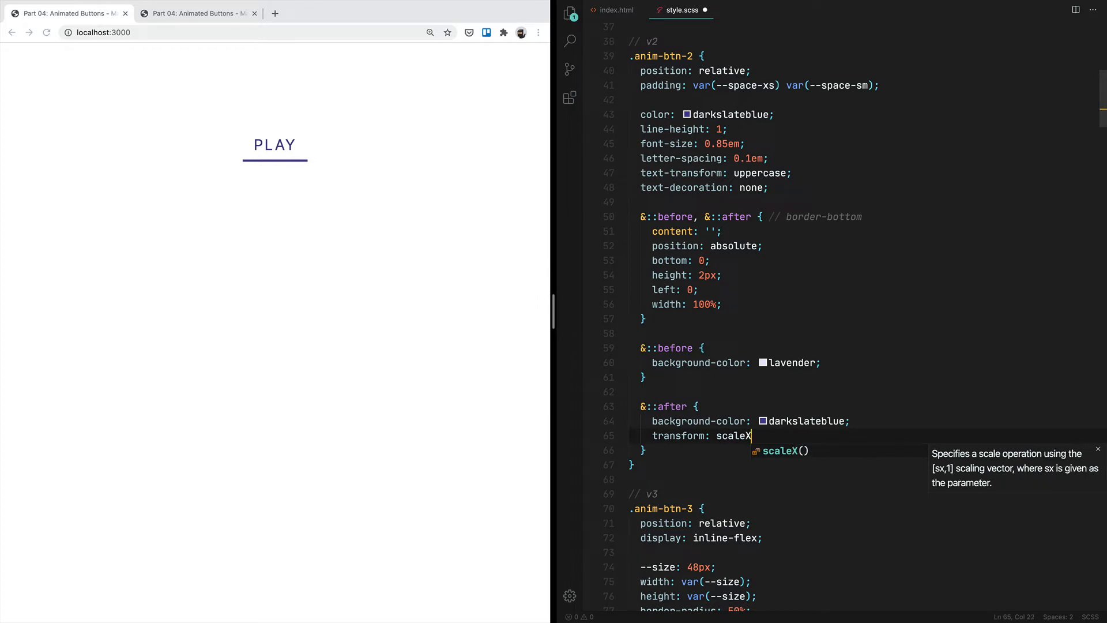
{"action": "type", "text": "(0.5"}
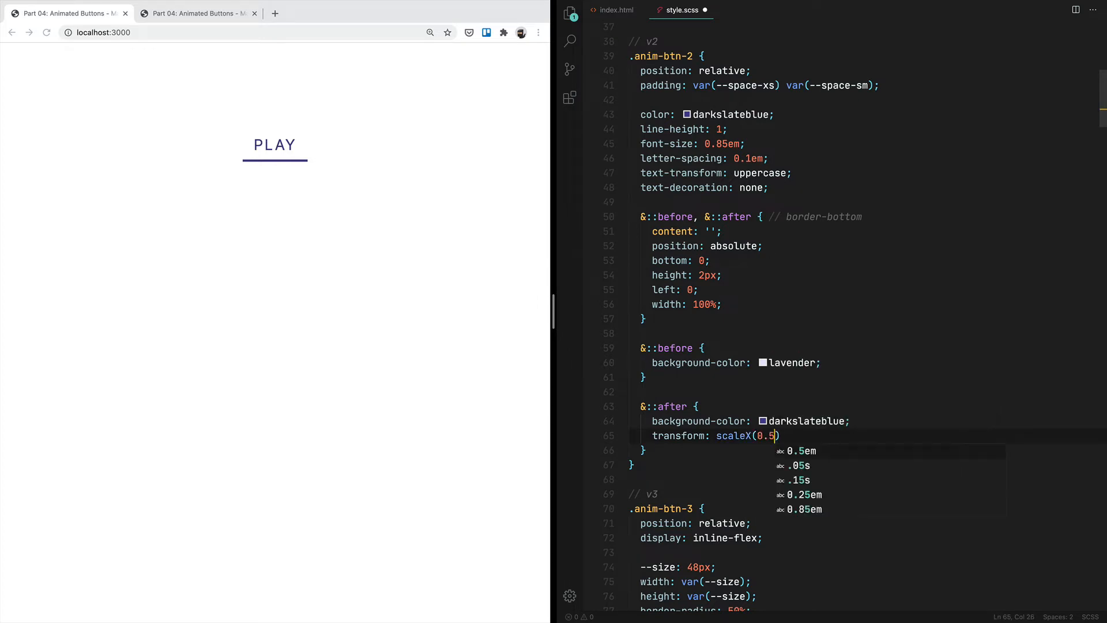
{"action": "type", "text": ";"}
{"action": "type", "text": "transform-origin:"}
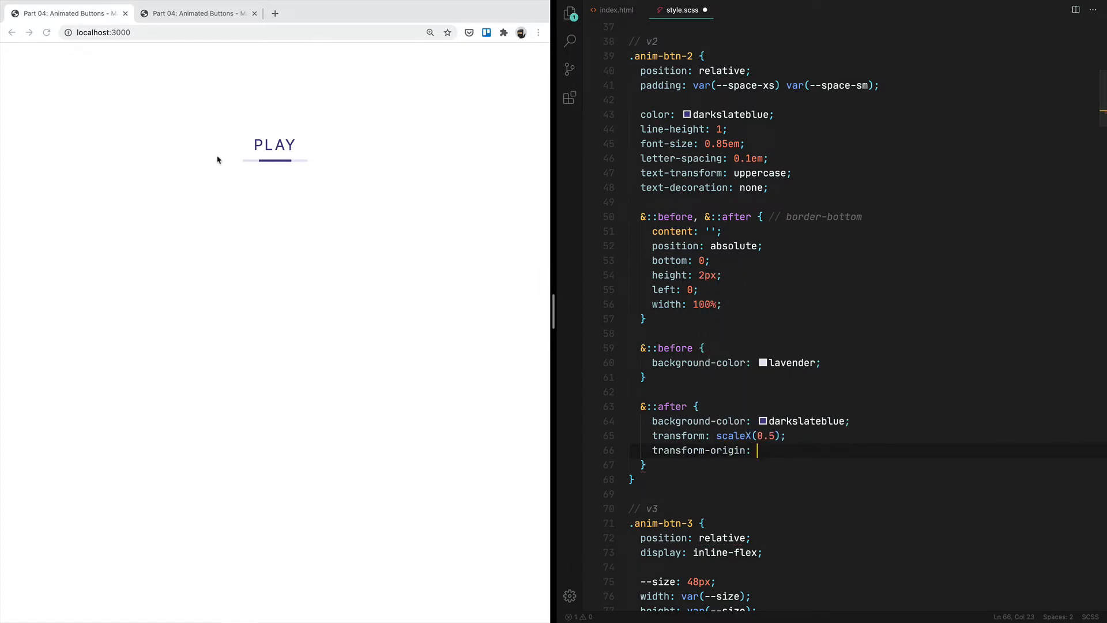
{"action": "mouse_move", "coordinate": [757, 460]}
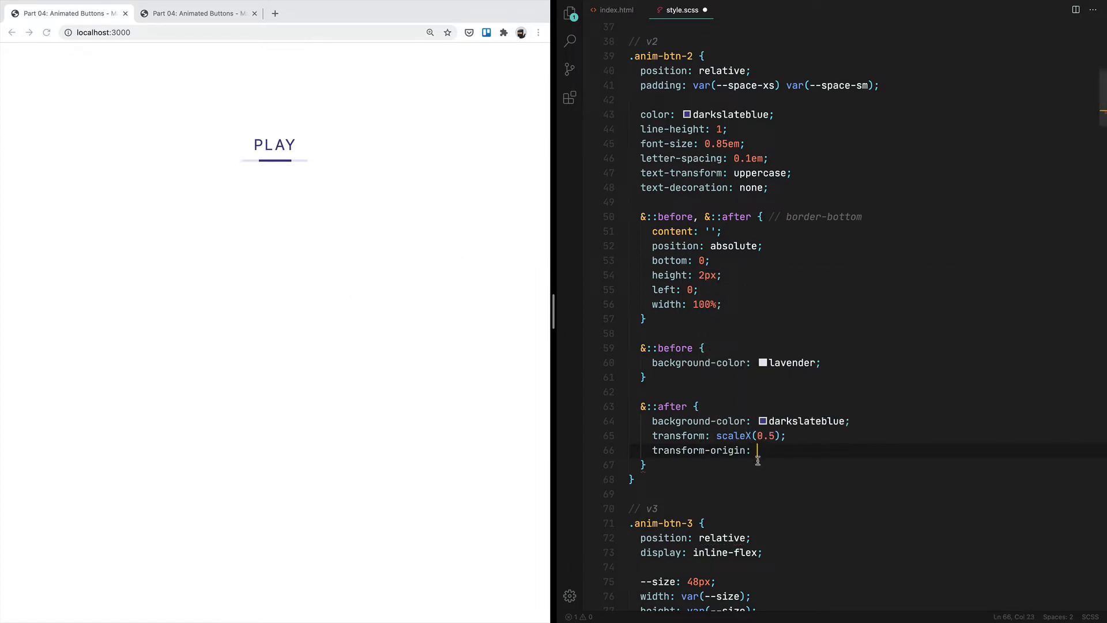
Set transform-origin left center on the bar and change its scale from 0.5 to 0
{"action": "type", "text": "cente"}
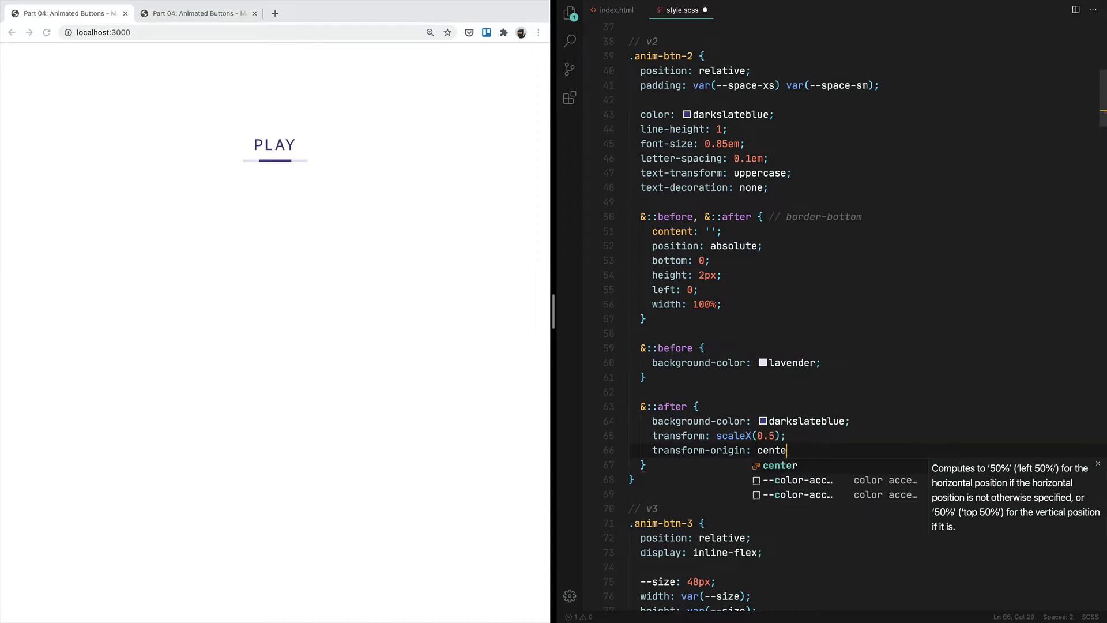
{"action": "key", "text": "Backspace"}
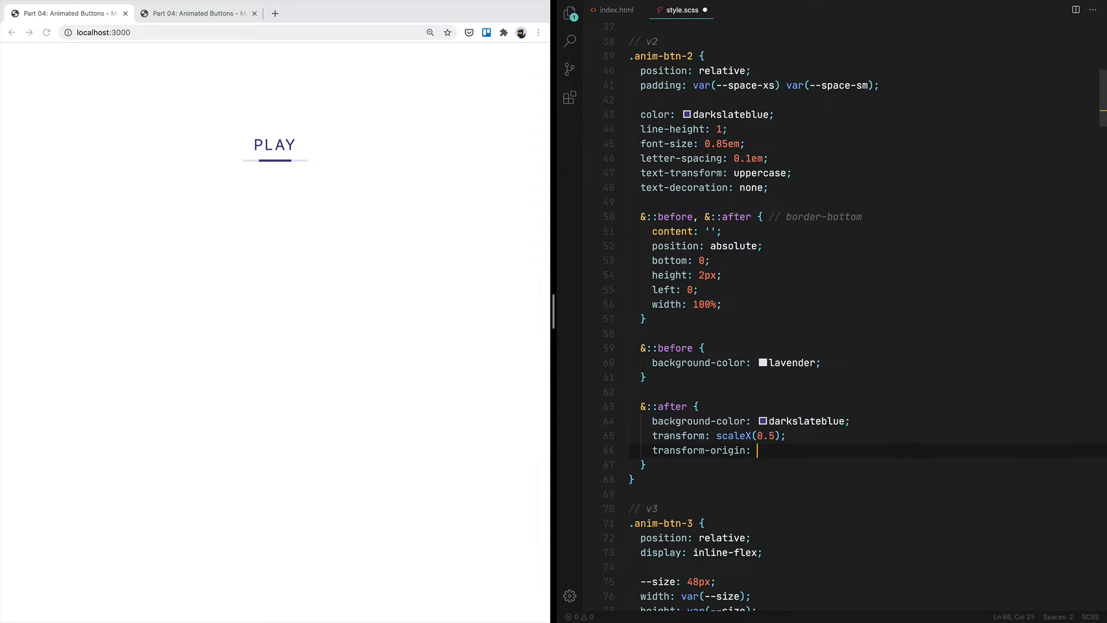
{"action": "type", "text": "left center;"}
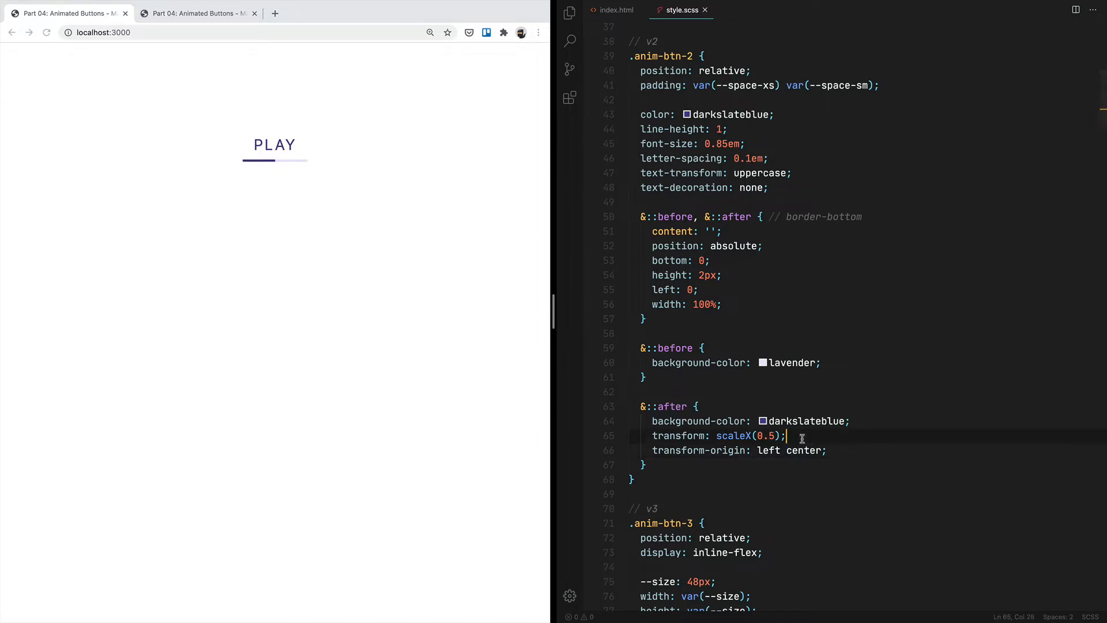
{"action": "double_click", "coordinate": [764, 436]}
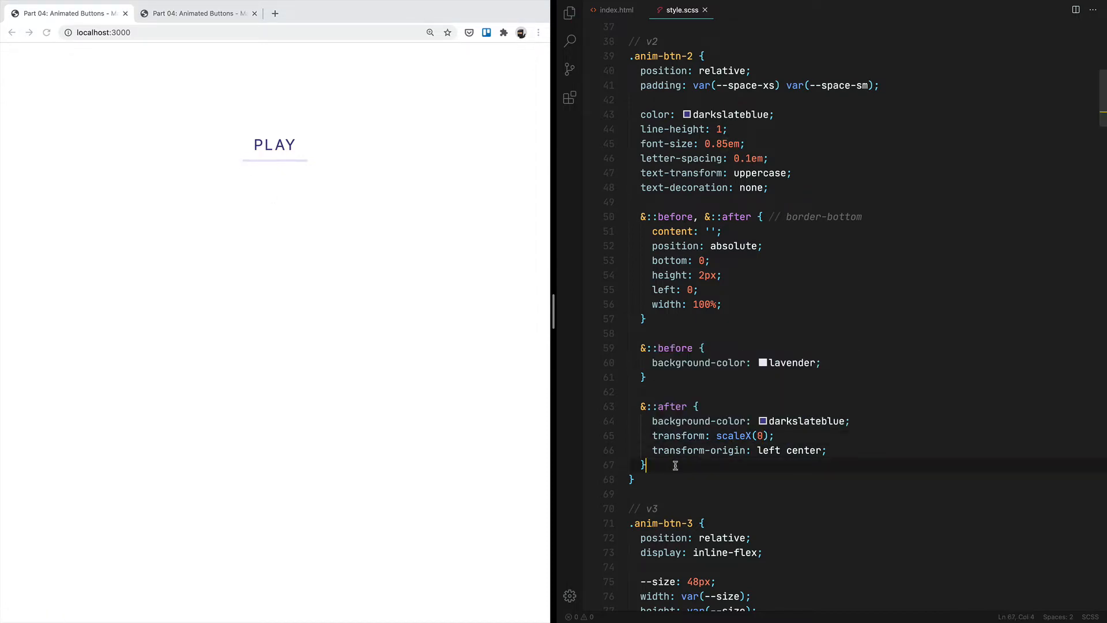
Add an &:hover rule whose &::after restores the bar's scaleX
{"action": "type", "text": "&:"}
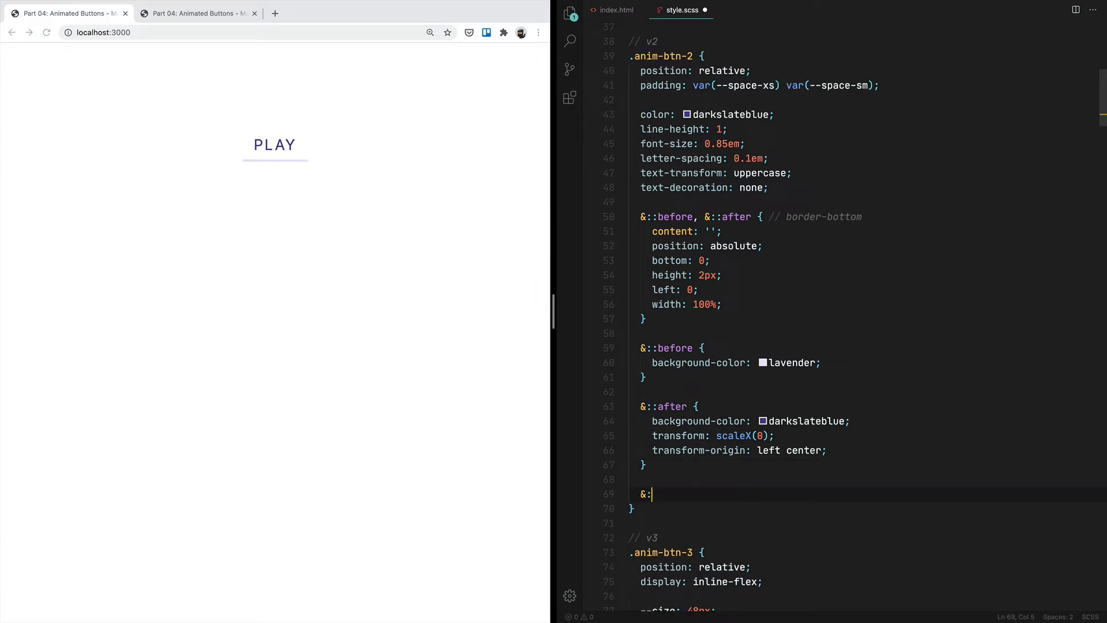
{"action": "type", "text": "hover {"}
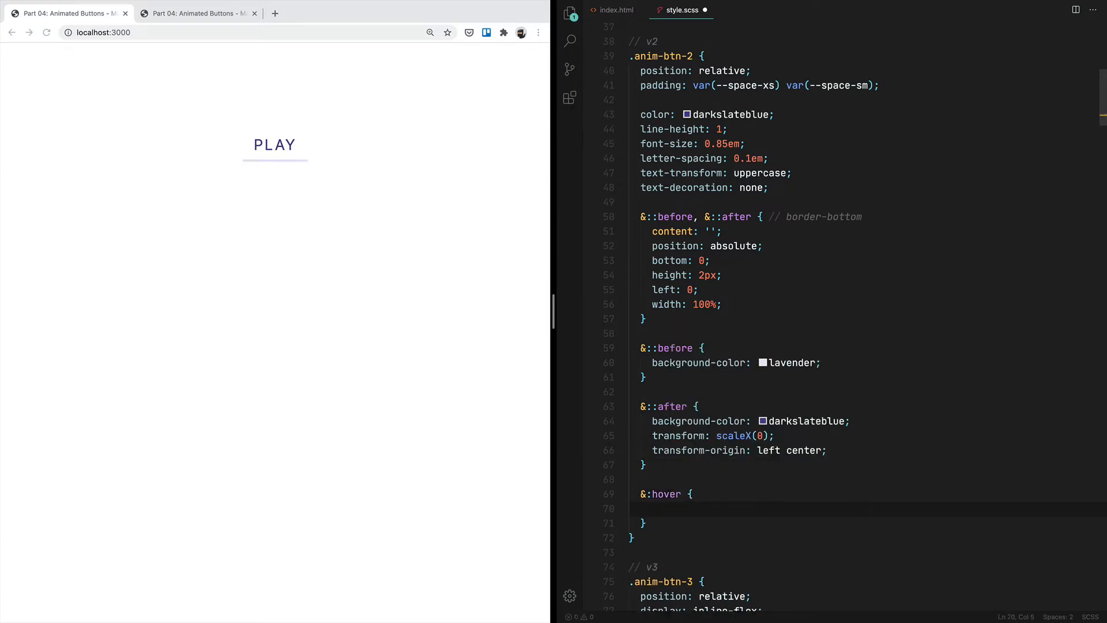
{"action": "type", "text": "&::after {"}
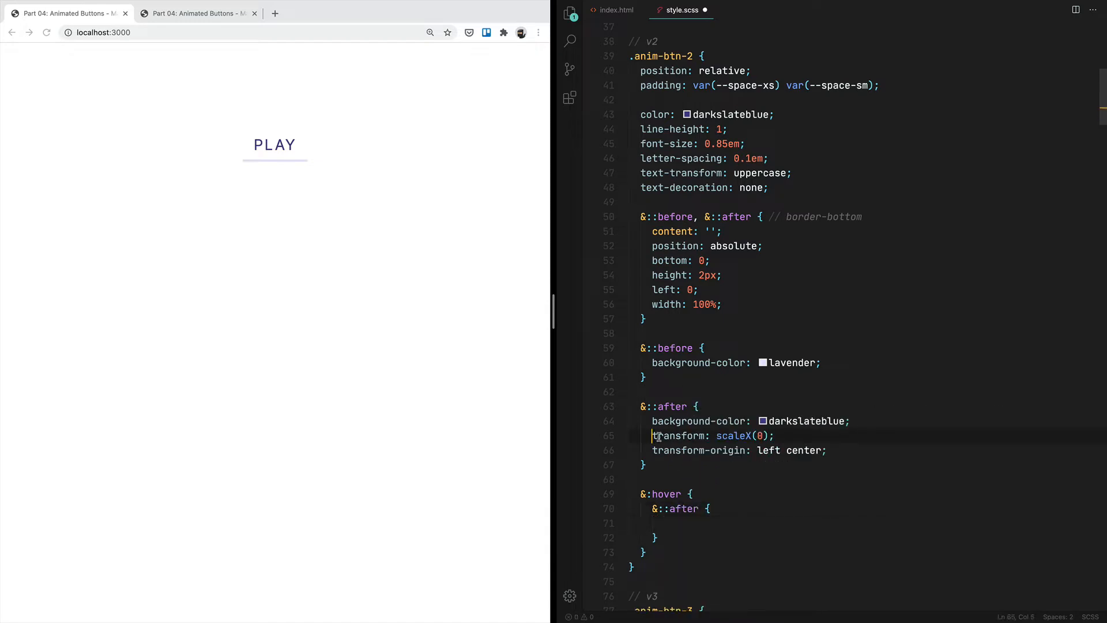
{"action": "type", "text": "transform: scaleX(0);"}
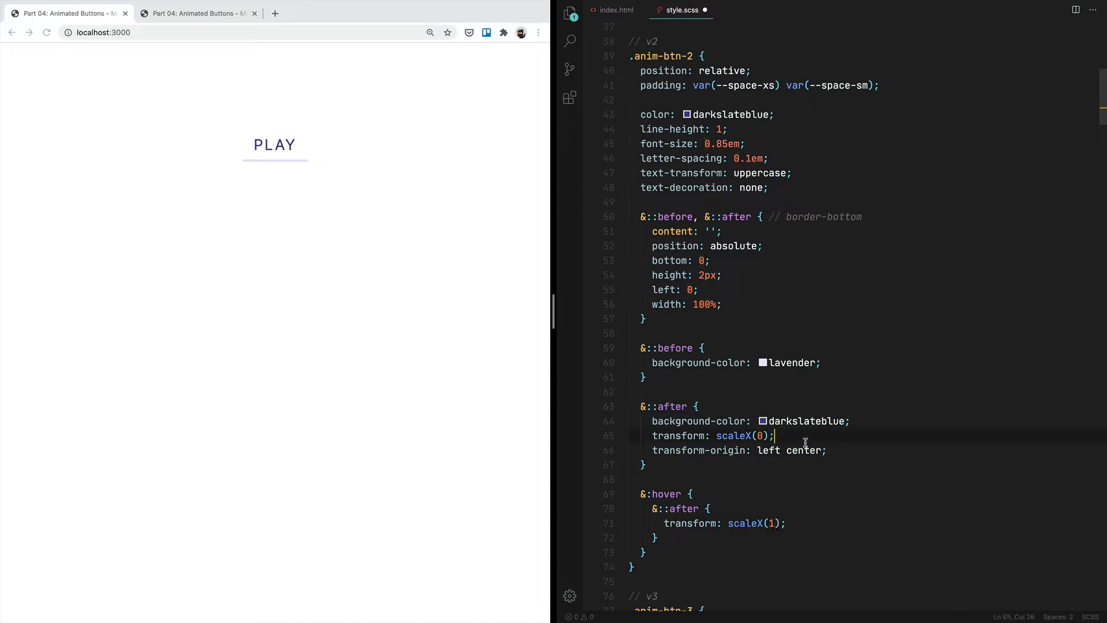
Give the ::after bar transition: transform .3s
{"action": "type", "text": "transition: tr"}
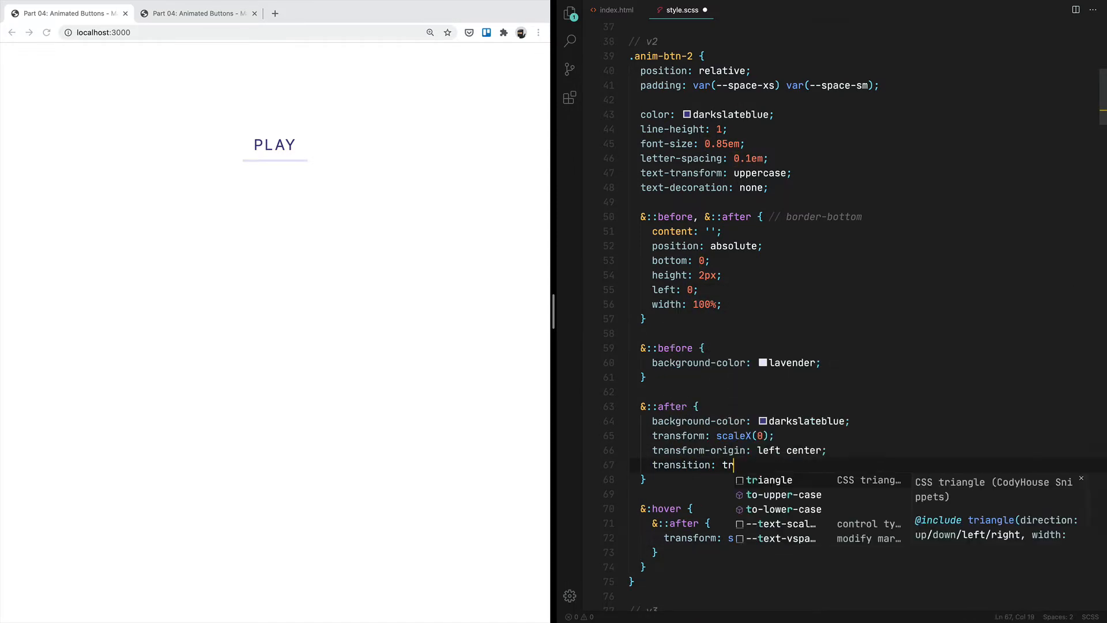
{"action": "type", "text": "ansform"}
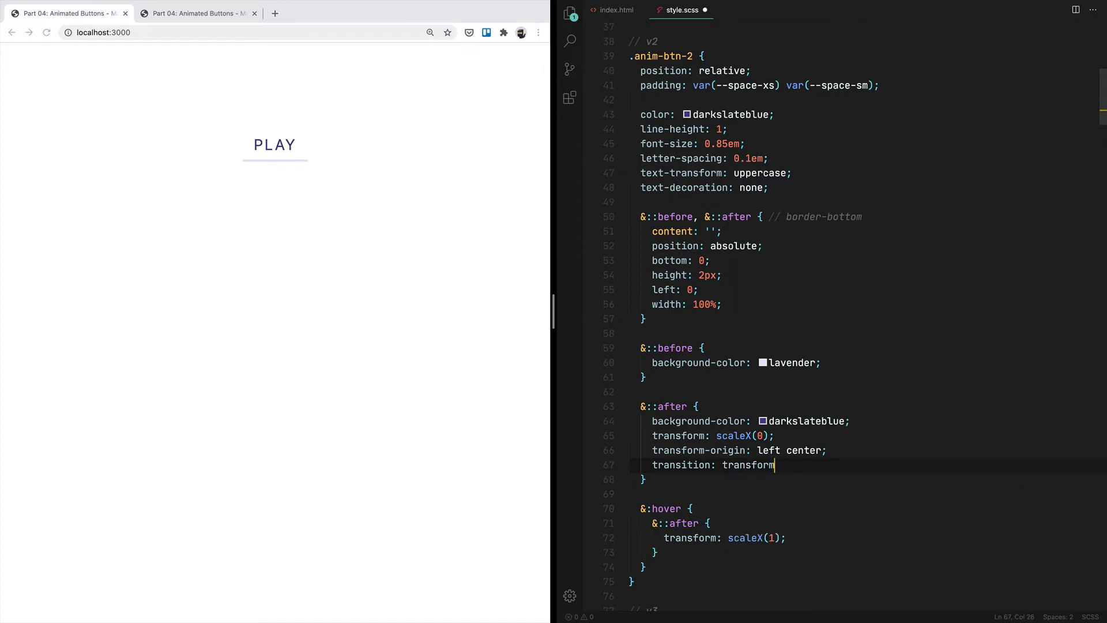
{"action": "type", "text": ".3s"}
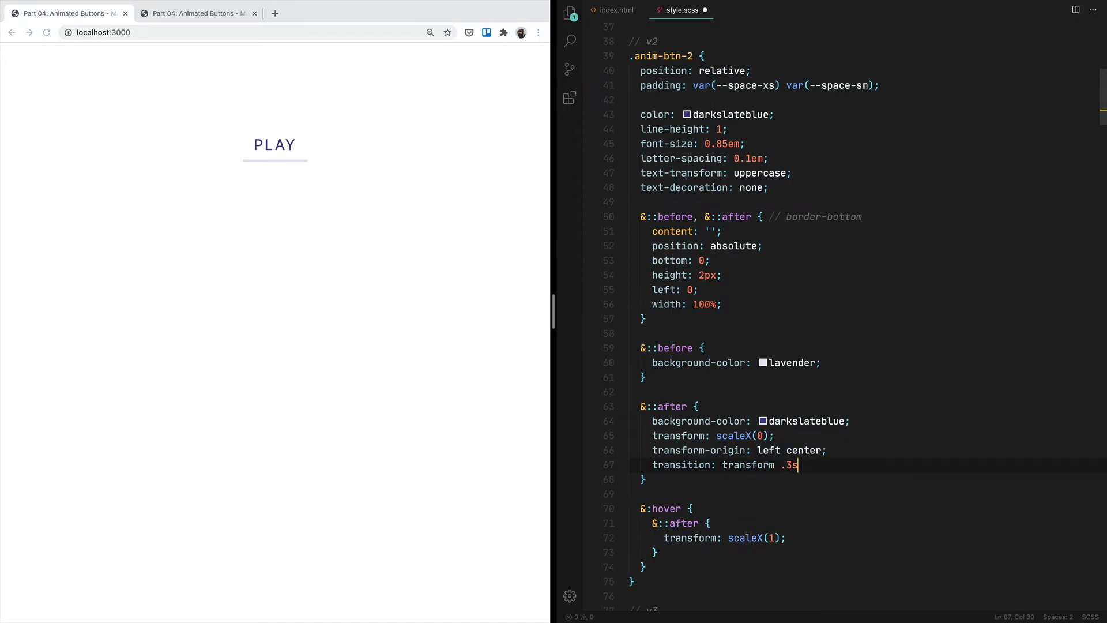
{"action": "type", "text": ";"}
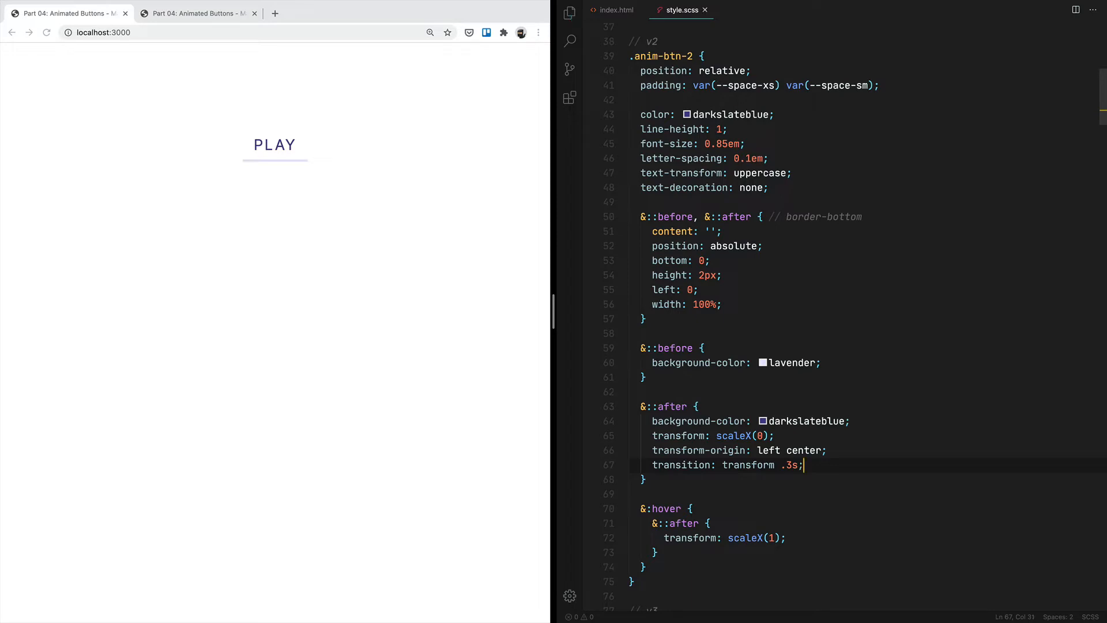
{"action": "mouse_move", "coordinate": [274, 148]}
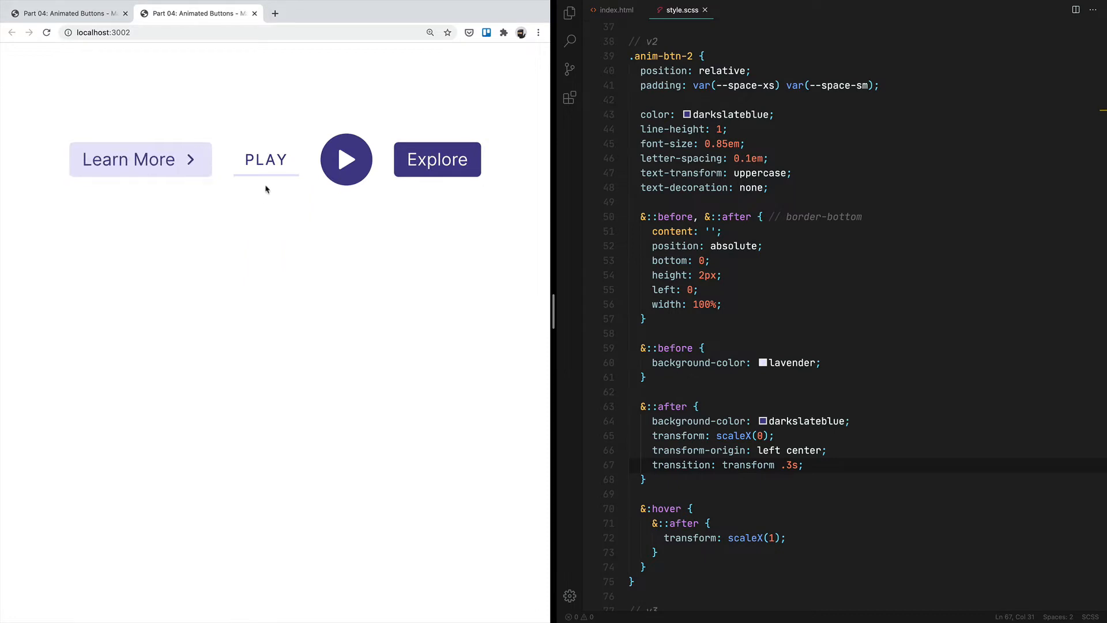
{"action": "mouse_move", "coordinate": [266, 165]}
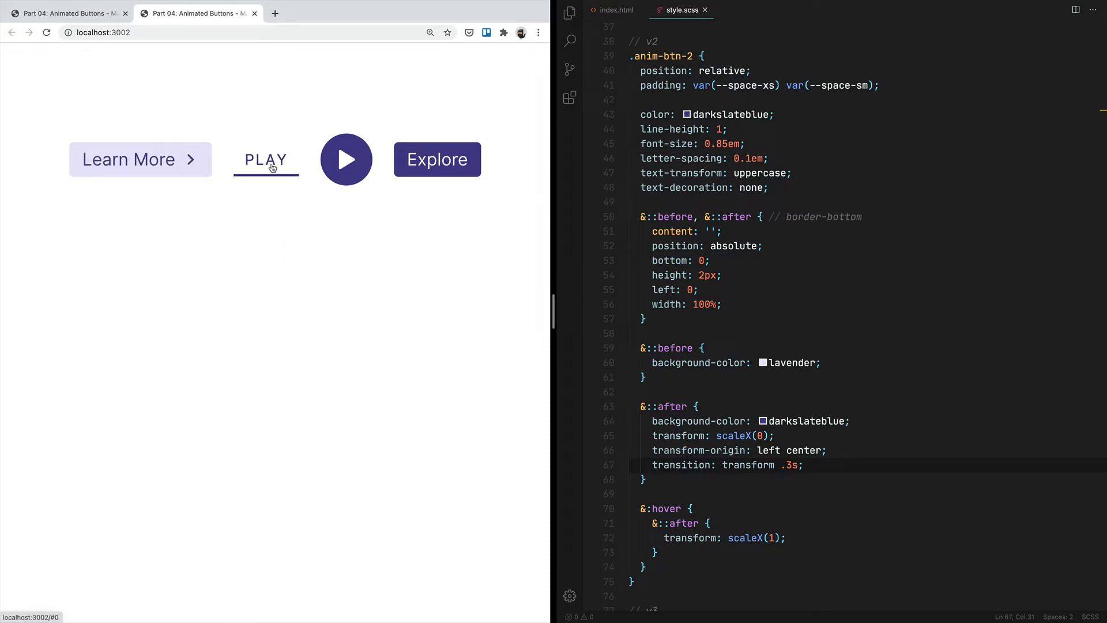
{"action": "mouse_move", "coordinate": [269, 196]}
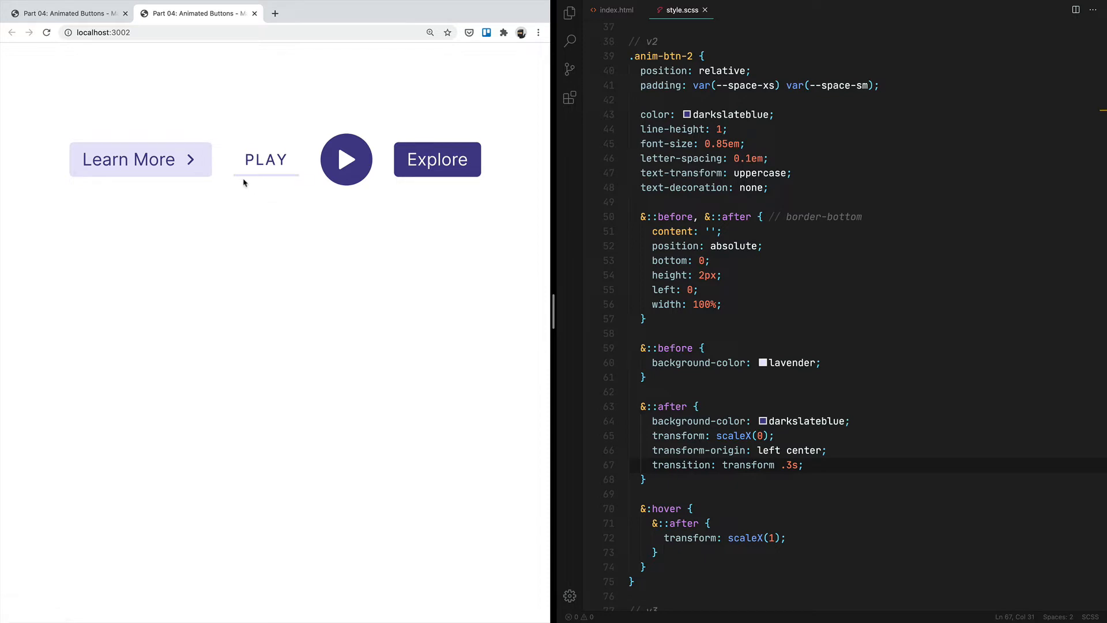
{"action": "mouse_move", "coordinate": [265, 168]}
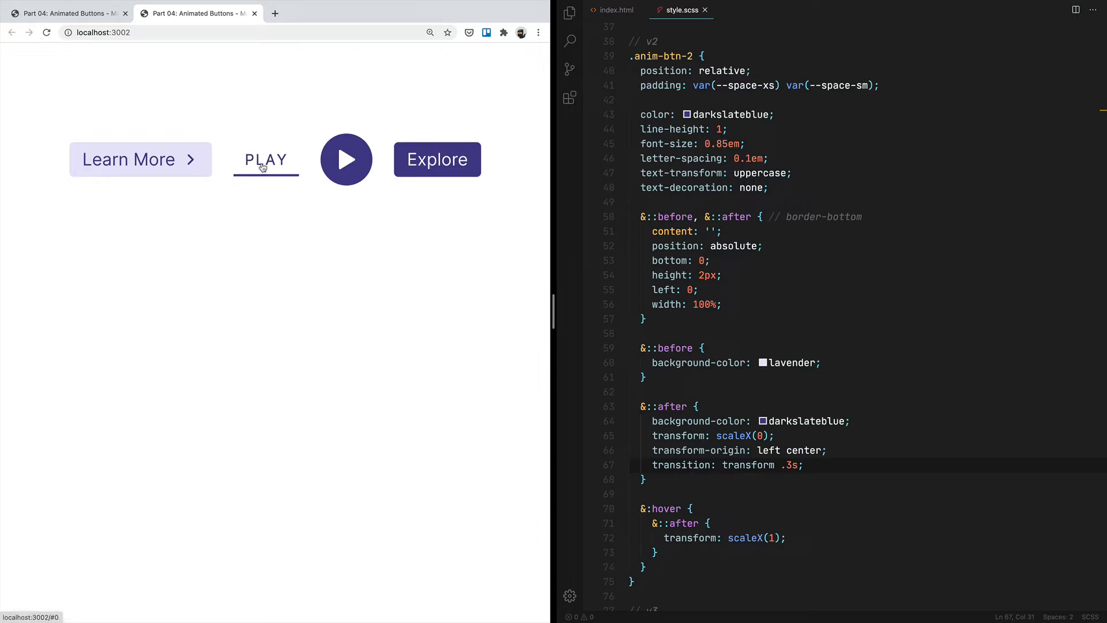
{"action": "mouse_move", "coordinate": [265, 190]}
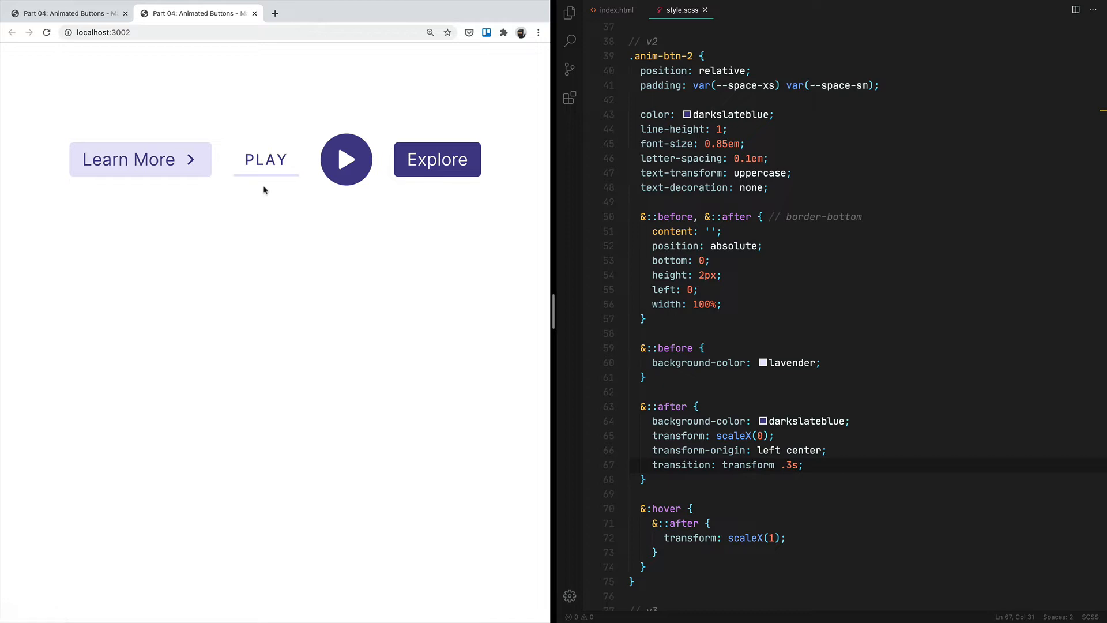
{"action": "mouse_move", "coordinate": [265, 165]}
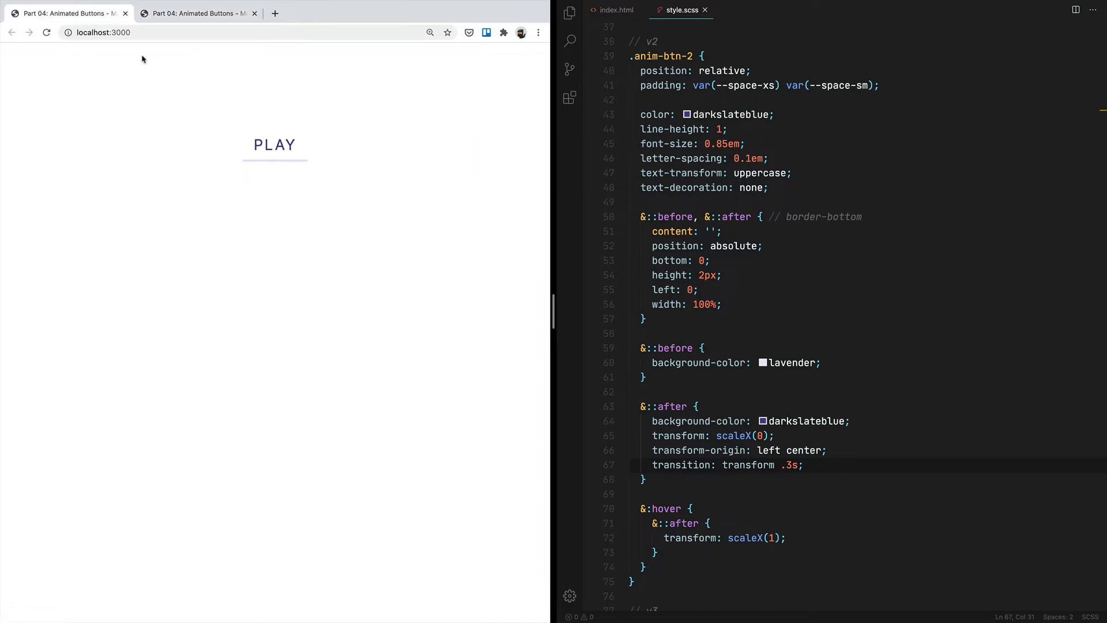
Set transform-origin left center in the hover ::after rule and right center on the base bar
{"action": "scroll", "scroll_direction": "down", "scroll_amount": 3}
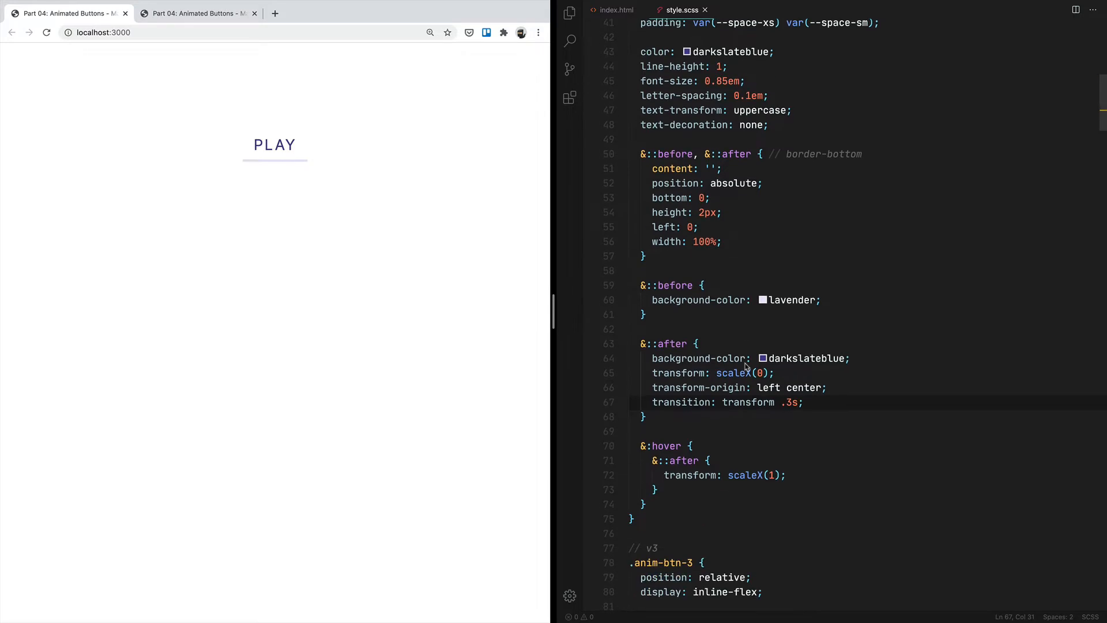
{"action": "scroll", "scroll_direction": "down", "scroll_amount": 3}
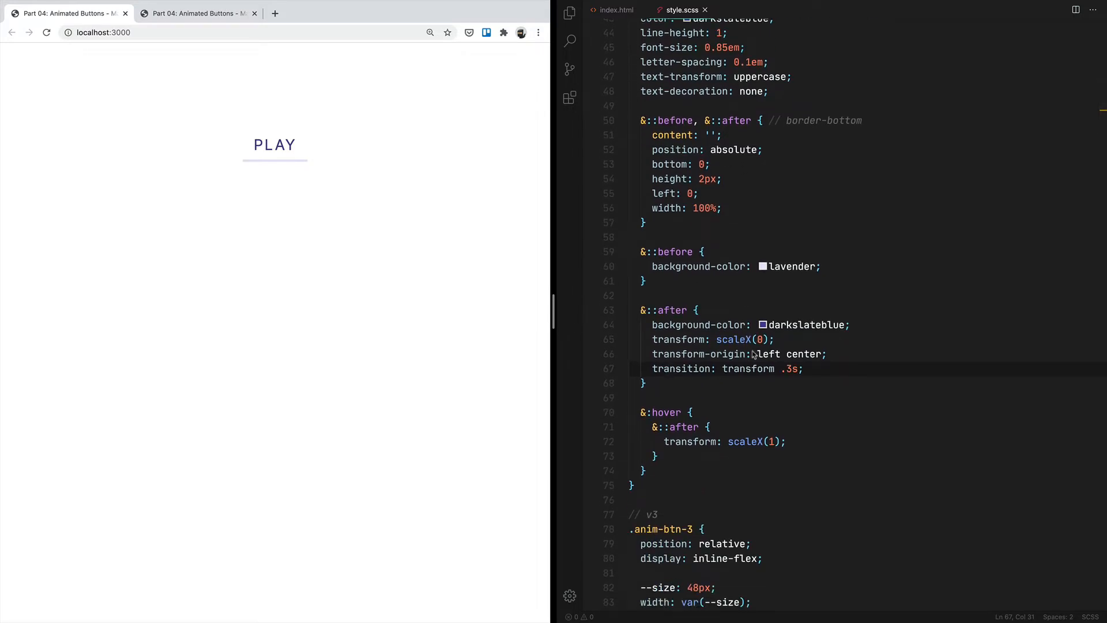
{"action": "scroll", "scroll_direction": "down", "scroll_amount": 3}
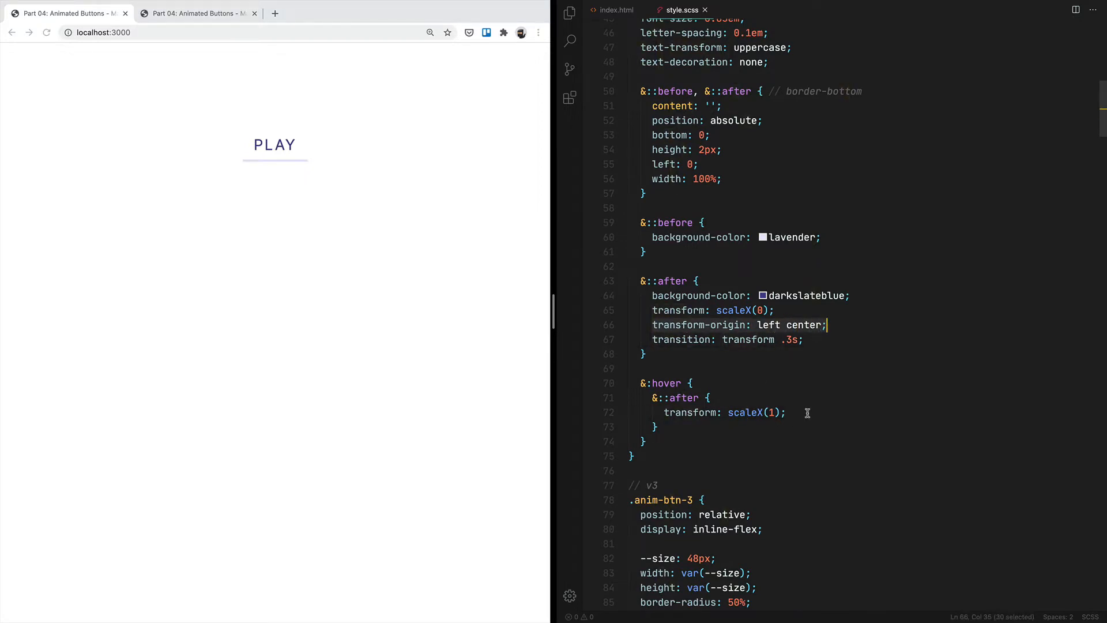
{"action": "type", "text": "transform-origin: left center;"}
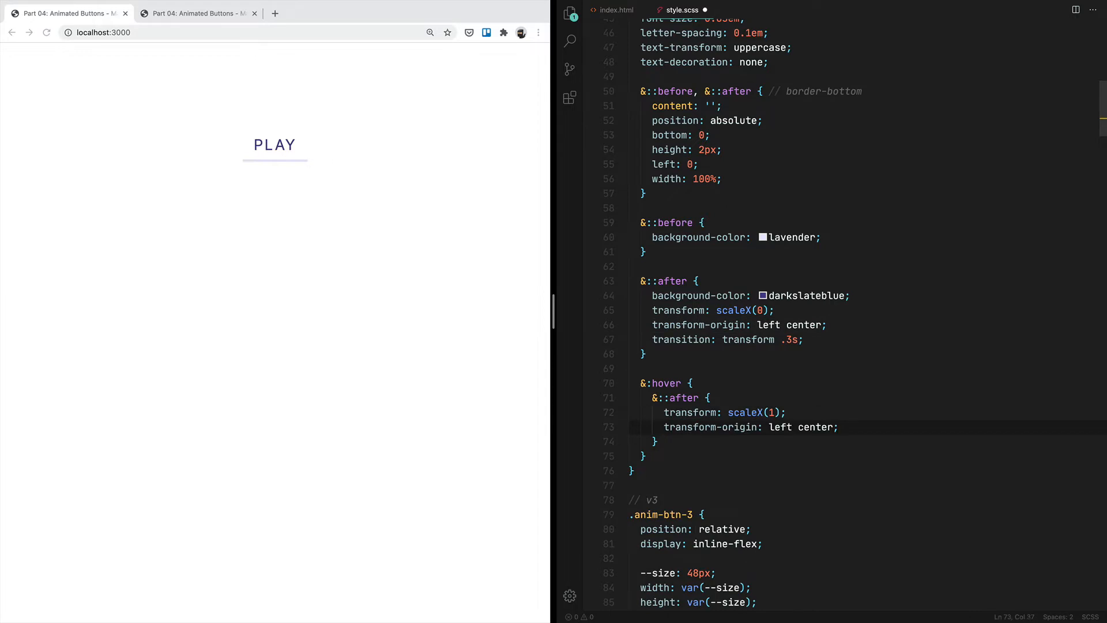
{"action": "double_click", "coordinate": [768, 325]}
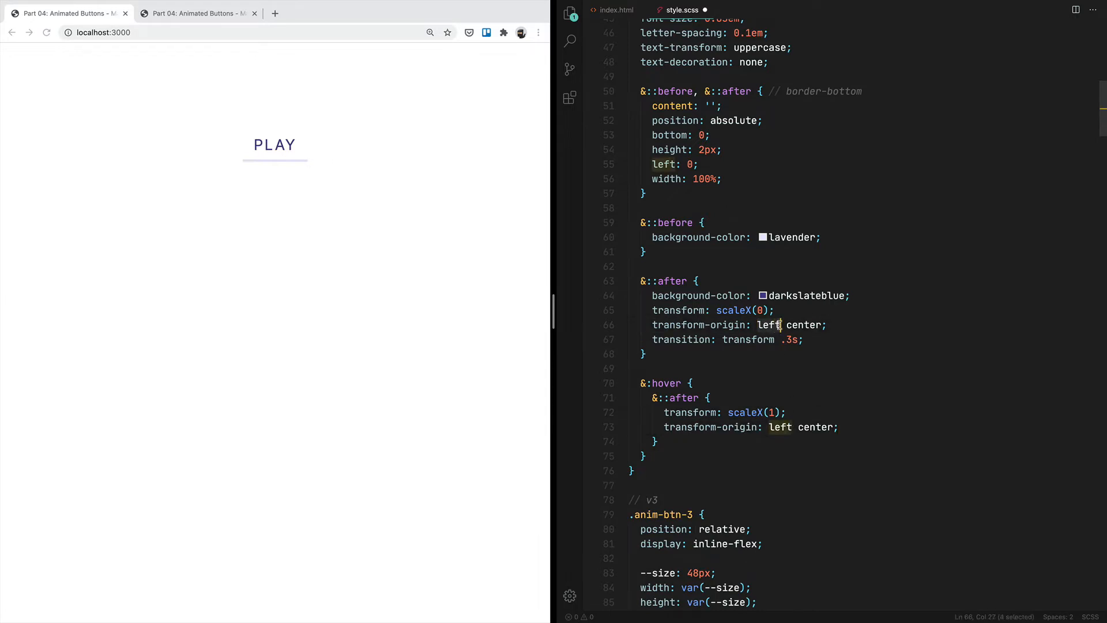
{"action": "type", "text": "right"}
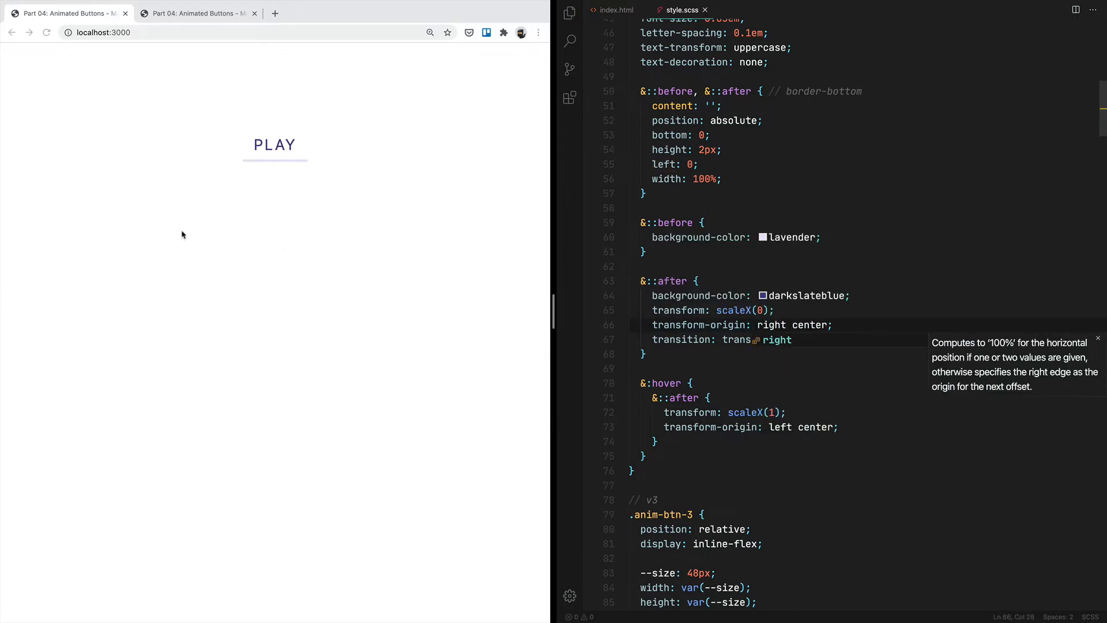
{"action": "mouse_move", "coordinate": [274, 145]}
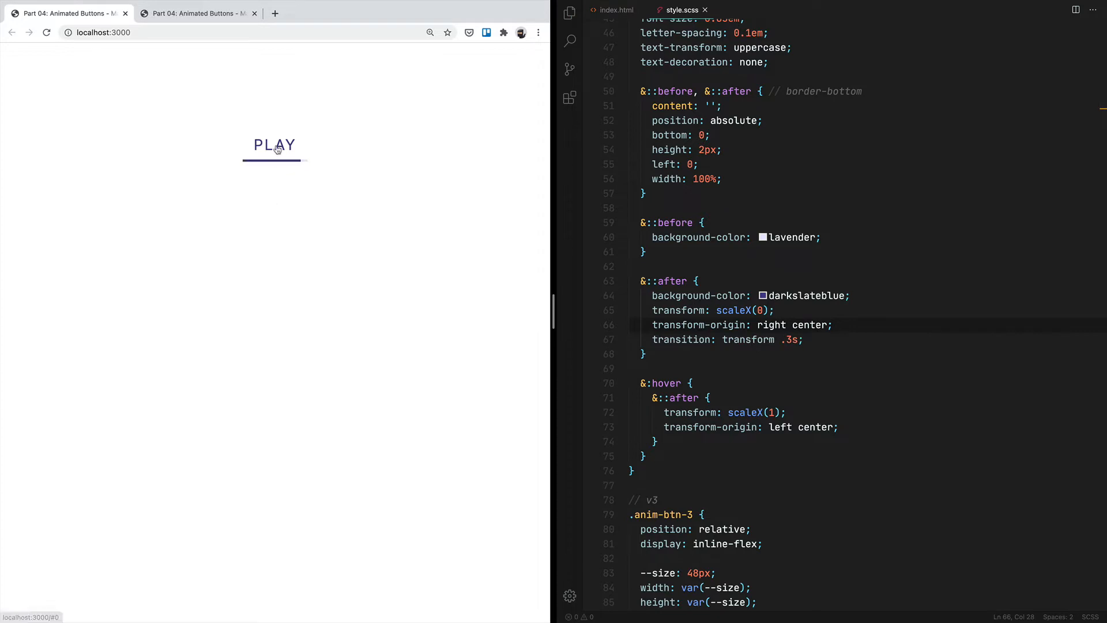
{"action": "mouse_move", "coordinate": [281, 216]}
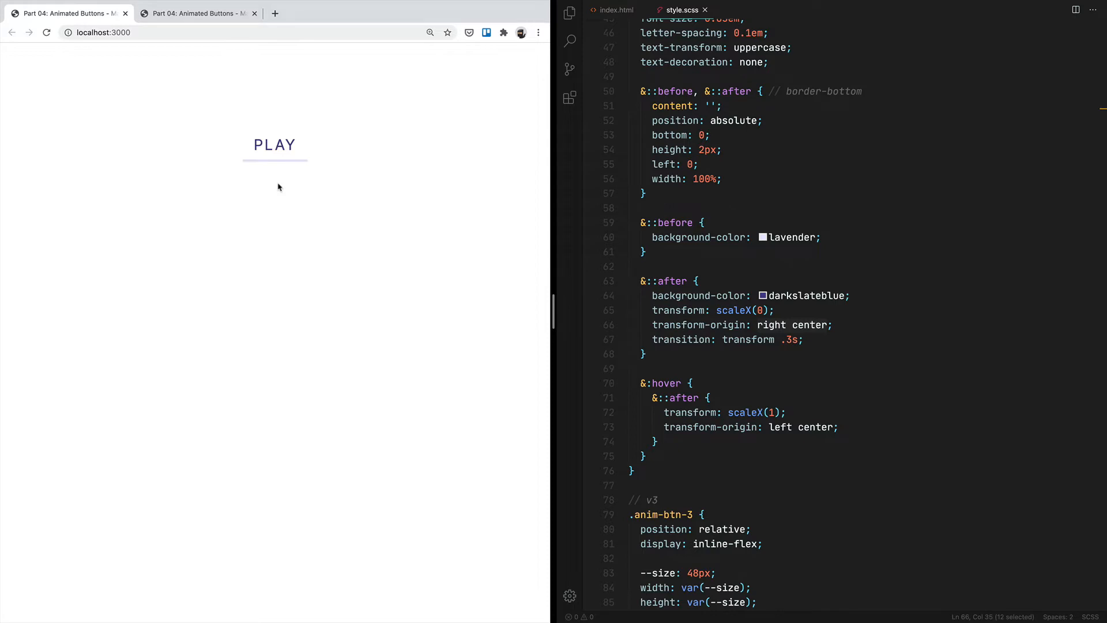
{"action": "mouse_move", "coordinate": [316, 232]}
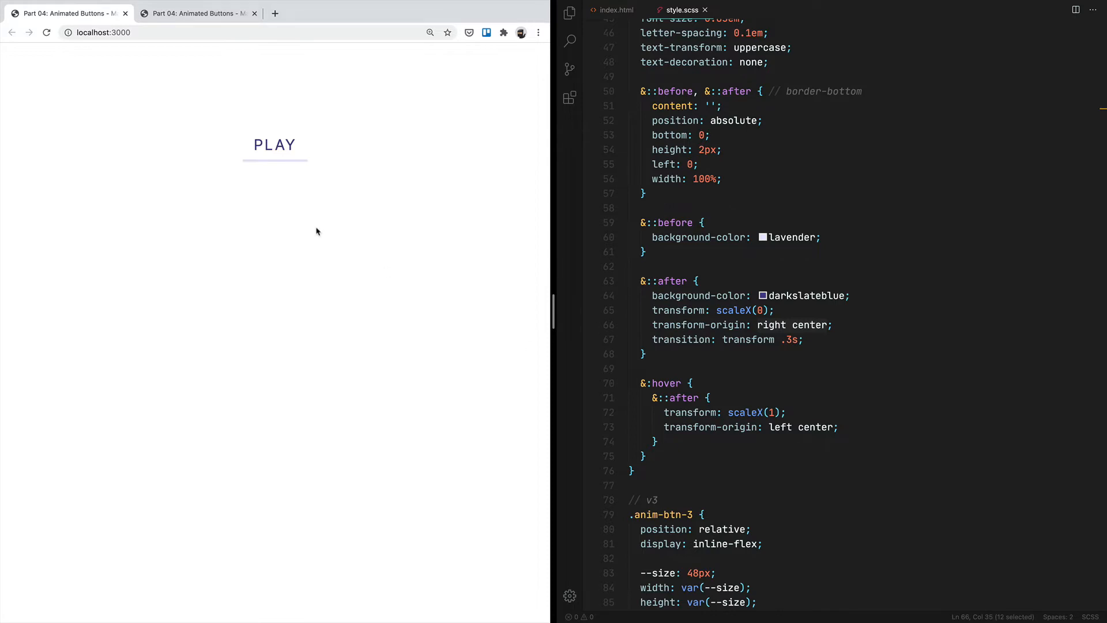
{"action": "mouse_move", "coordinate": [286, 199]}
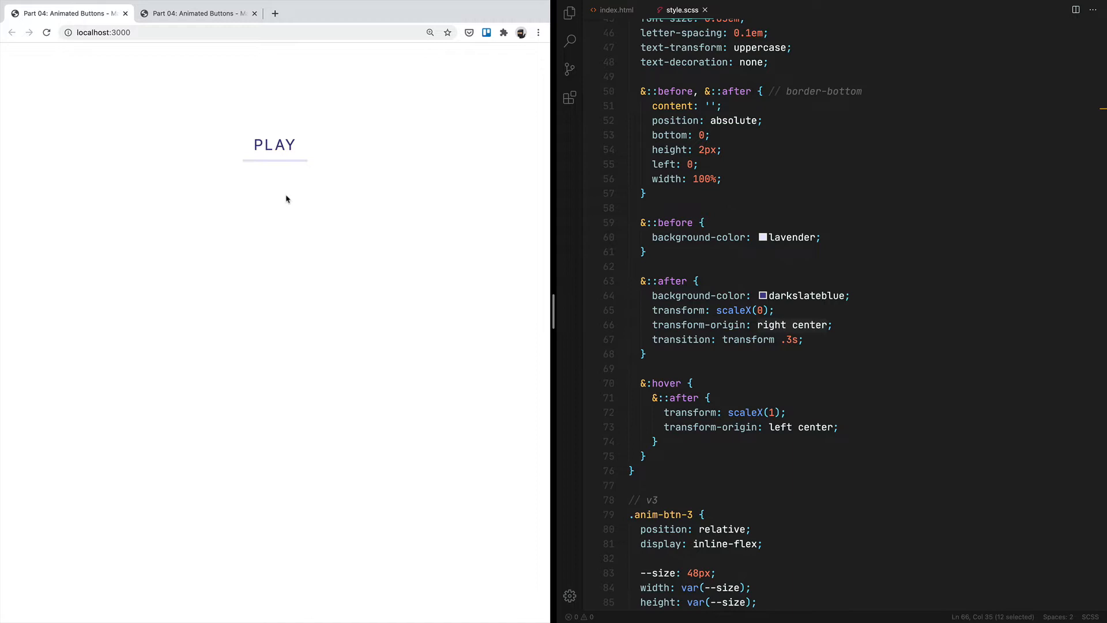
{"action": "mouse_move", "coordinate": [274, 146]}
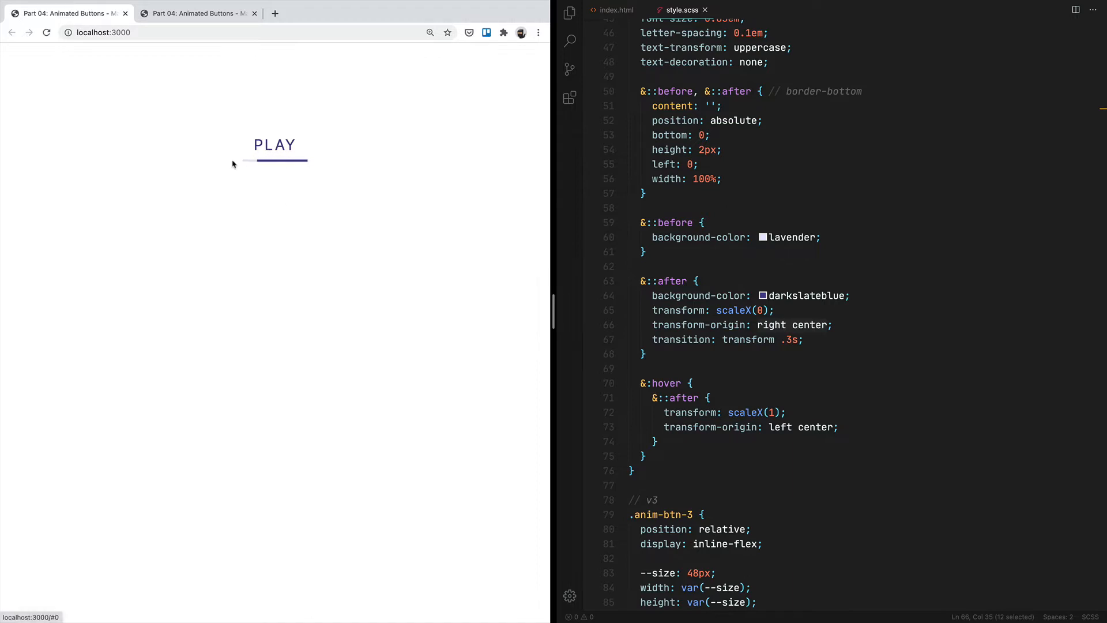
{"action": "mouse_move", "coordinate": [240, 165]}
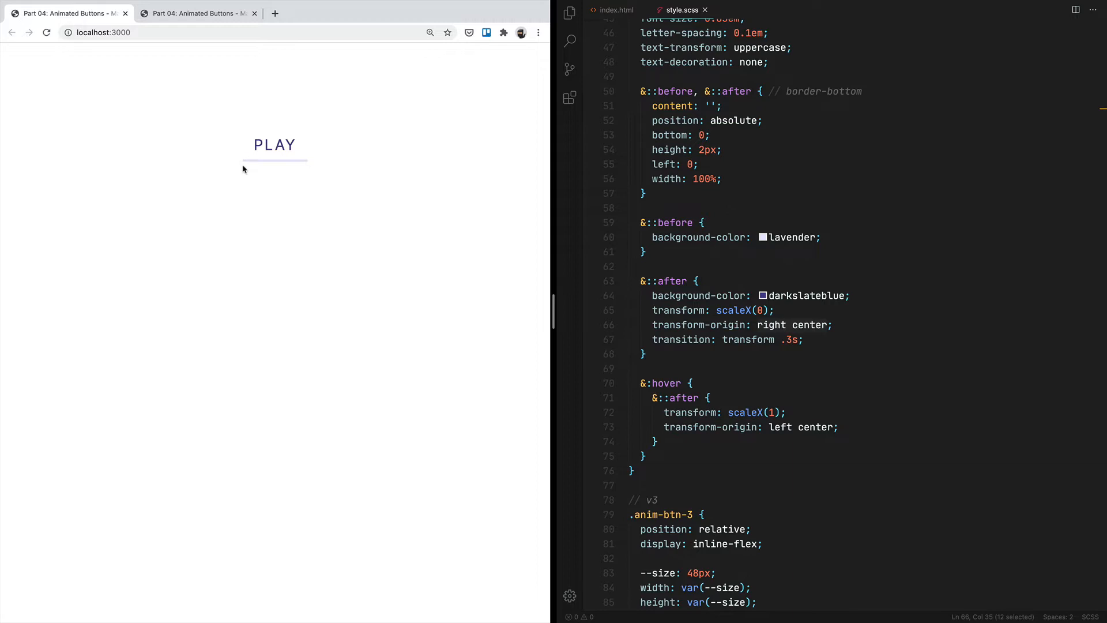
{"action": "mouse_move", "coordinate": [282, 169]}
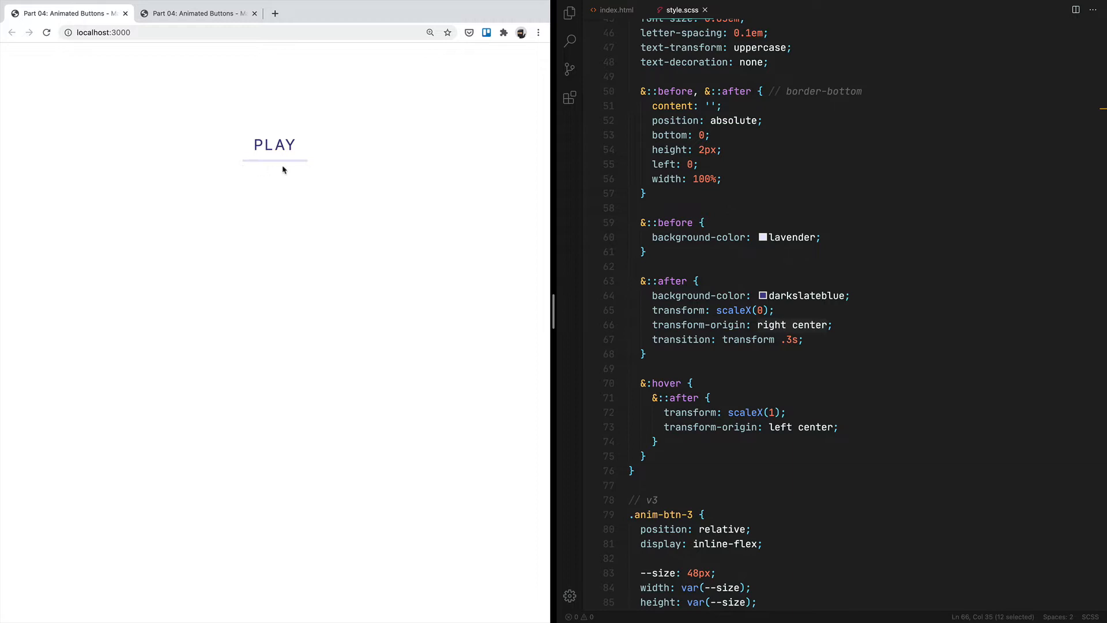
{"action": "mouse_move", "coordinate": [276, 145]}
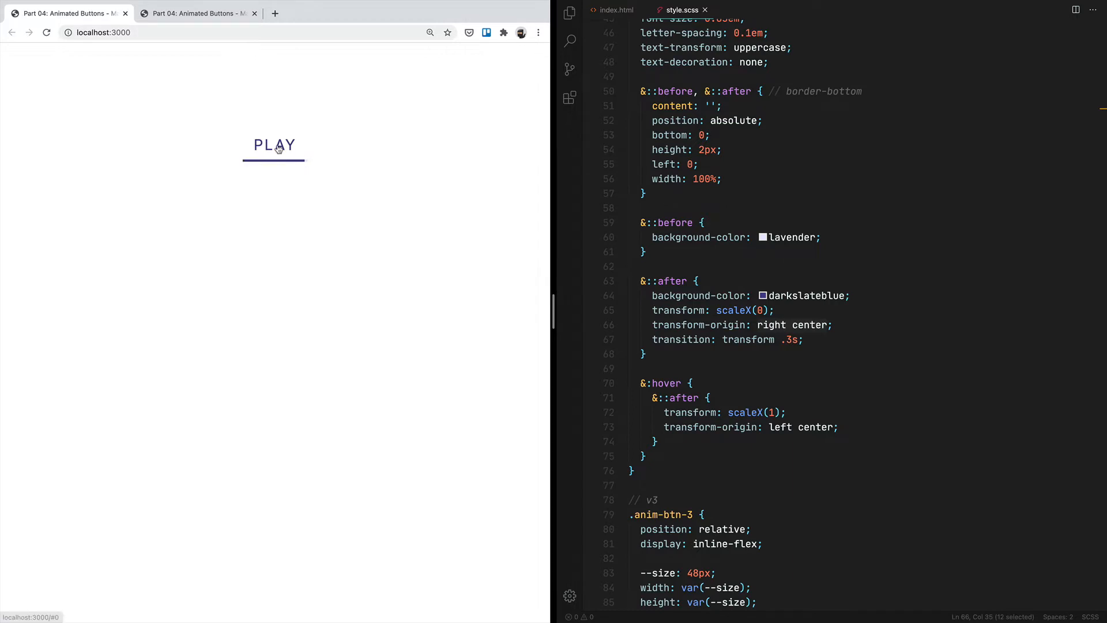
{"action": "mouse_move", "coordinate": [309, 193]}
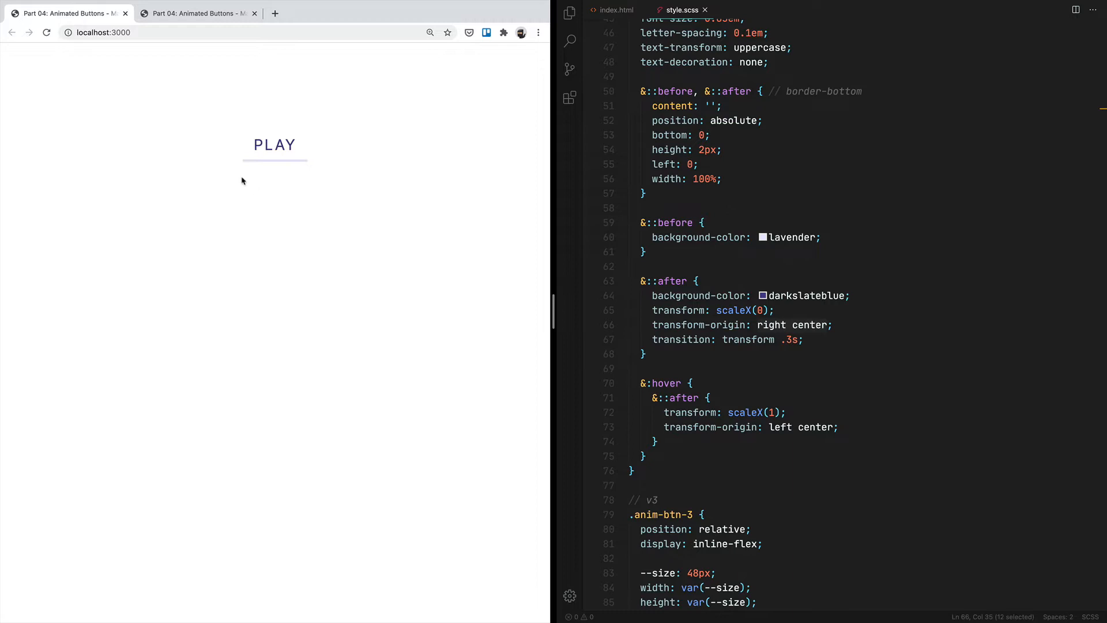
{"action": "mouse_move", "coordinate": [309, 174]}
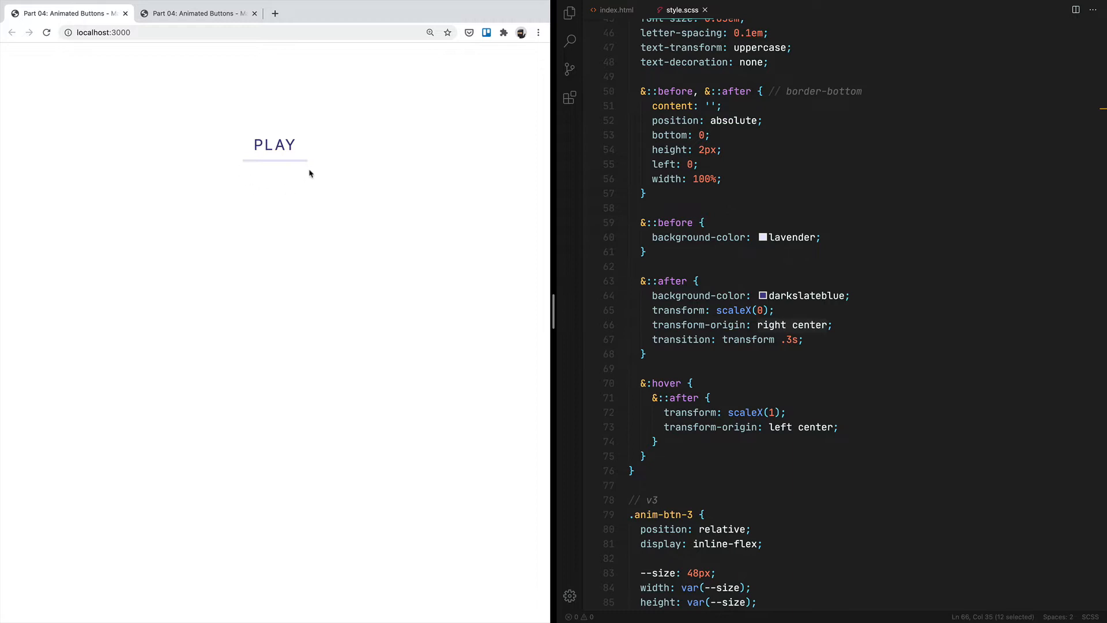
{"action": "mouse_move", "coordinate": [307, 171]}
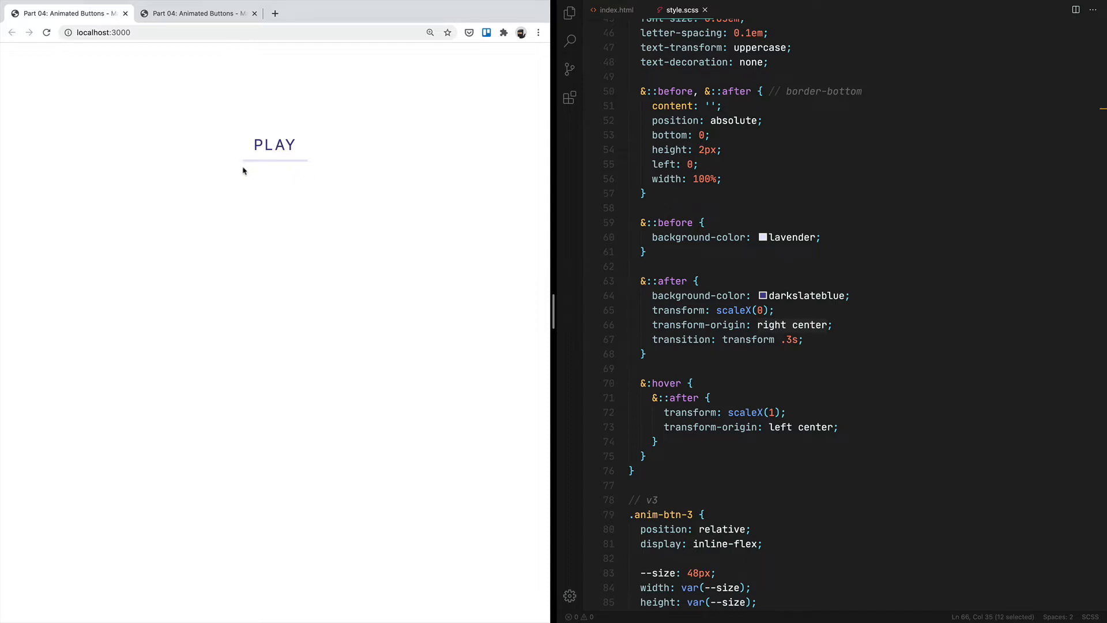
{"action": "mouse_move", "coordinate": [245, 172]}
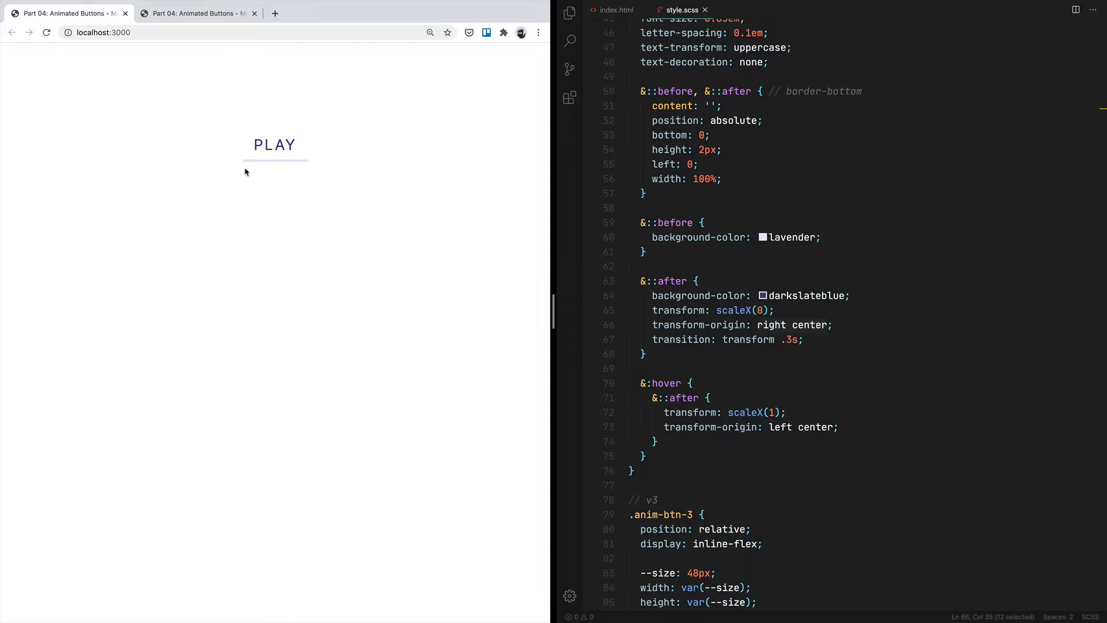
{"action": "mouse_move", "coordinate": [306, 172]}
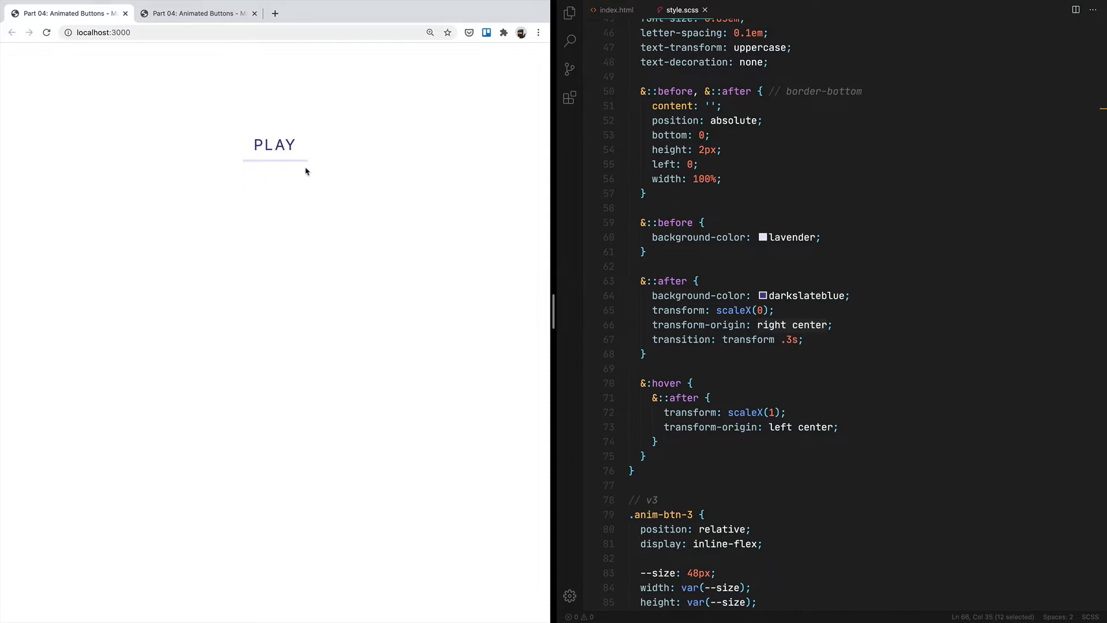
{"action": "mouse_move", "coordinate": [275, 145]}
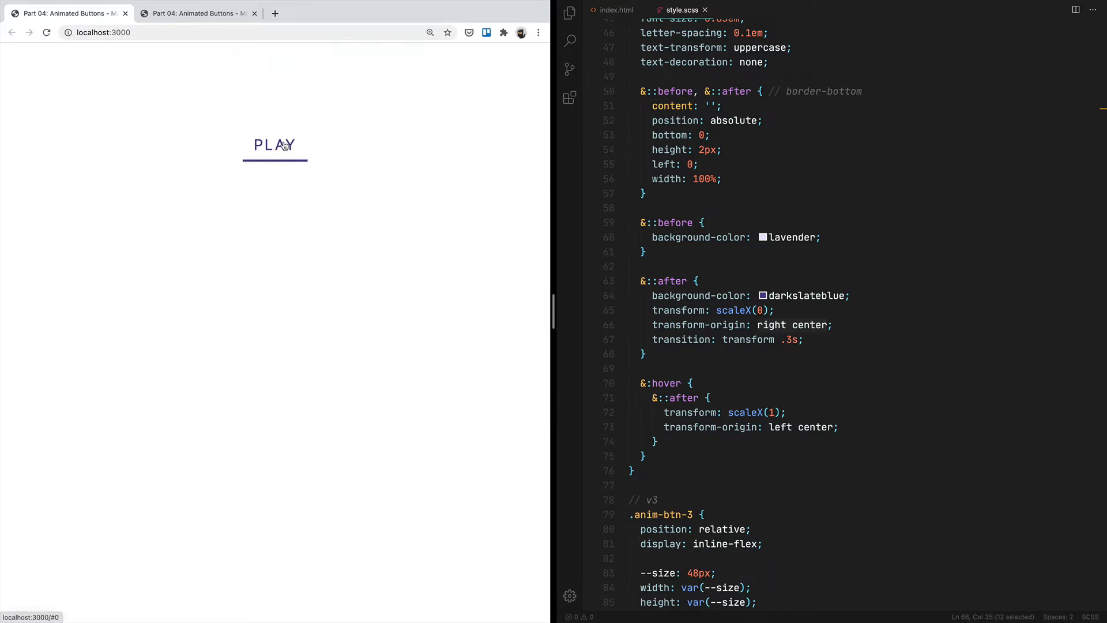
{"action": "left_click", "coordinate": [198, 13]}
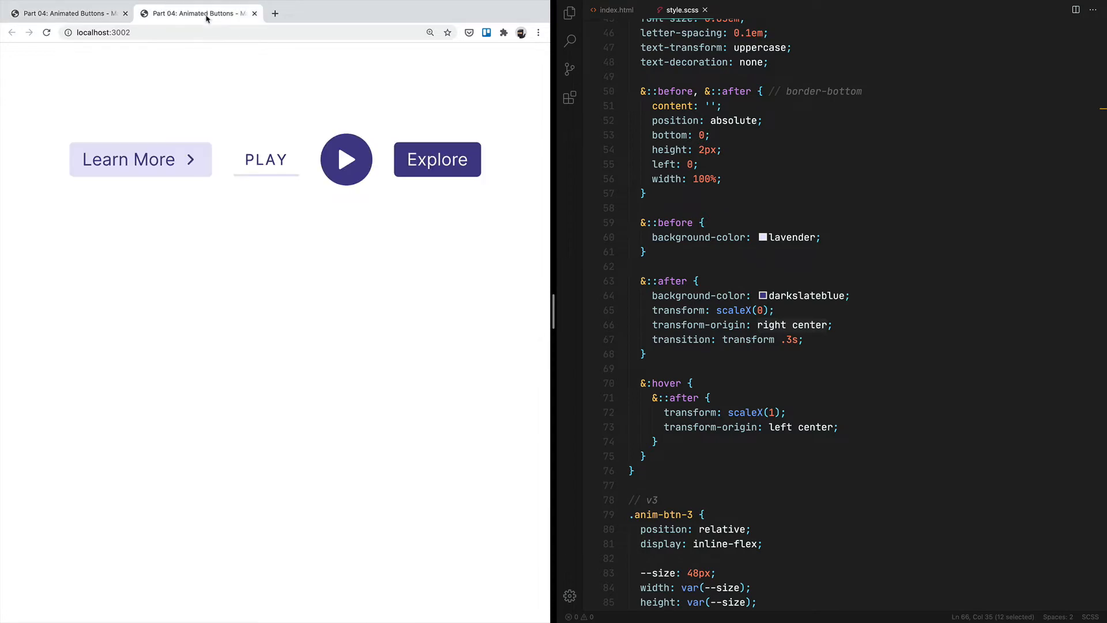
{"action": "mouse_move", "coordinate": [266, 159]}
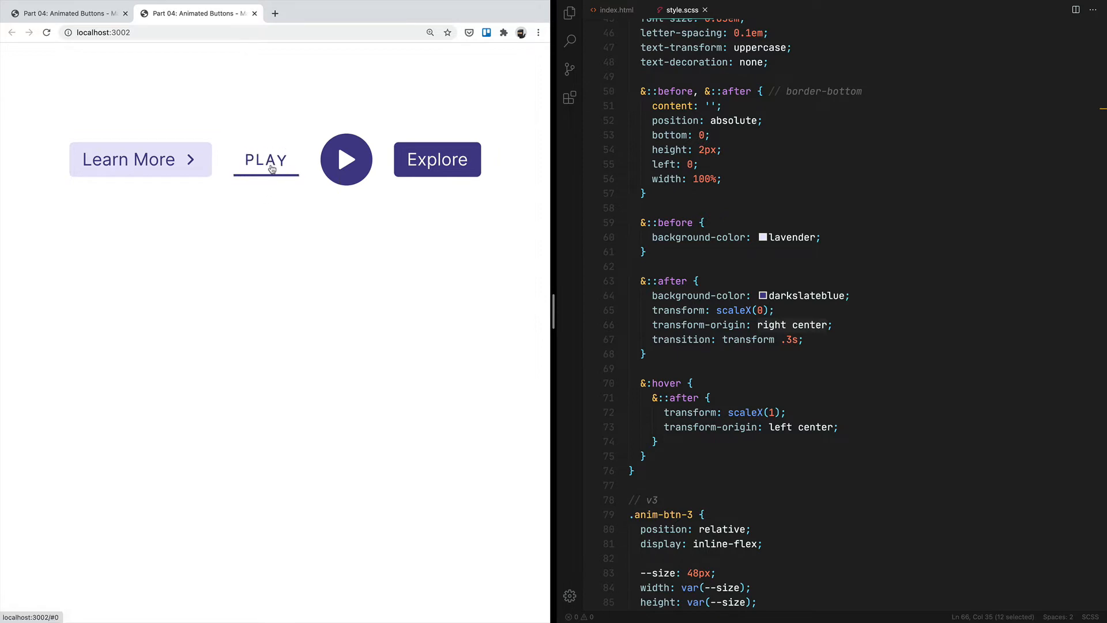
{"action": "mouse_move", "coordinate": [267, 185]}
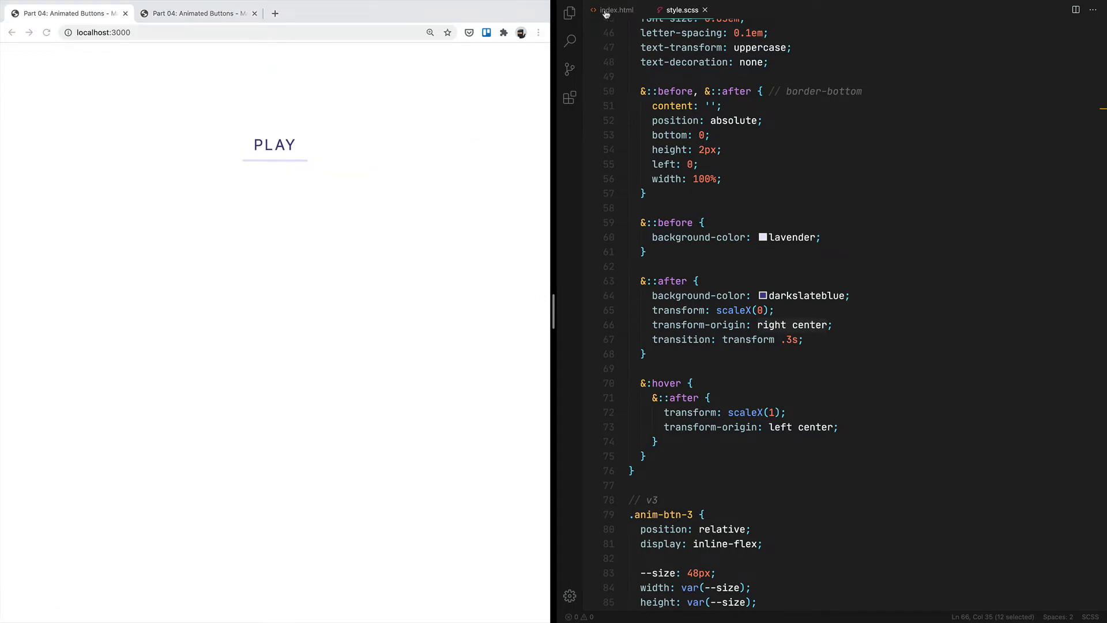
Inside the anim-btn-2 span wrap P, l, a, y each in an i element within an em
{"action": "left_click", "coordinate": [614, 10]}
{"action": "type", "text": "<em></em>"}
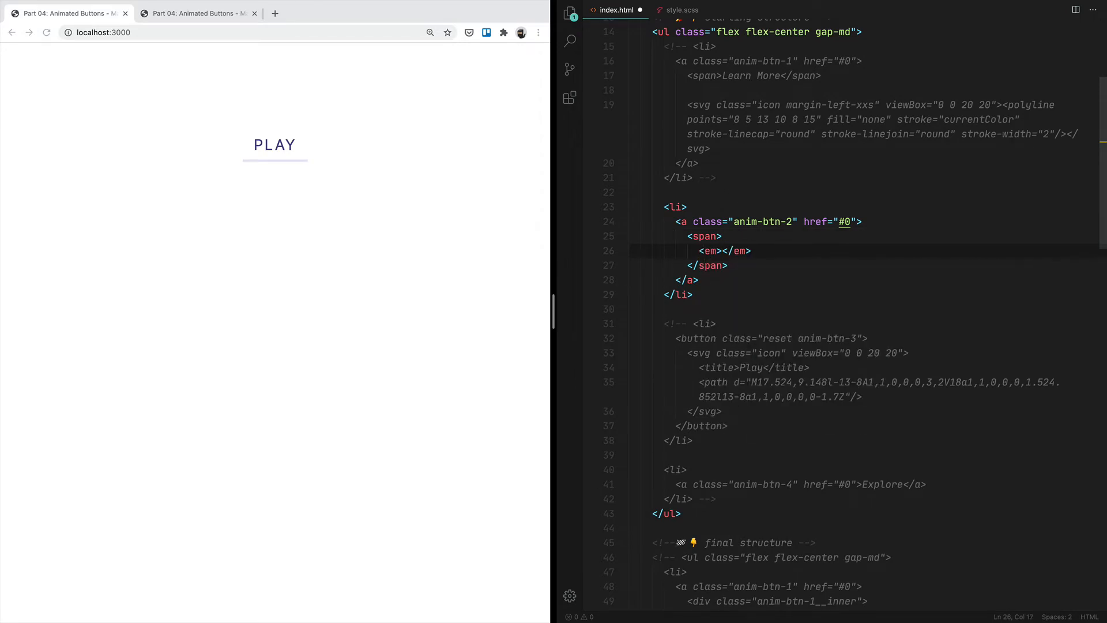
{"action": "type", "text": "i>P</i"}
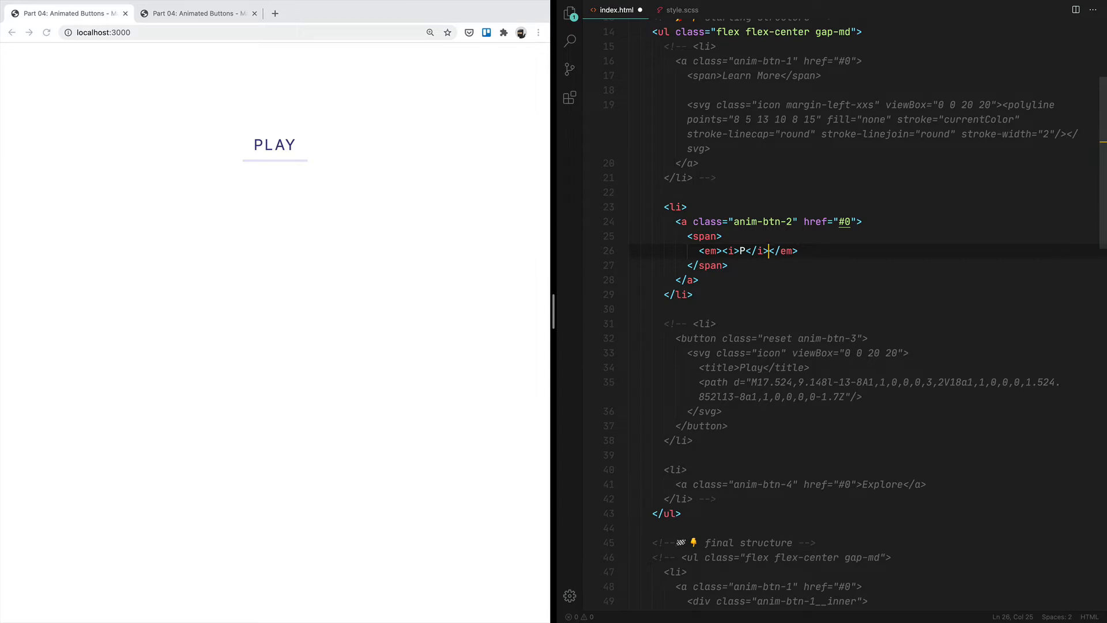
{"action": "type", "text": "<i>l</i><i></i><"}
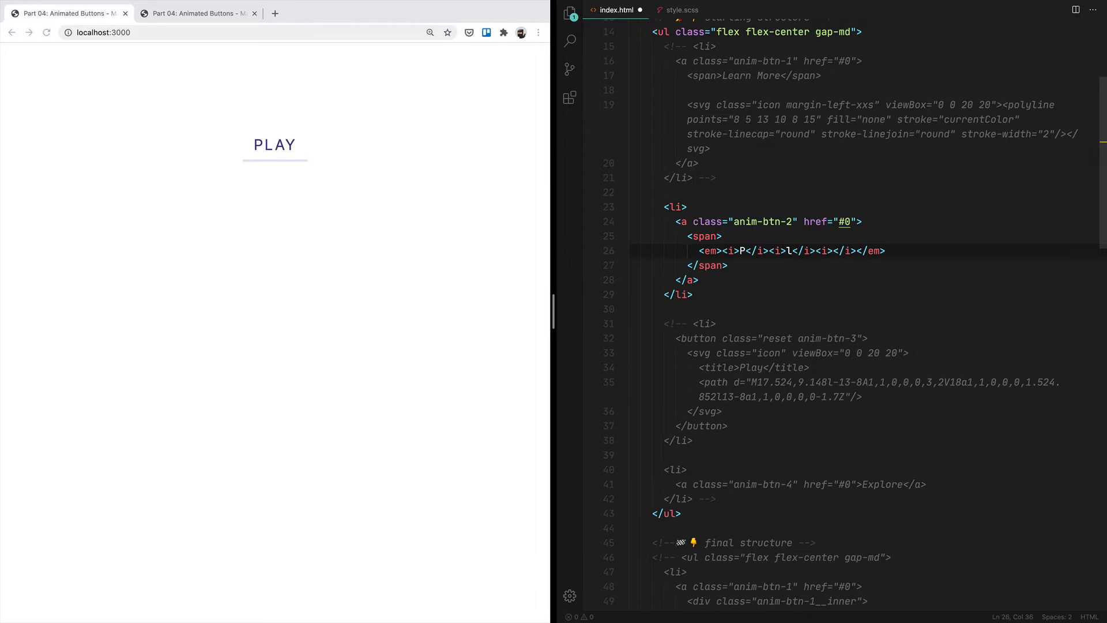
{"action": "type", "text": "a</i><i>y"}
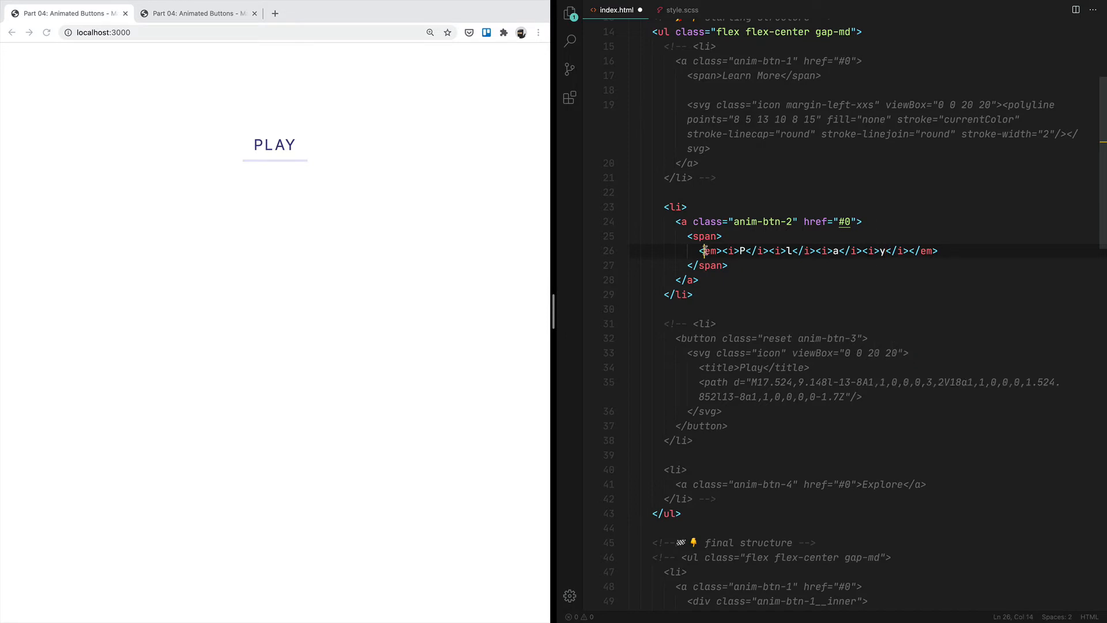
Check the finished four-button reference page before duplicating the em line
{"action": "left_click", "coordinate": [196, 12]}
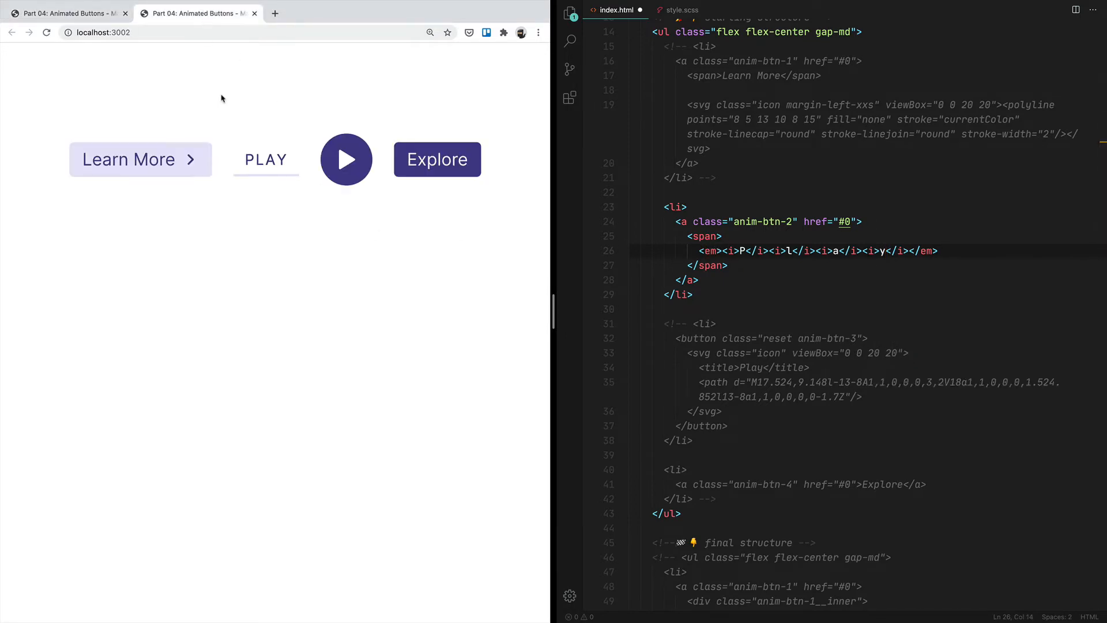
{"action": "mouse_move", "coordinate": [266, 170]}
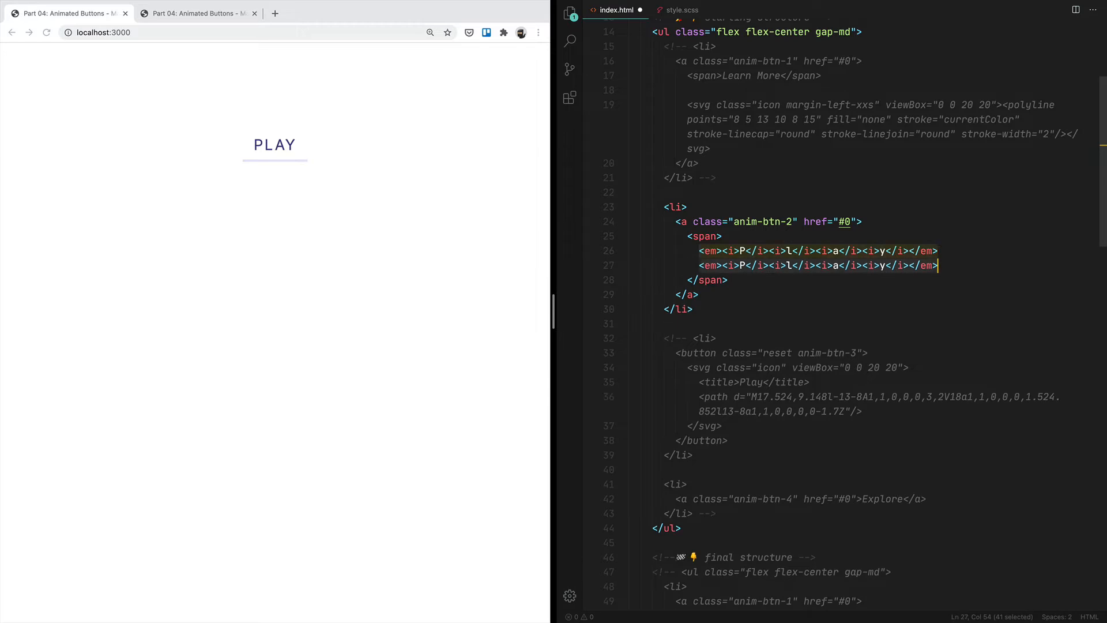
Add aria-label="Play" to the anim-btn-2 anchor and select the duplicated em lines
{"action": "type", "text": "aria-label=\"Play"}
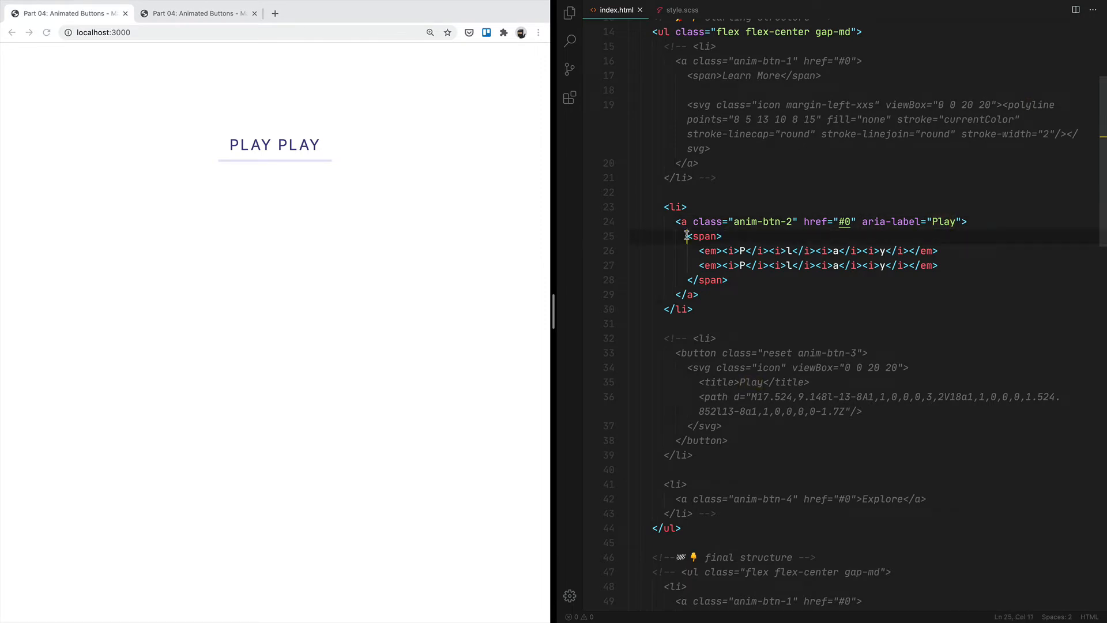
{"action": "left_click_drag", "start_coordinate": [685, 236], "coordinate": [728, 279]}
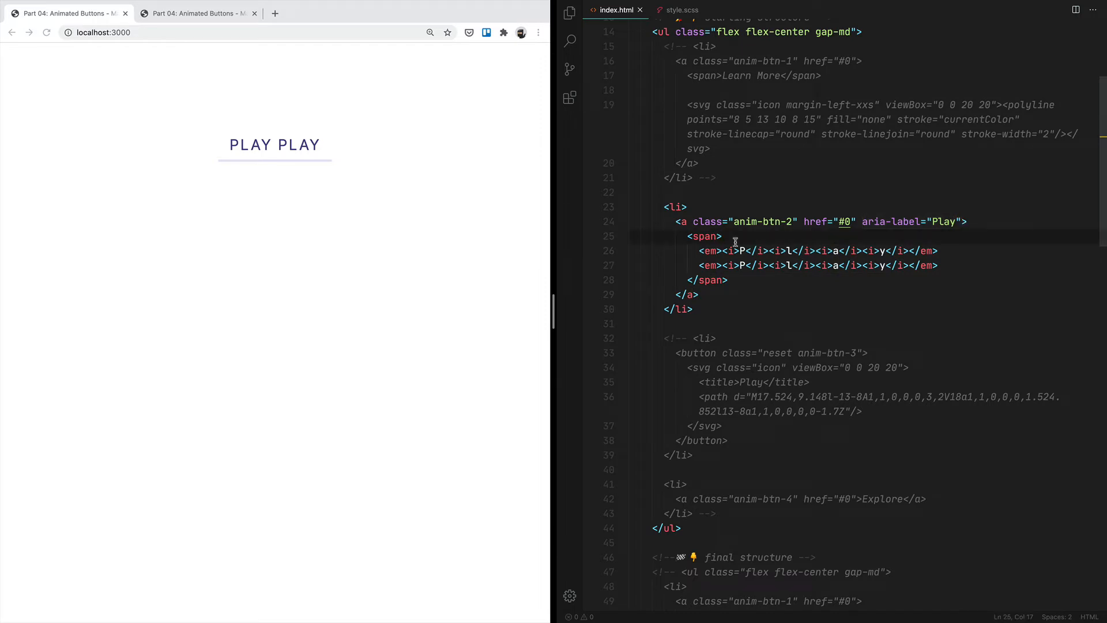
{"action": "mouse_move", "coordinate": [740, 252]}
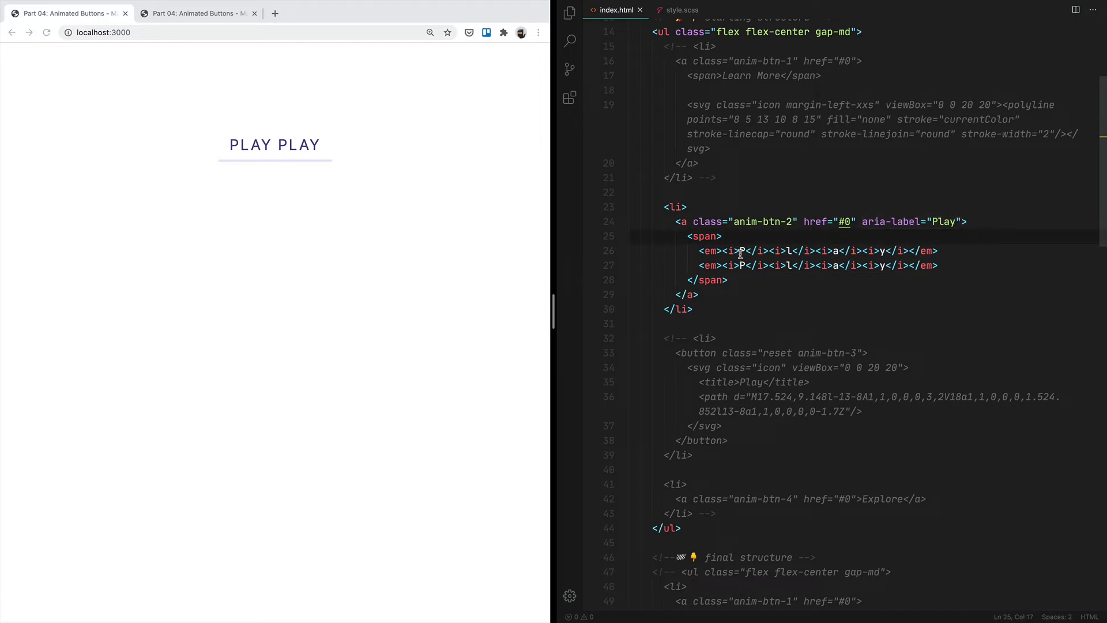
Create an em &:last-child rule targeting the second PLAY letter group
{"action": "double_click", "coordinate": [944, 222]}
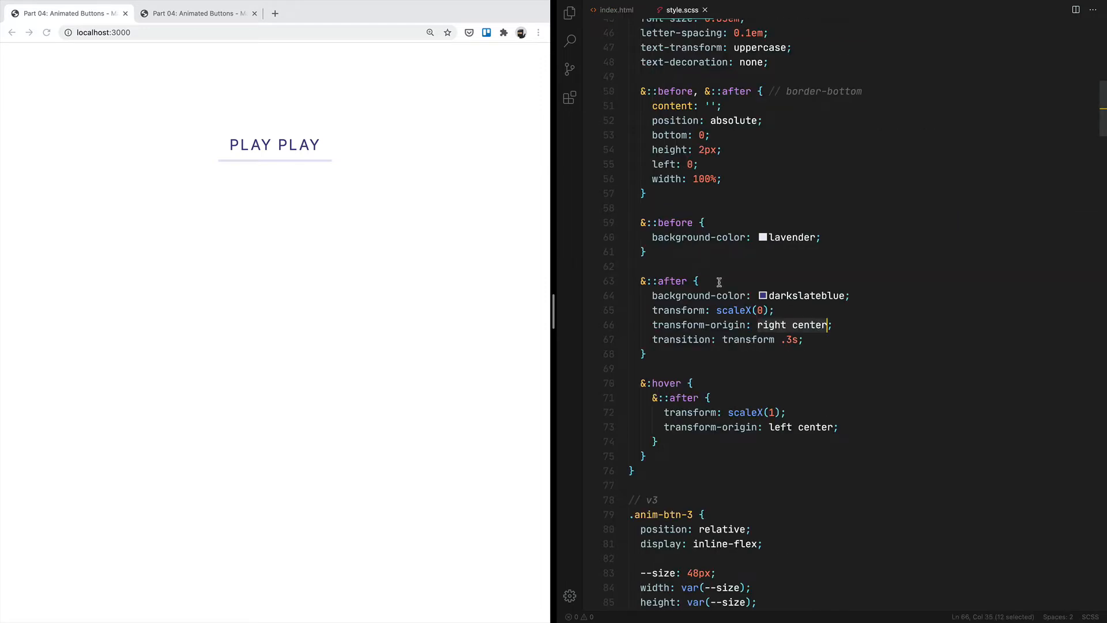
{"action": "type", "text": "em {"}
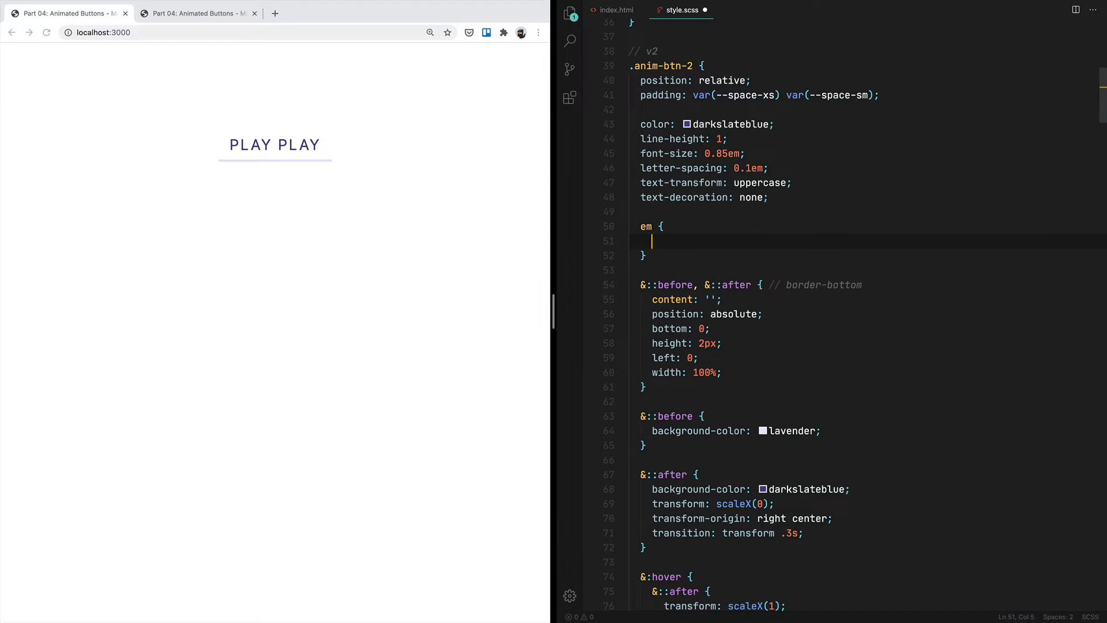
{"action": "type", "text": "&\"L\""}
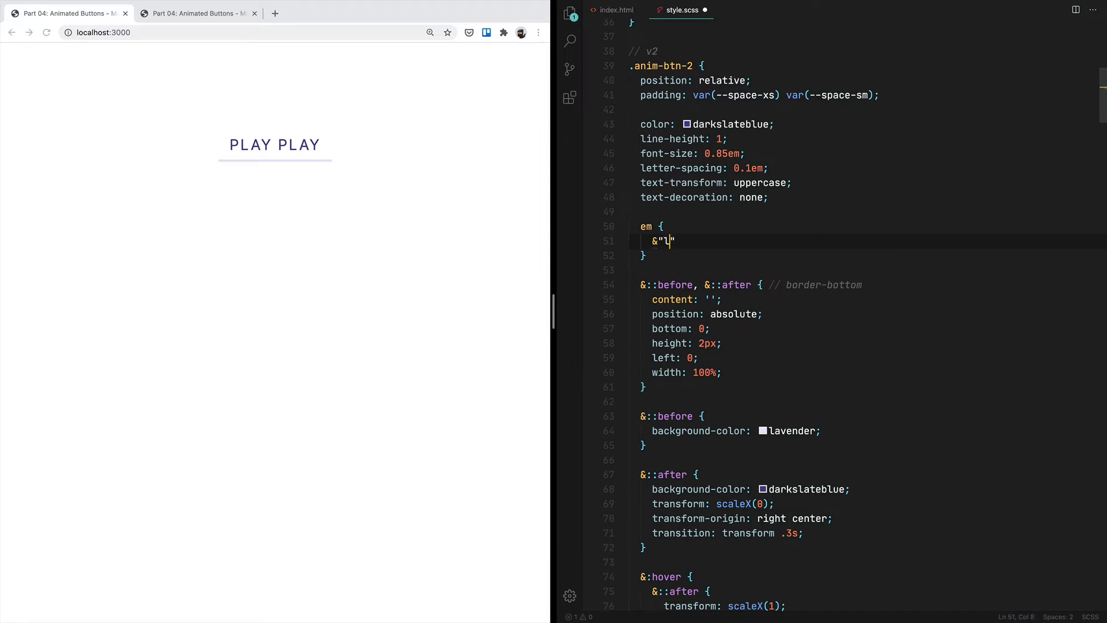
{"action": "key", "text": "Backspace"}
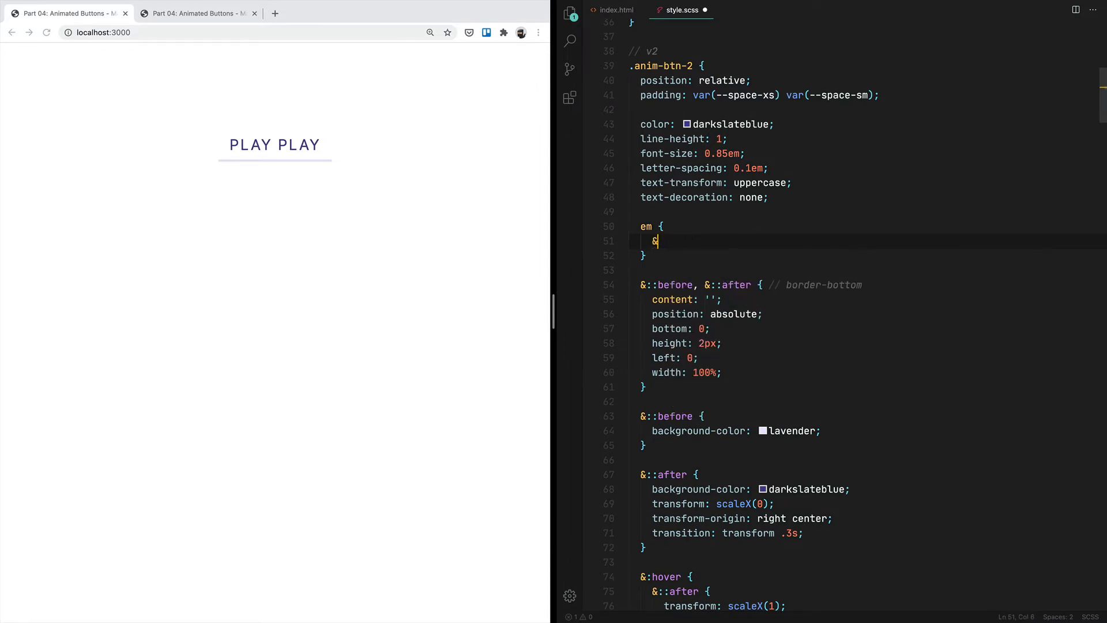
{"action": "type", "text": ":last-child {"}
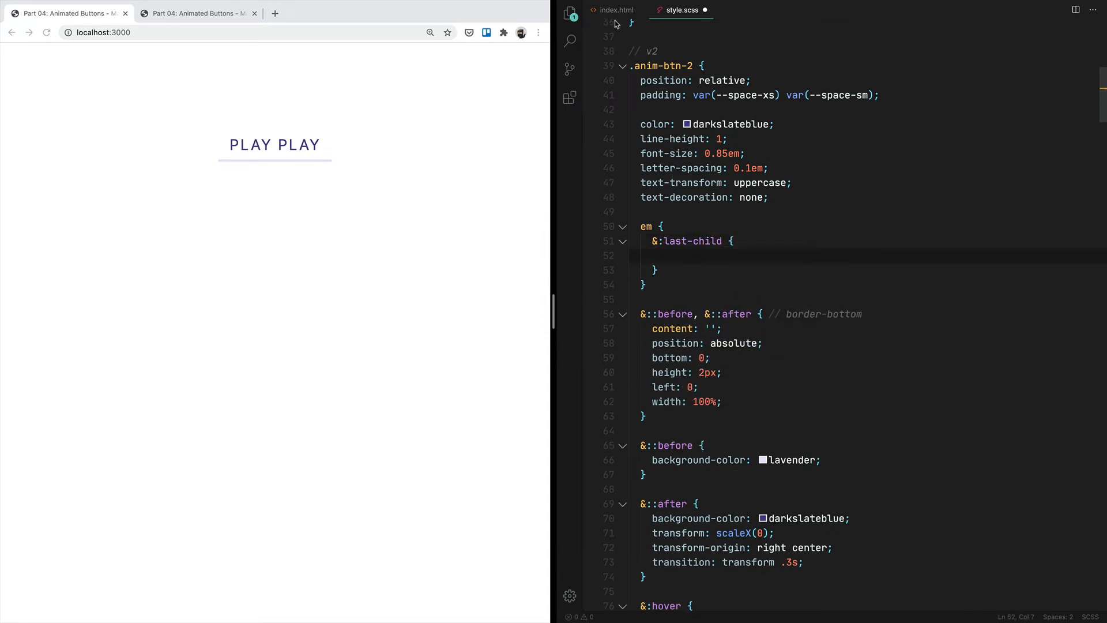
{"action": "left_click", "coordinate": [616, 11]}
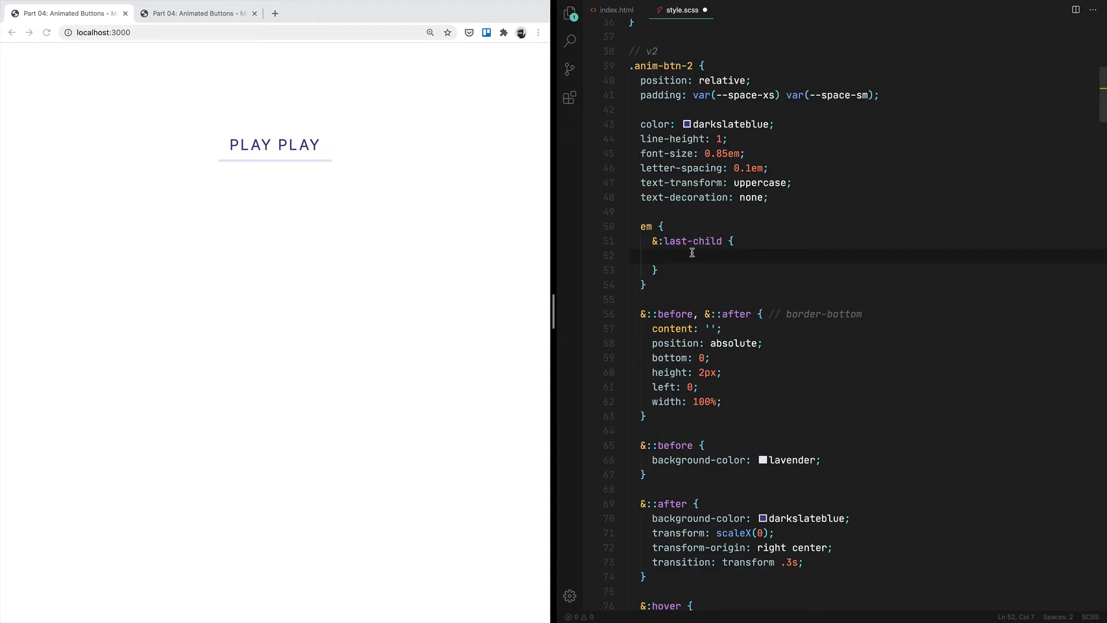
Pin that last-child group with position absolute, top 0 and left 0
{"action": "type", "text": "position: absolute;"}
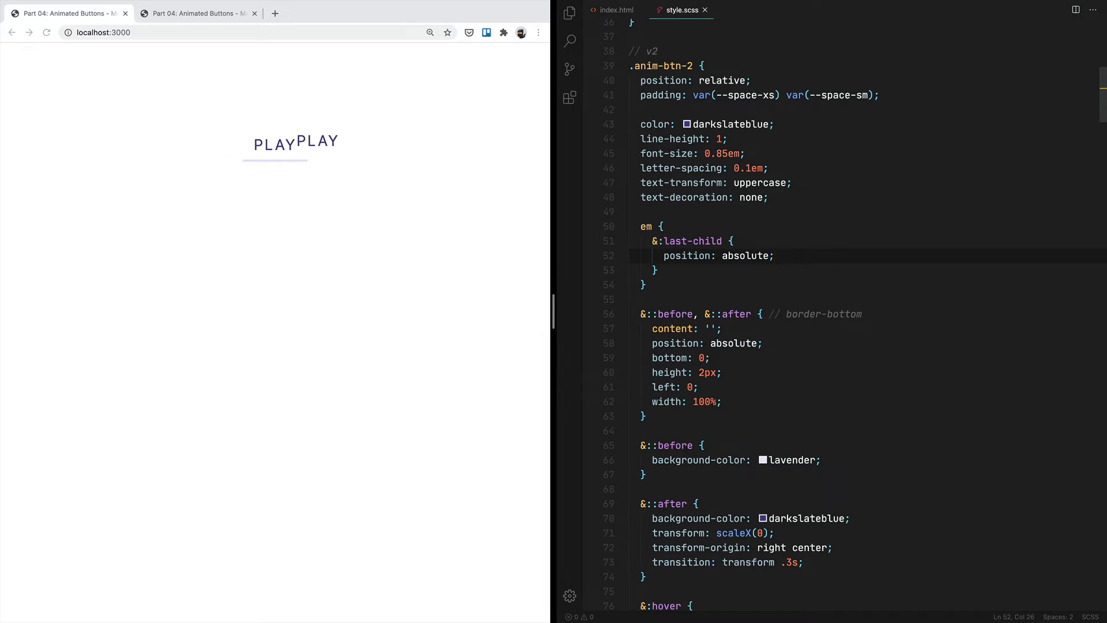
{"action": "type", "text": "top:"}
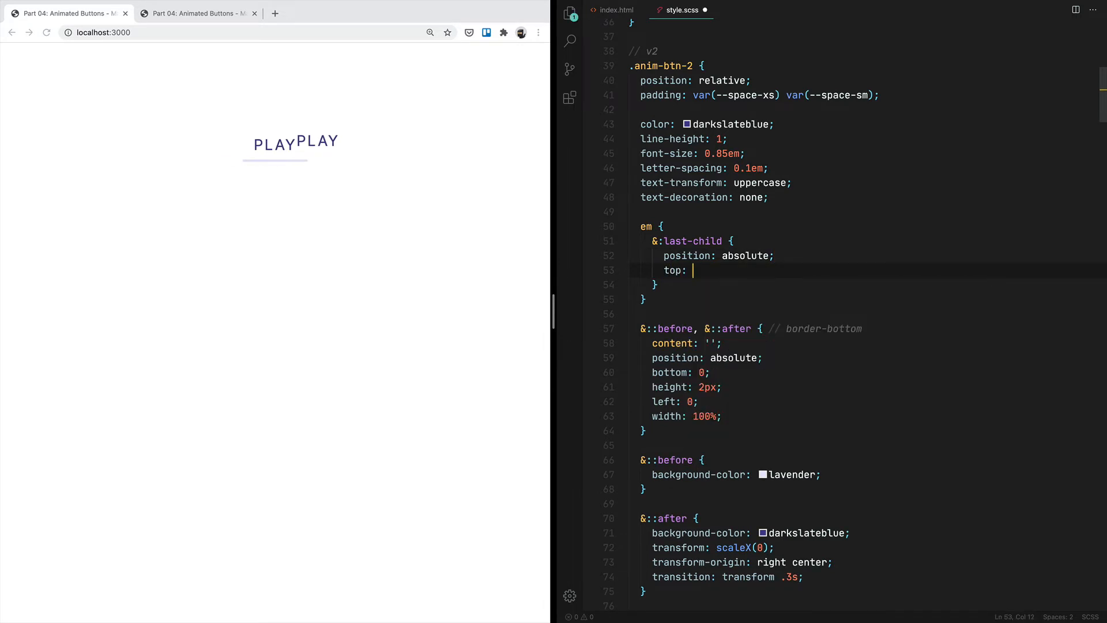
{"action": "type", "text": "0;"}
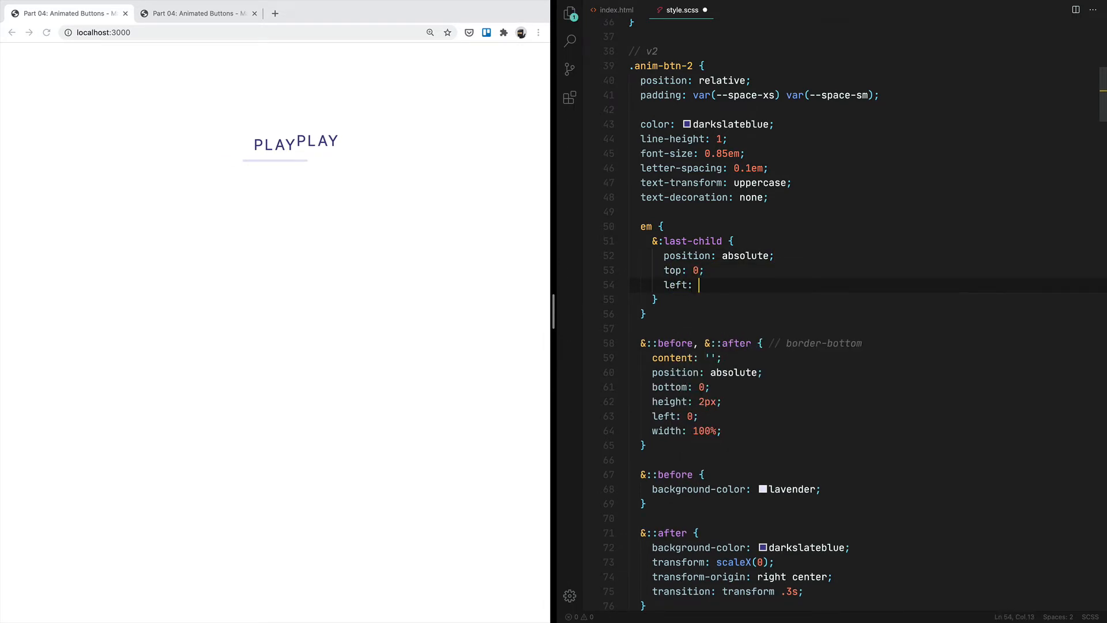
{"action": "type", "text": "0;"}
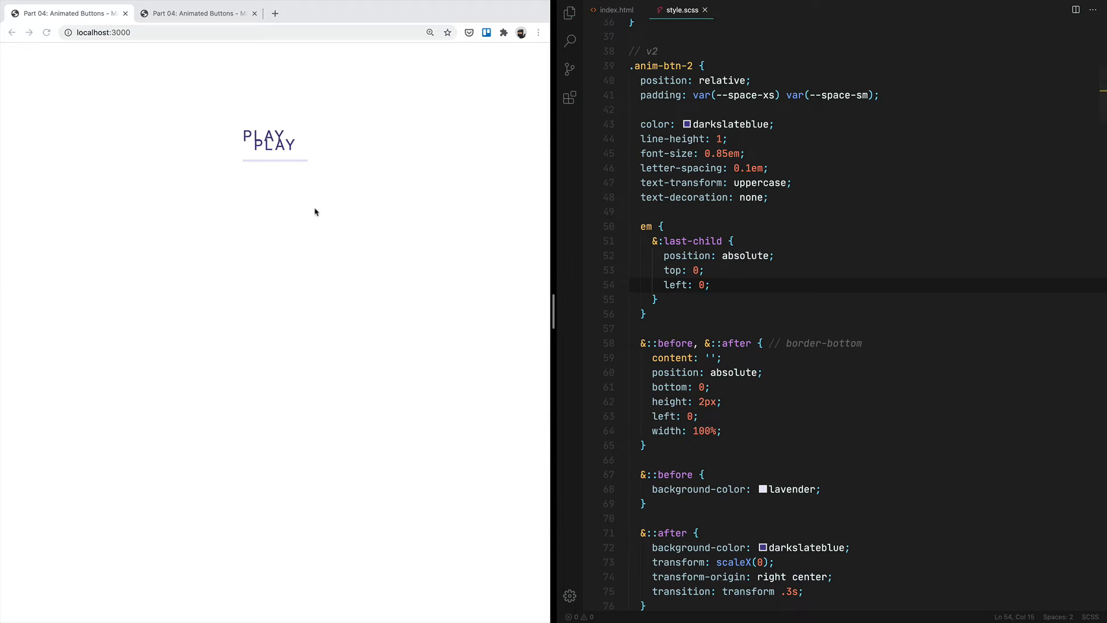
{"action": "left_click", "coordinate": [615, 10]}
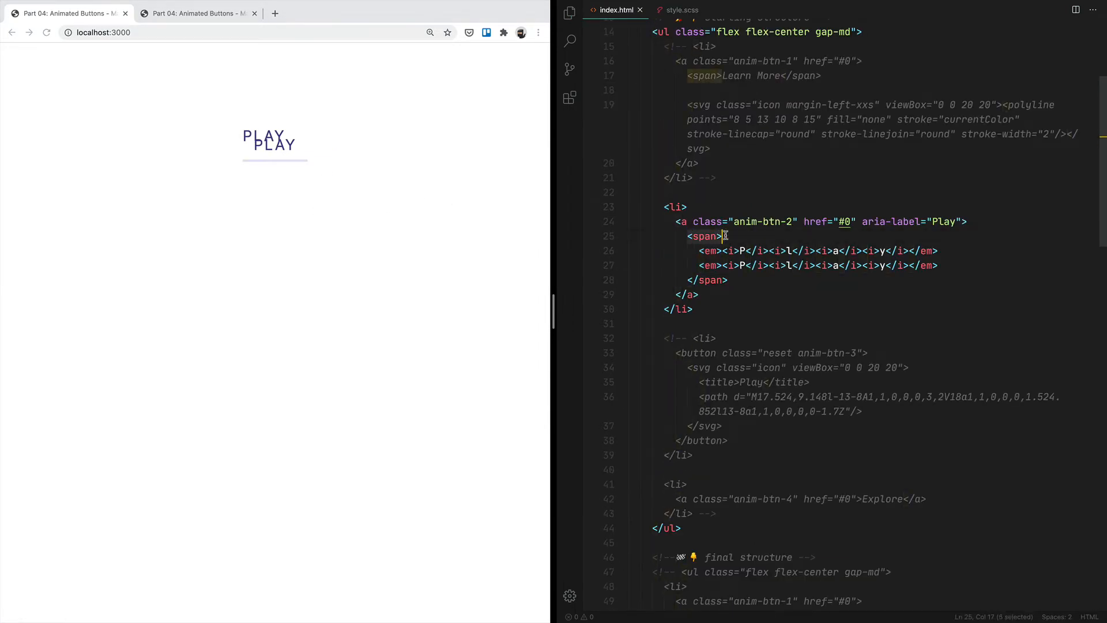
Add a span rule with position relative and display inline-block
{"action": "left_click", "coordinate": [680, 10]}
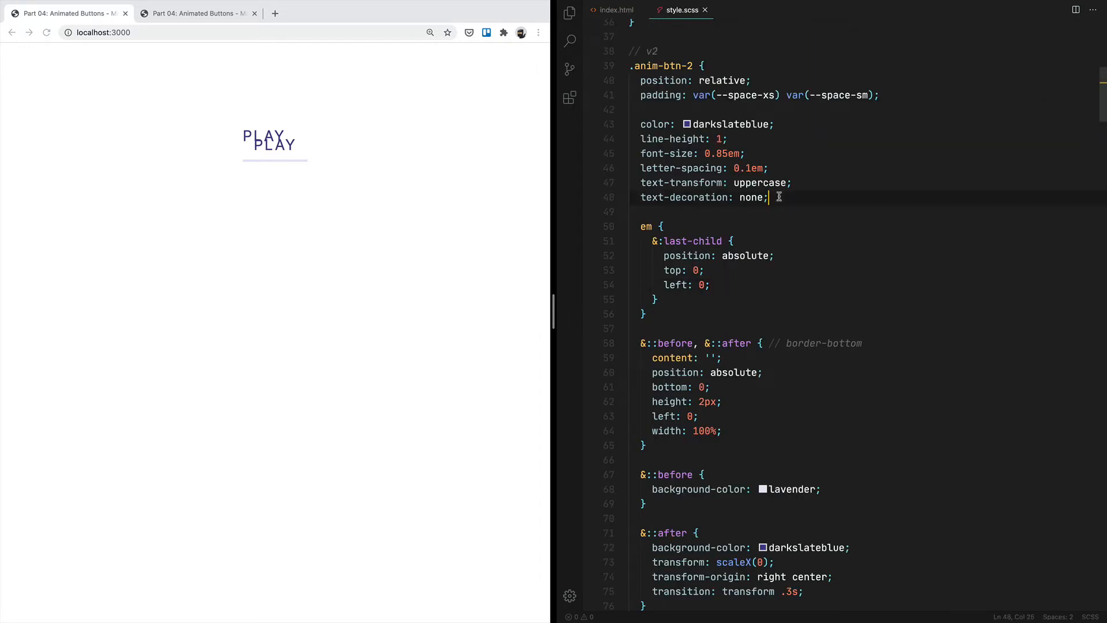
{"action": "type", "text": "span {"}
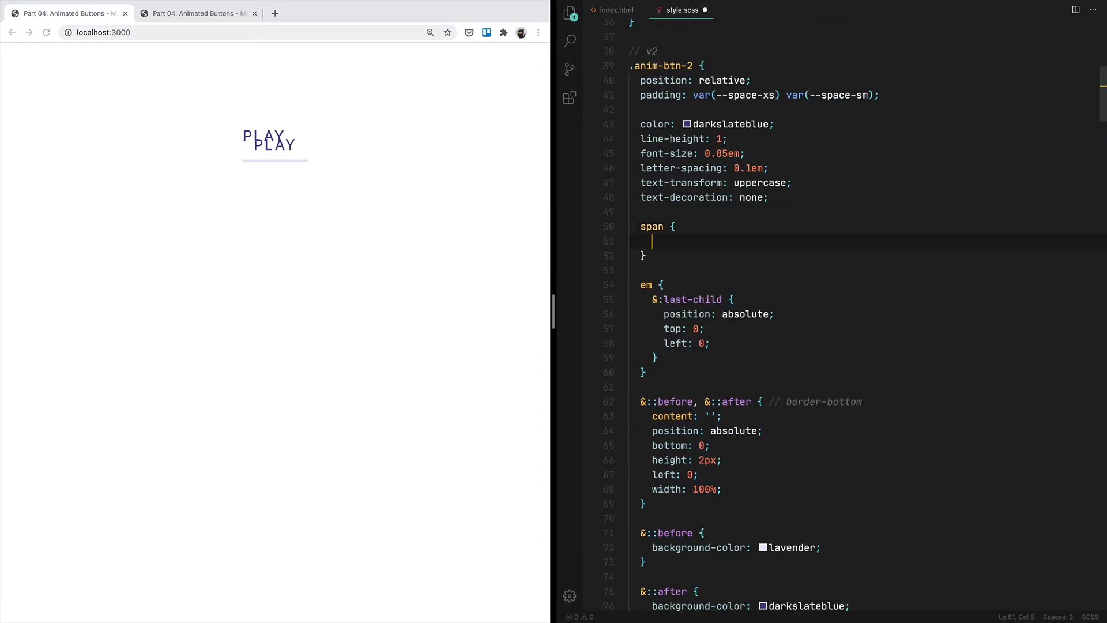
{"action": "type", "text": "position: relative;"}
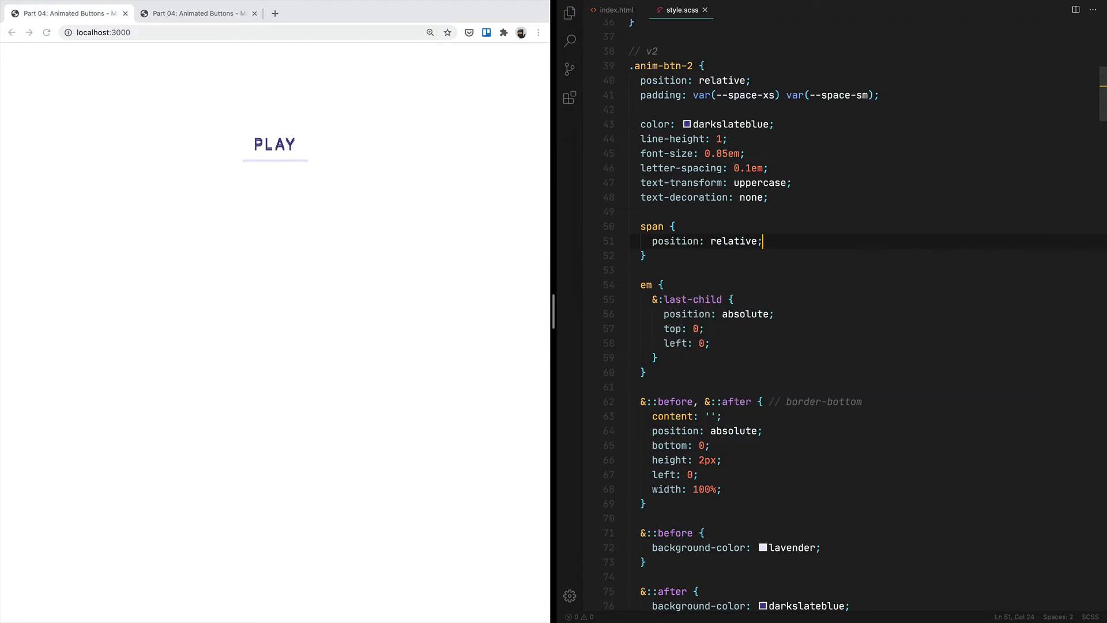
{"action": "mouse_move", "coordinate": [268, 150]}
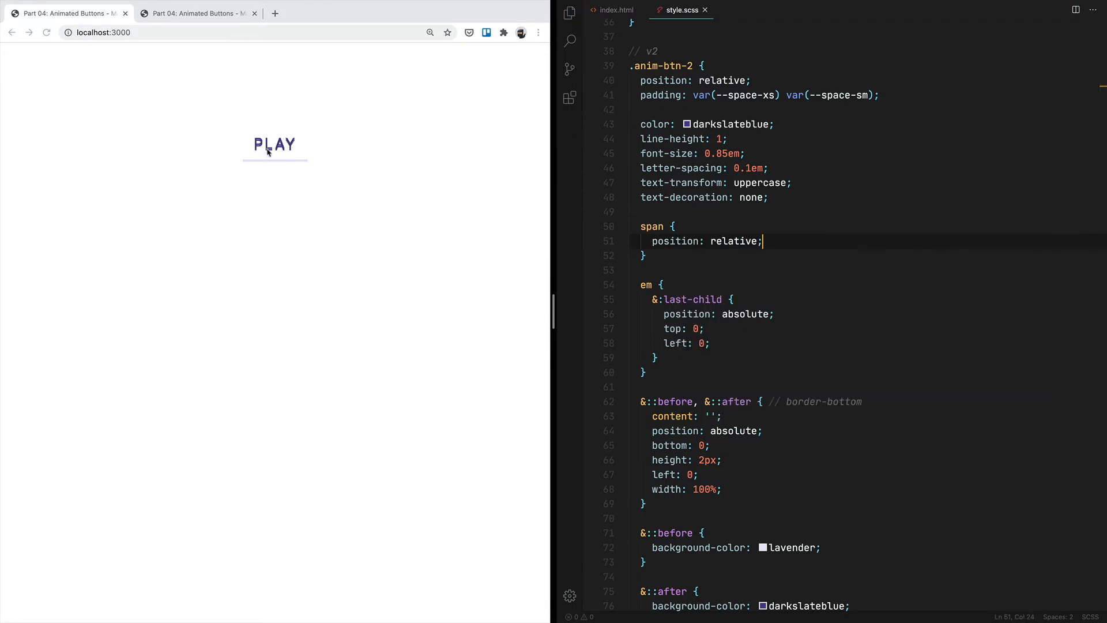
{"action": "type", "text": "di"}
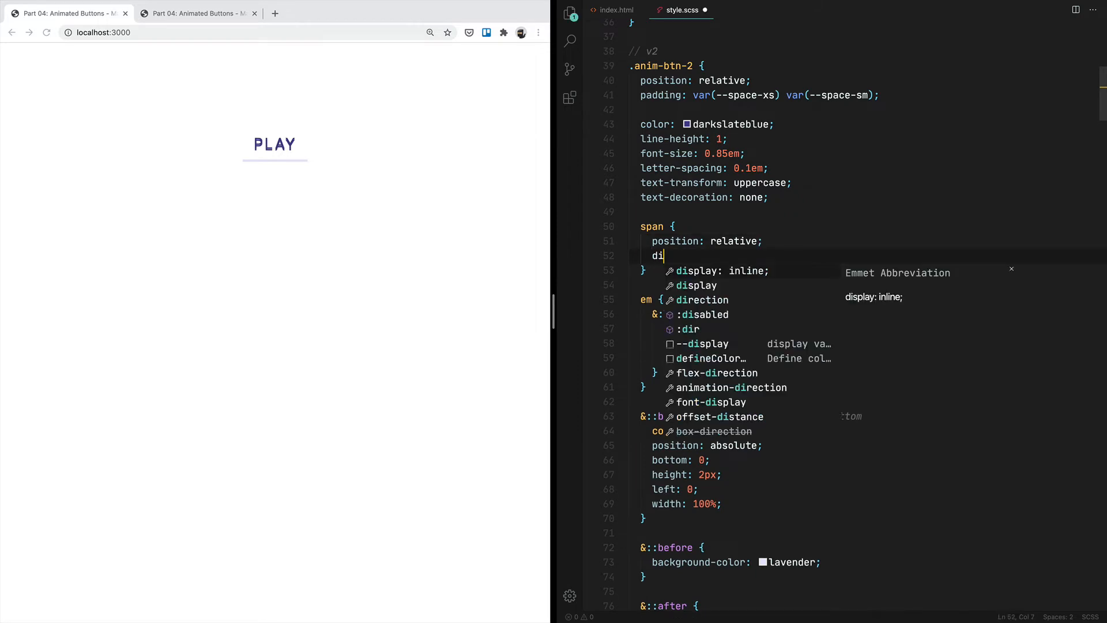
{"action": "type", "text": "splay: inloine-"}
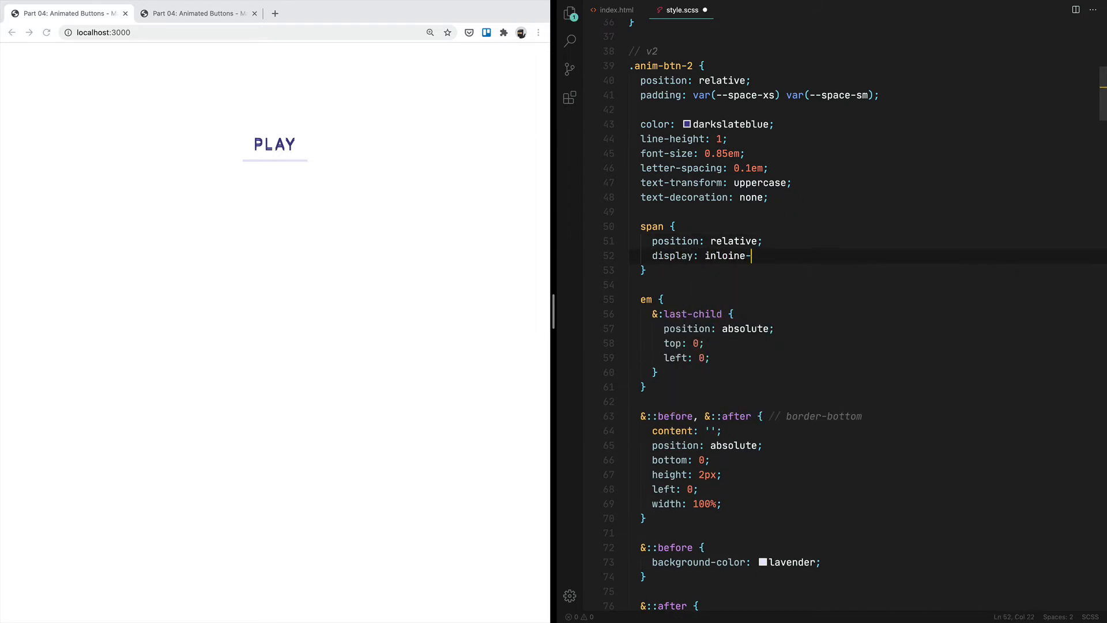
{"action": "type", "text": "inline-block;"}
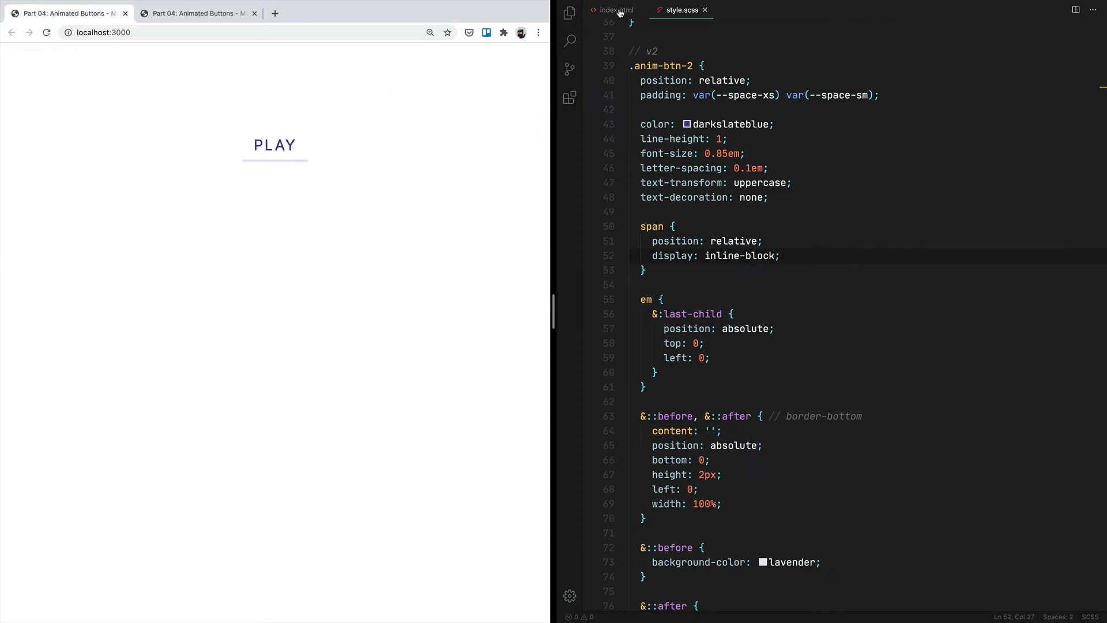
Check the letter markup in index.html, then resume editing the last-child rule
{"action": "left_click", "coordinate": [612, 11]}
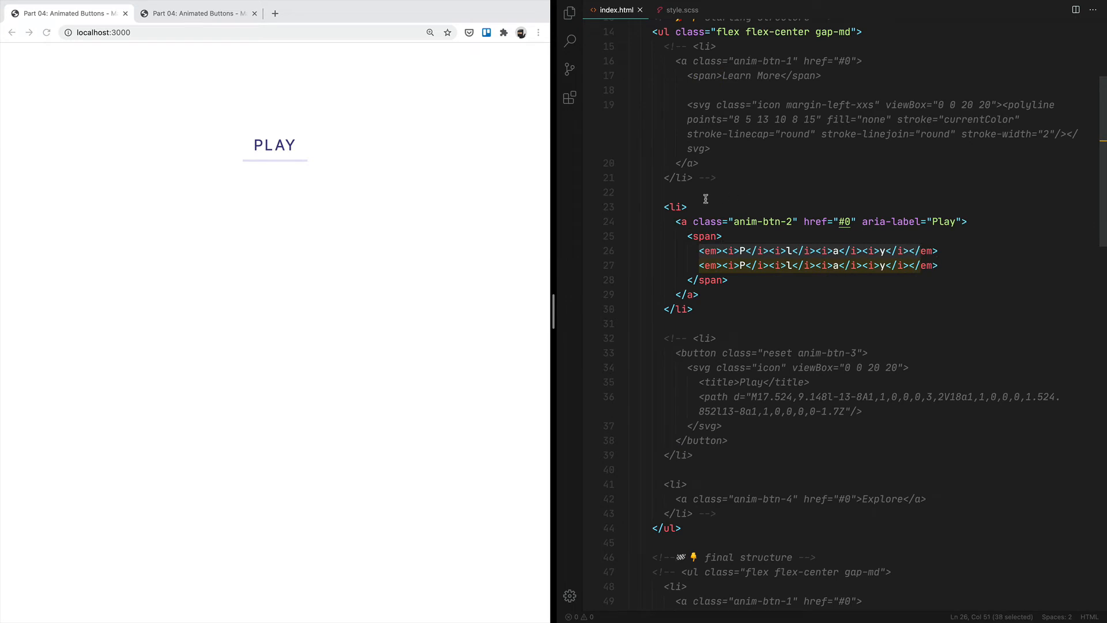
{"action": "left_click", "coordinate": [679, 11]}
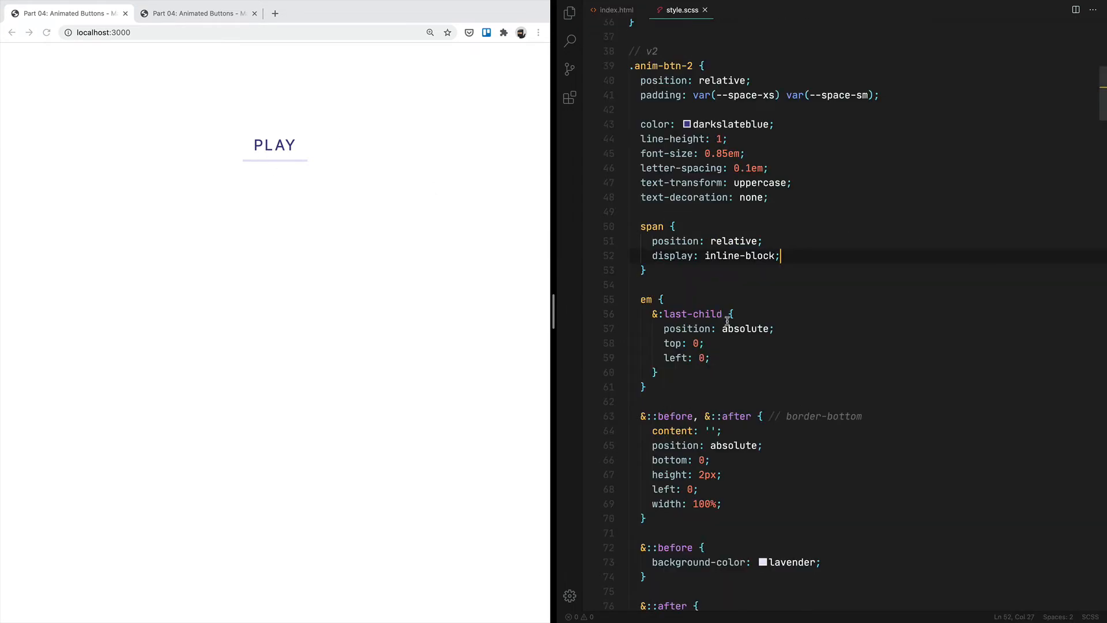
{"action": "left_click", "coordinate": [712, 357]}
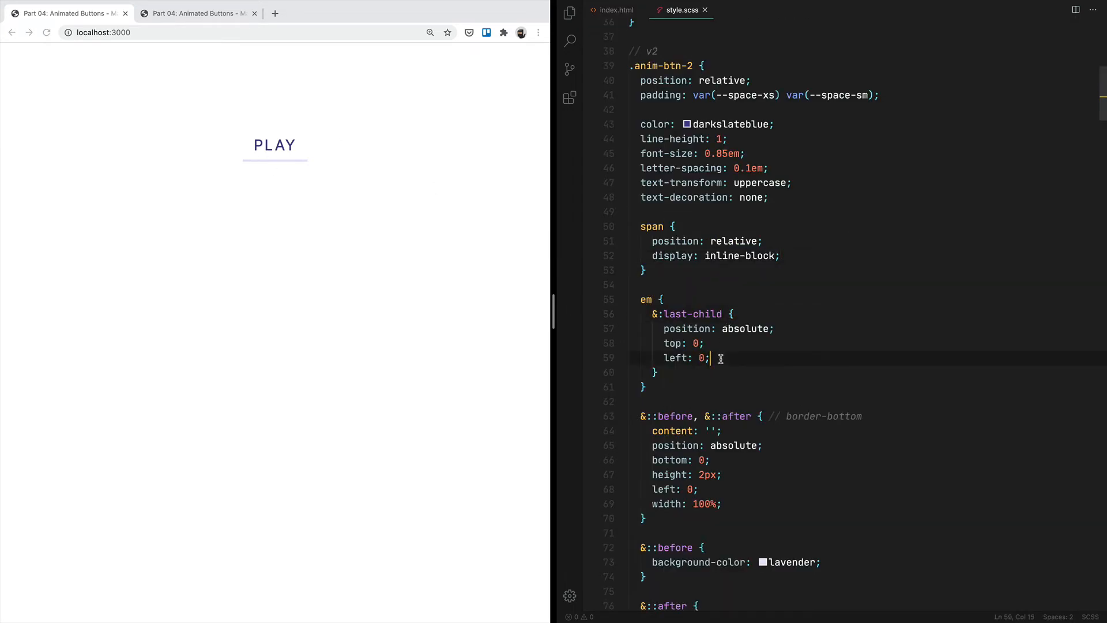
Inside &:last-child, add * { transform: translateY(100%); } to shift the second PLAY down
{"action": "type", "text": "* {"}
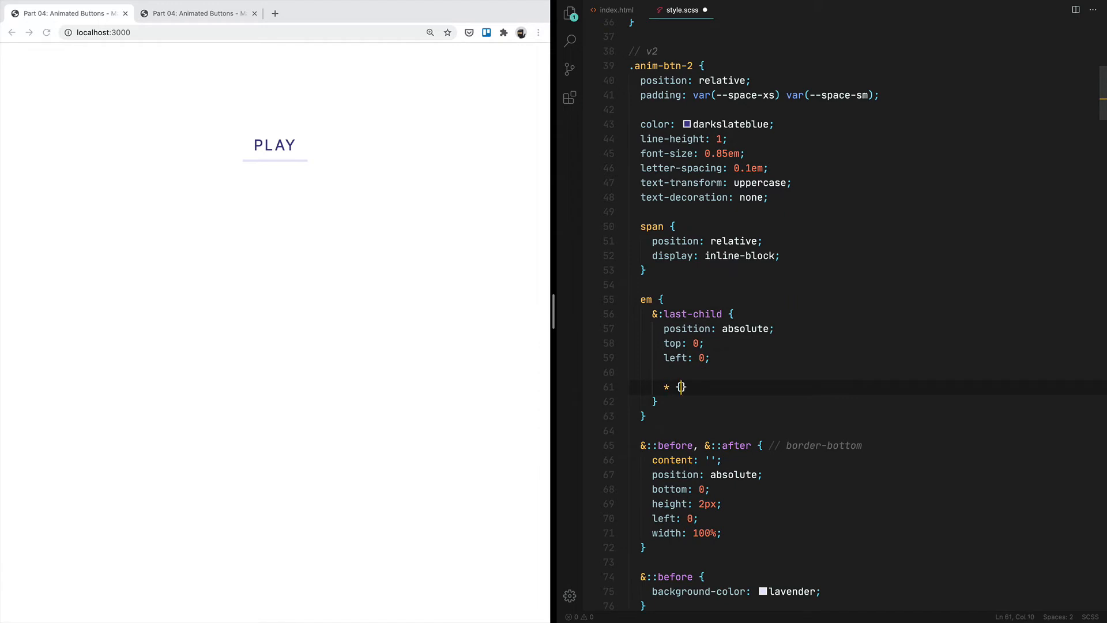
{"action": "left_click", "coordinate": [614, 11]}
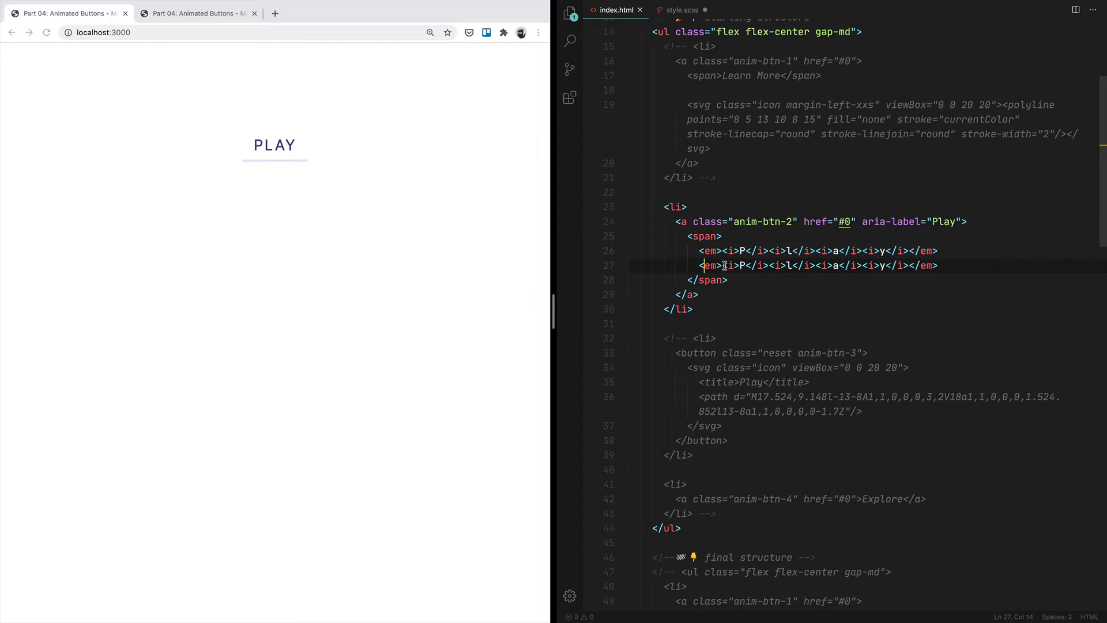
{"action": "left_click", "coordinate": [681, 11]}
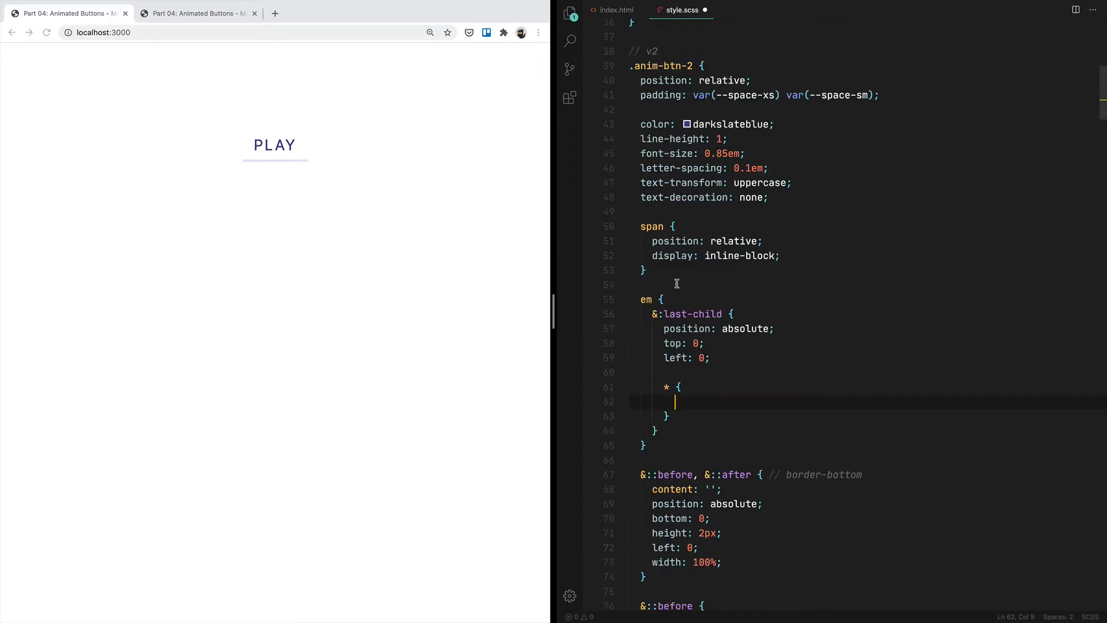
{"action": "type", "text": "transform"}
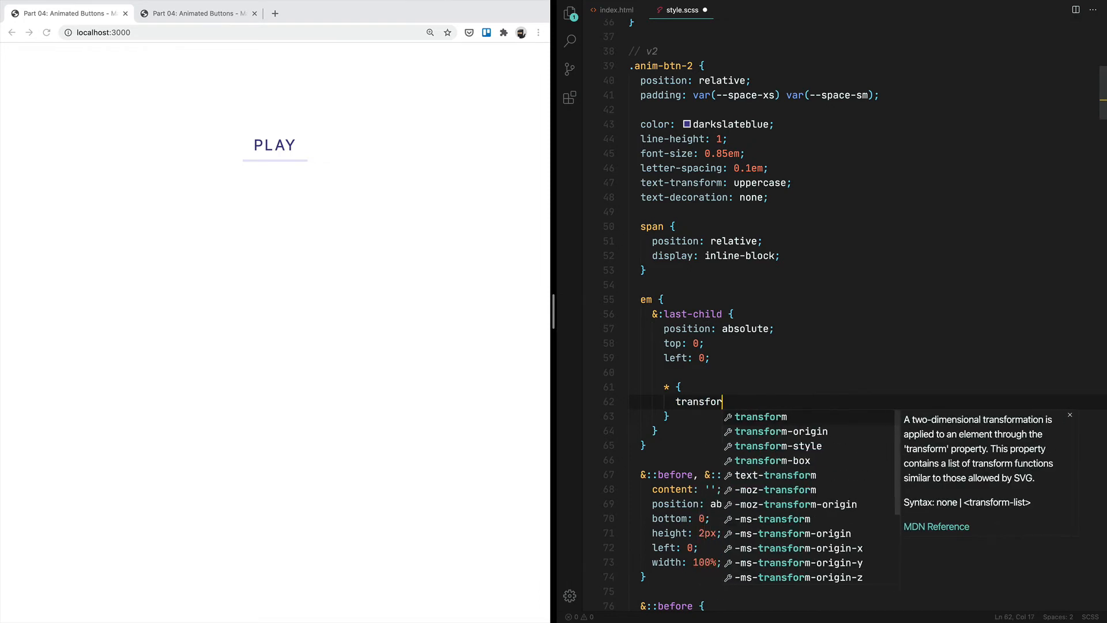
{"action": "type", "text": ": translateY(100%);"}
{"action": "type", "text": "* {"}
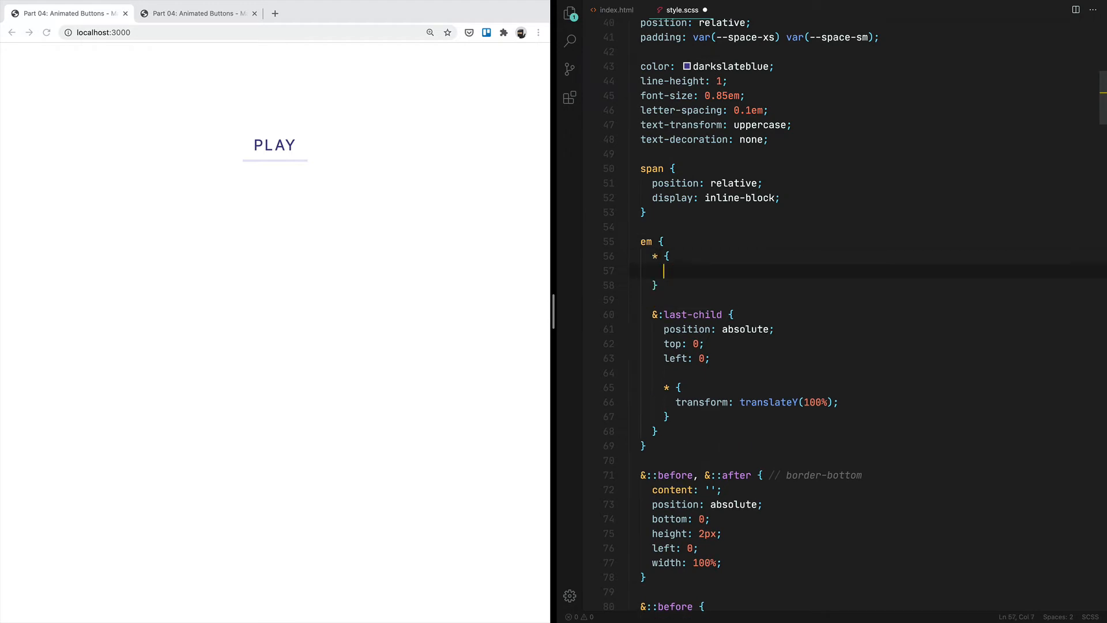
Add em * { display: inline-block; } so every letter is an inline block
{"action": "left_click", "coordinate": [612, 11]}
{"action": "type", "text": "displ"}
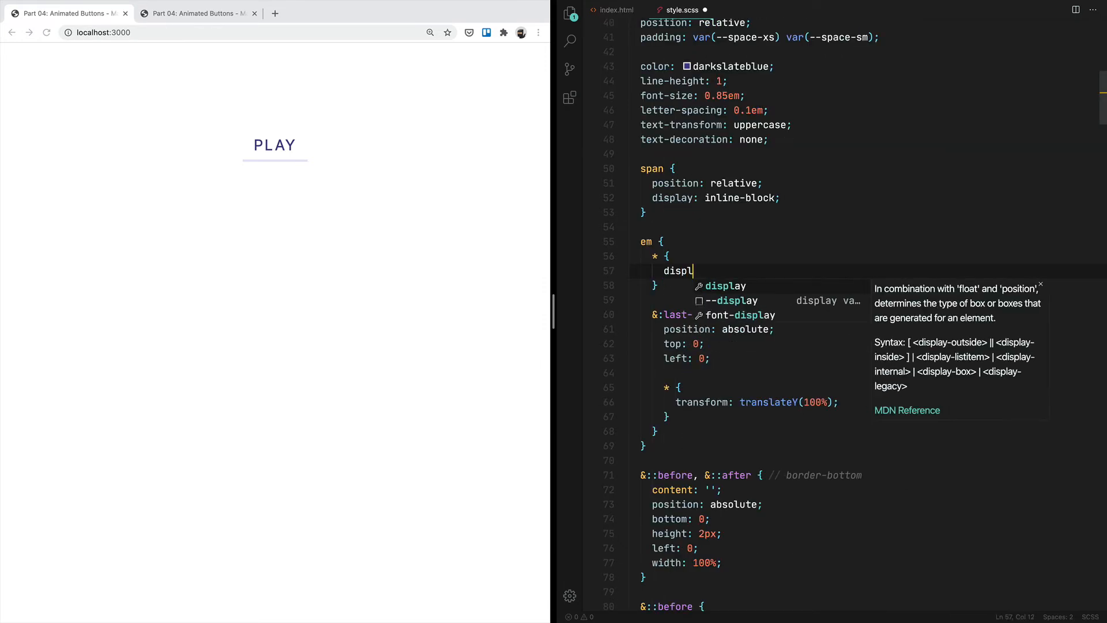
{"action": "type", "text": "ay: inline-block;"}
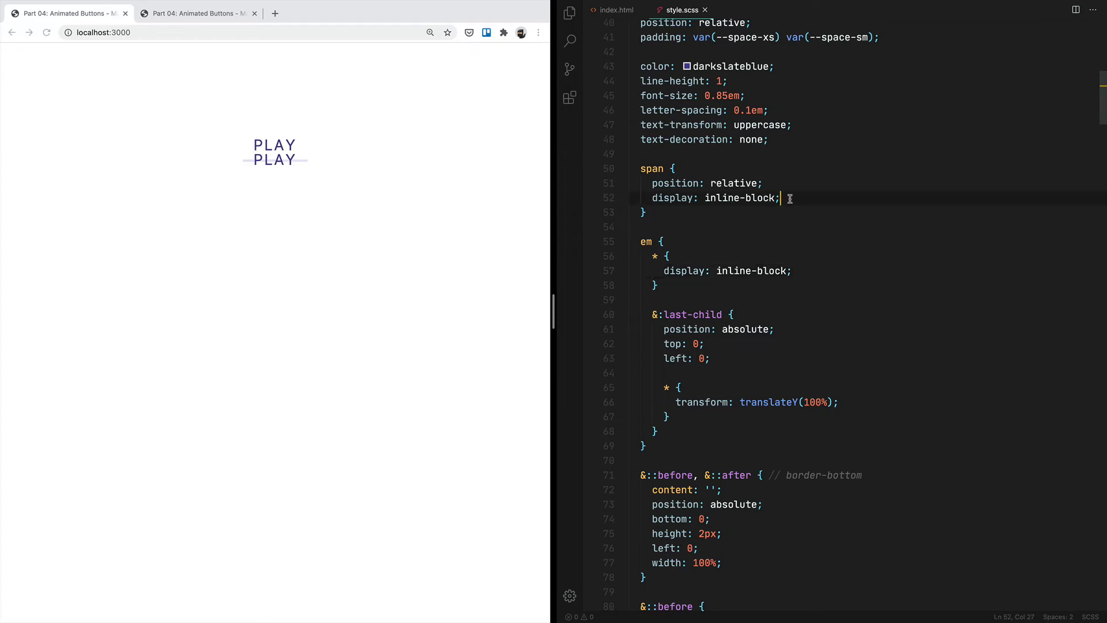
{"action": "key", "text": "enter"}
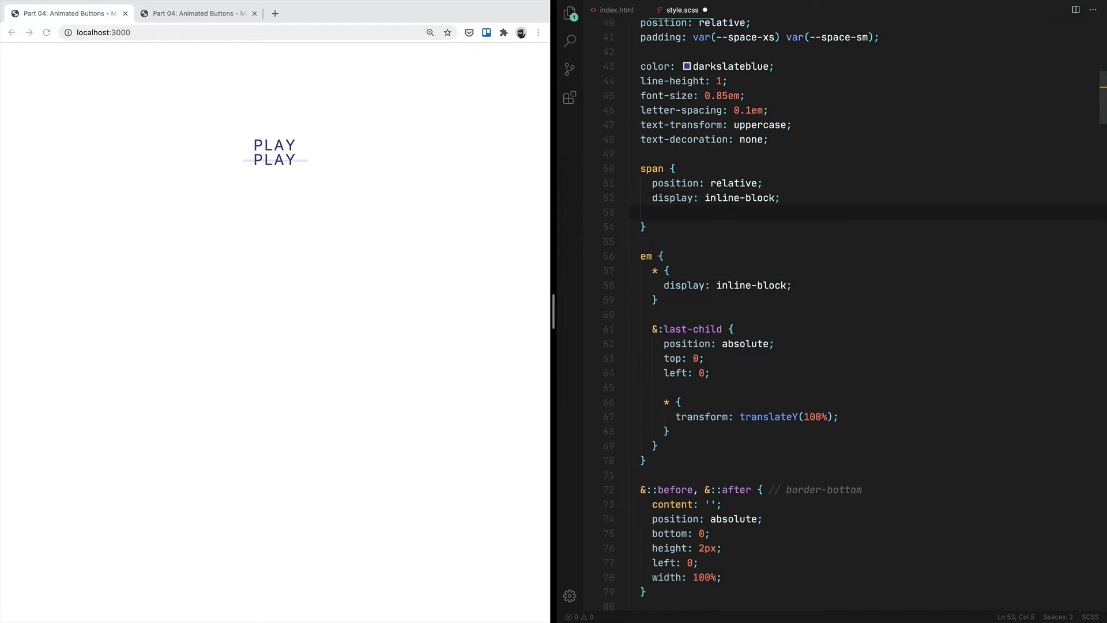
Add a temporary grey span background and padding: 0.25em 0 on em > * letters
{"action": "type", "text": "background-colo"}
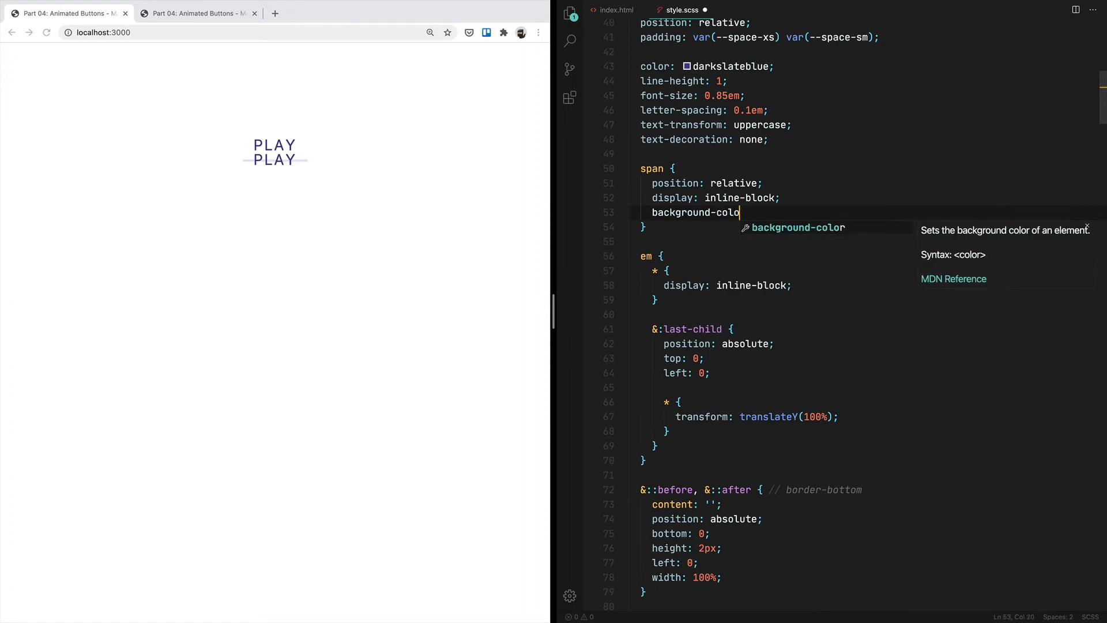
{"action": "type", "text": ": grey;"}
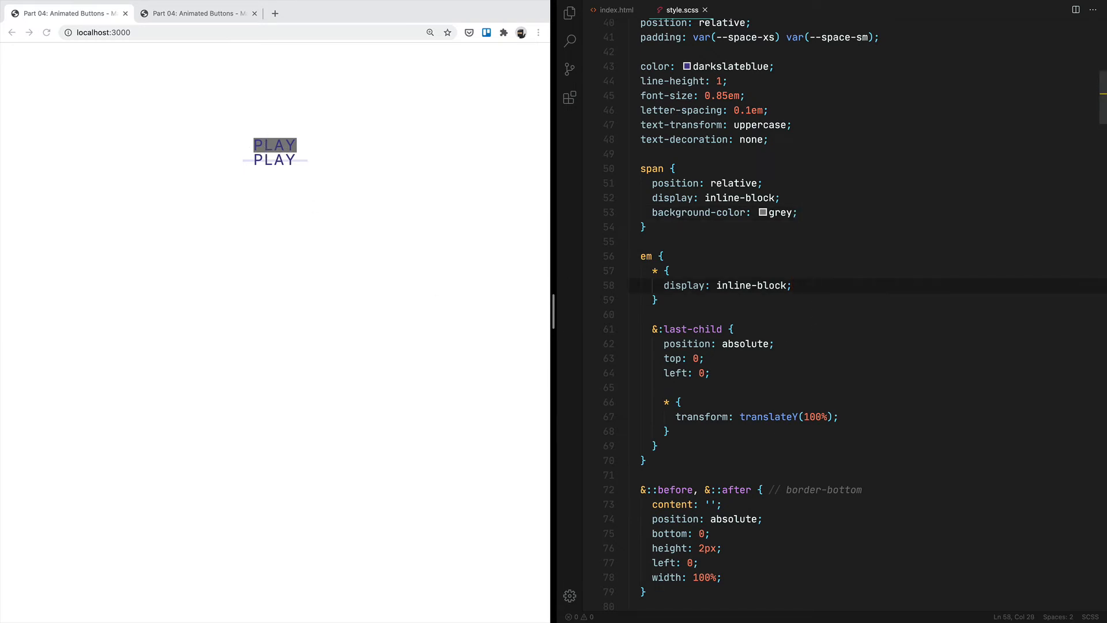
{"action": "type", "text": "padding:"}
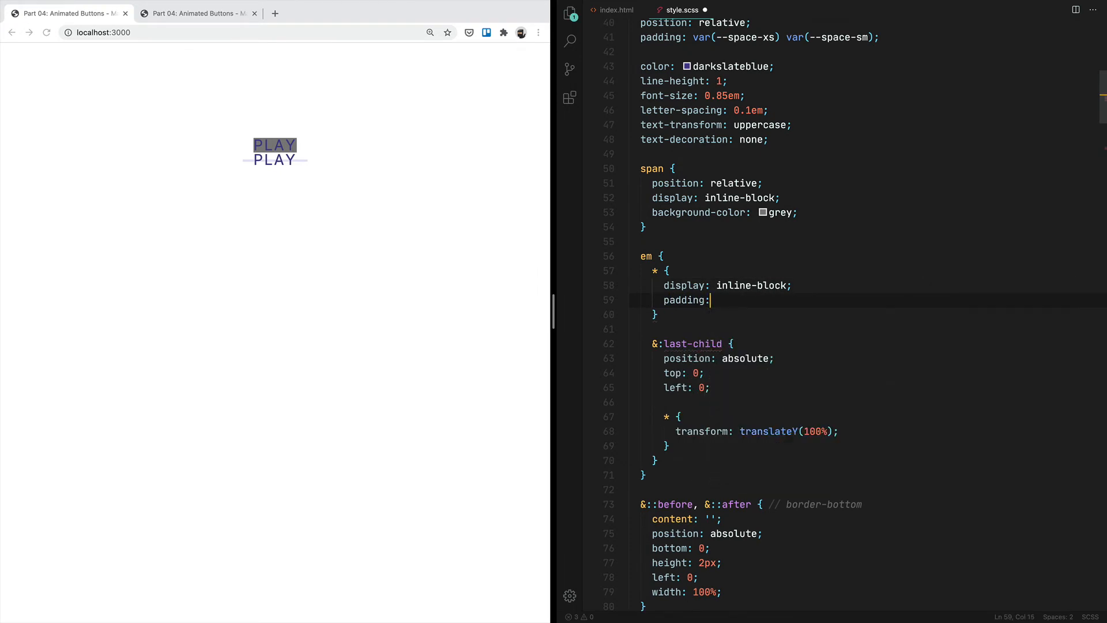
{"action": "type", "text": "0.25"}
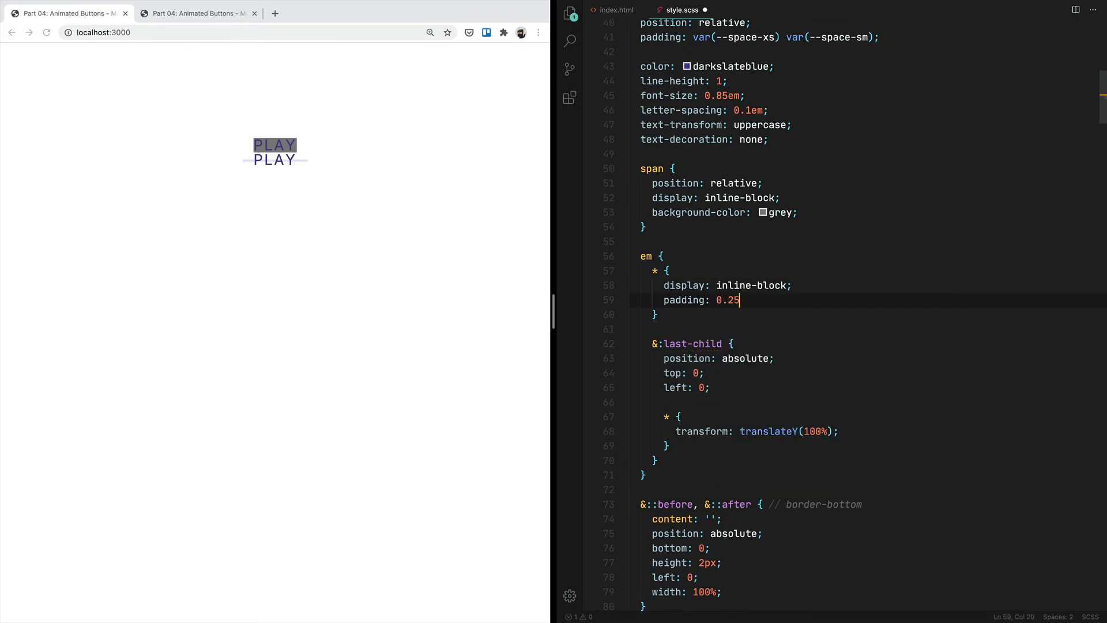
{"action": "type", "text": "em"}
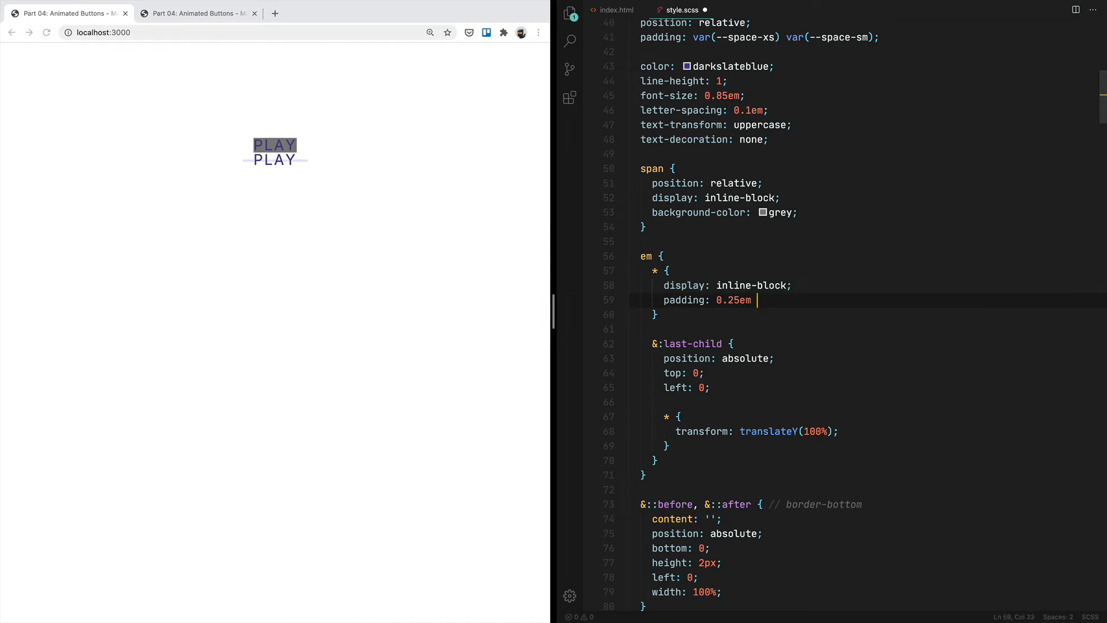
{"action": "type", "text": "0;"}
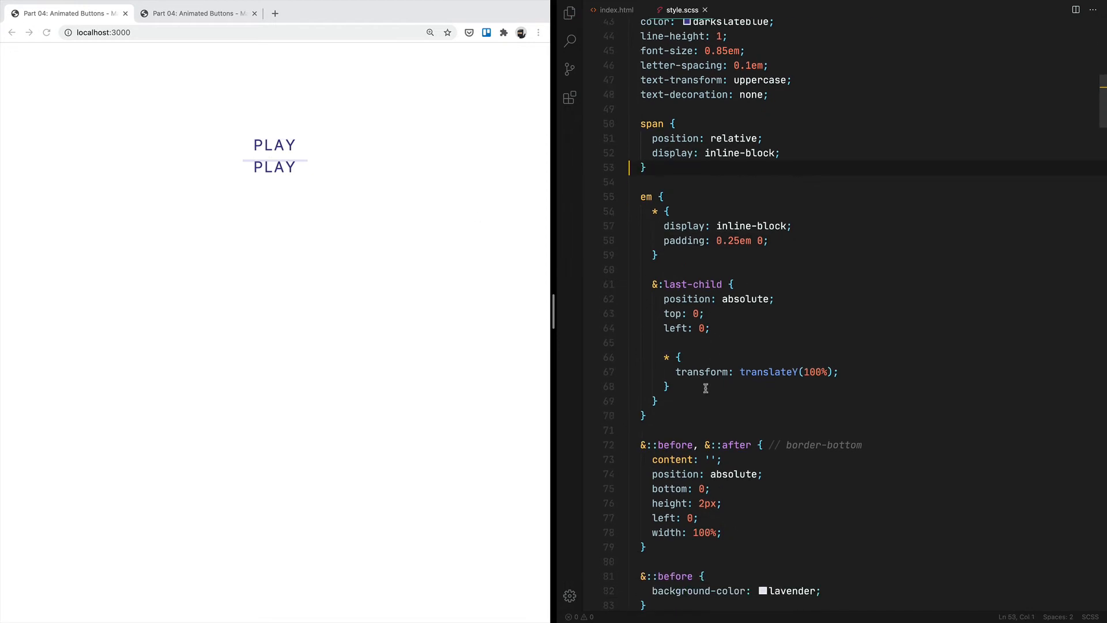
Inside &:hover, create em:first-child * and em:last-child * rules
{"action": "scroll", "scroll_direction": "down", "scroll_amount": 3}
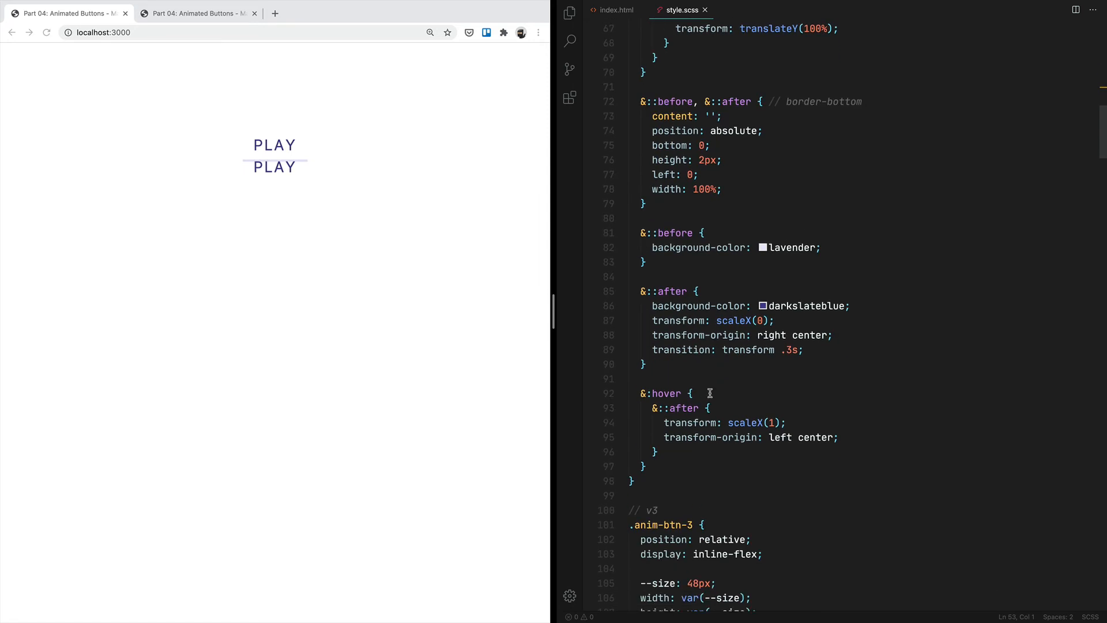
{"action": "type", "text": "em"}
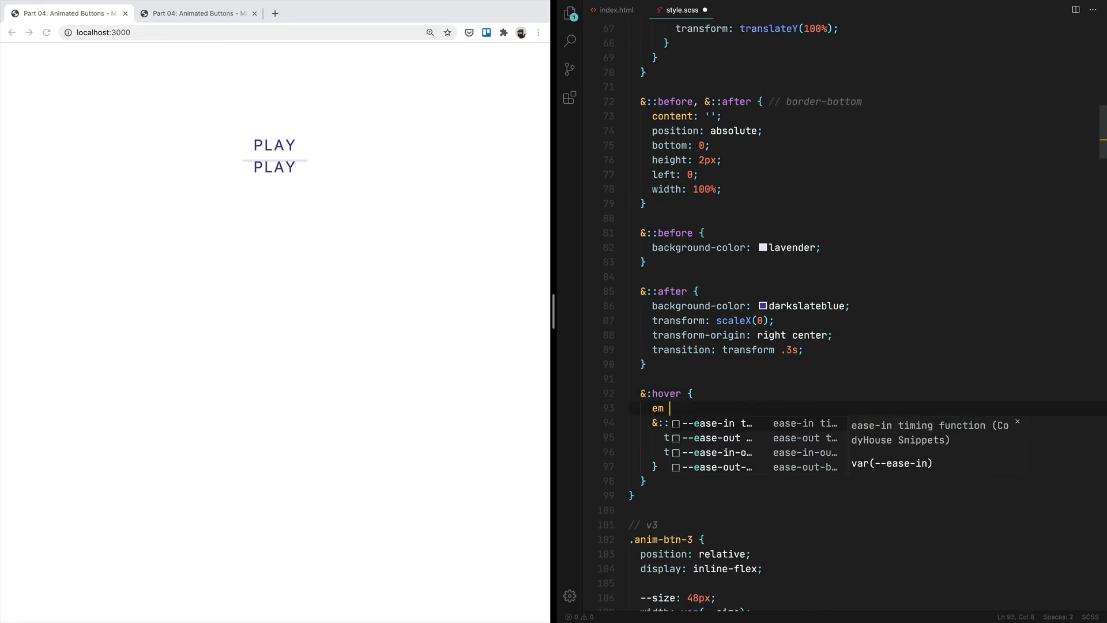
{"action": "type", "text": "*"}
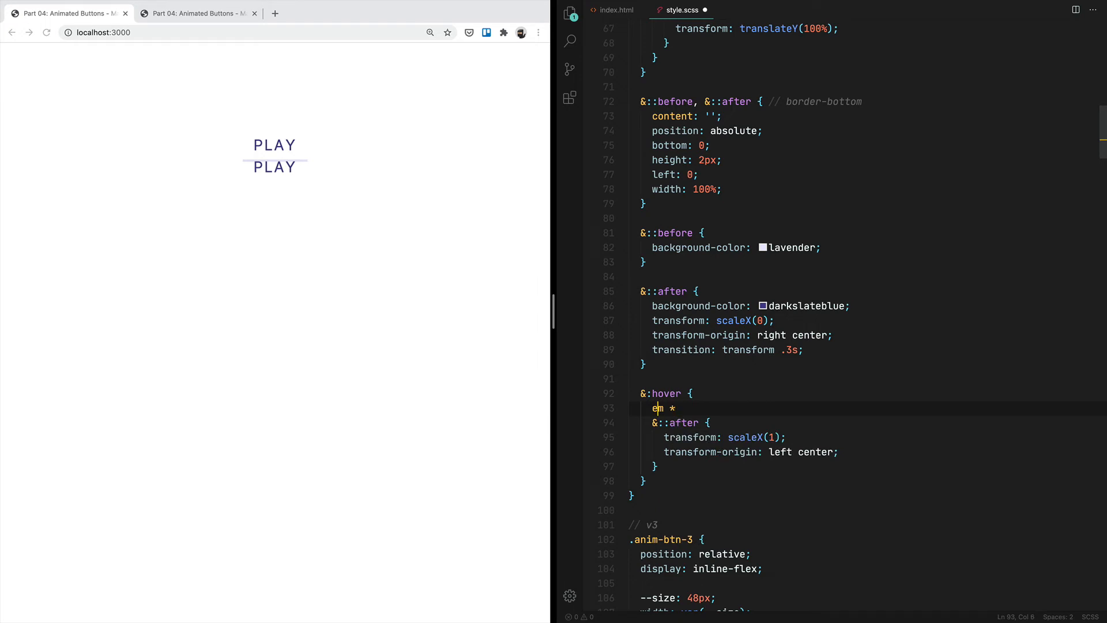
{"action": "type", "text": "last-="}
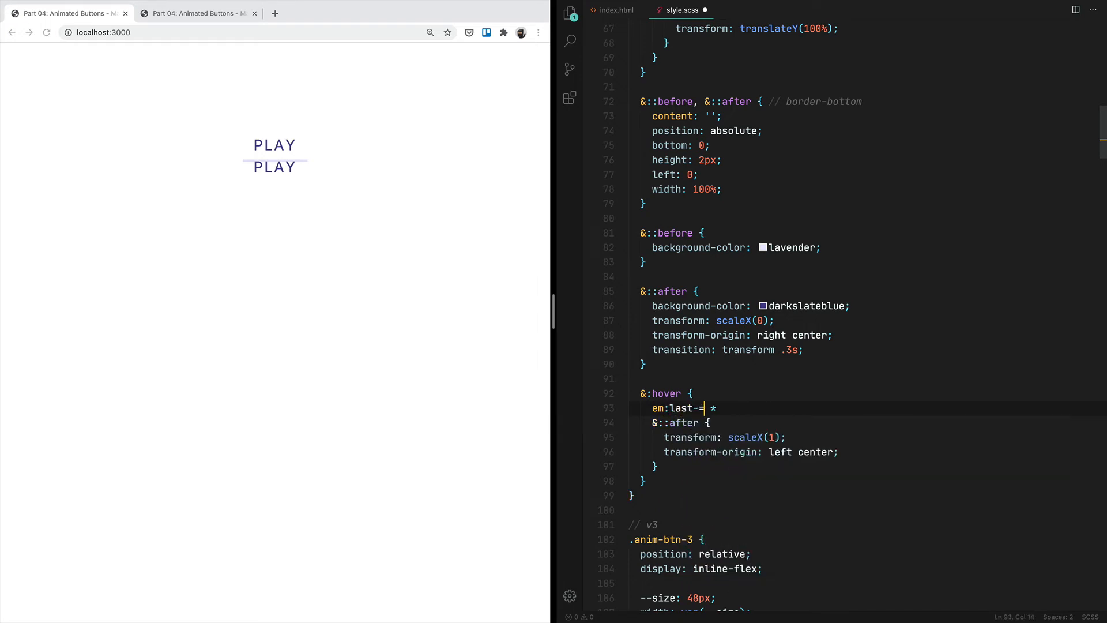
{"action": "type", "text": "child"}
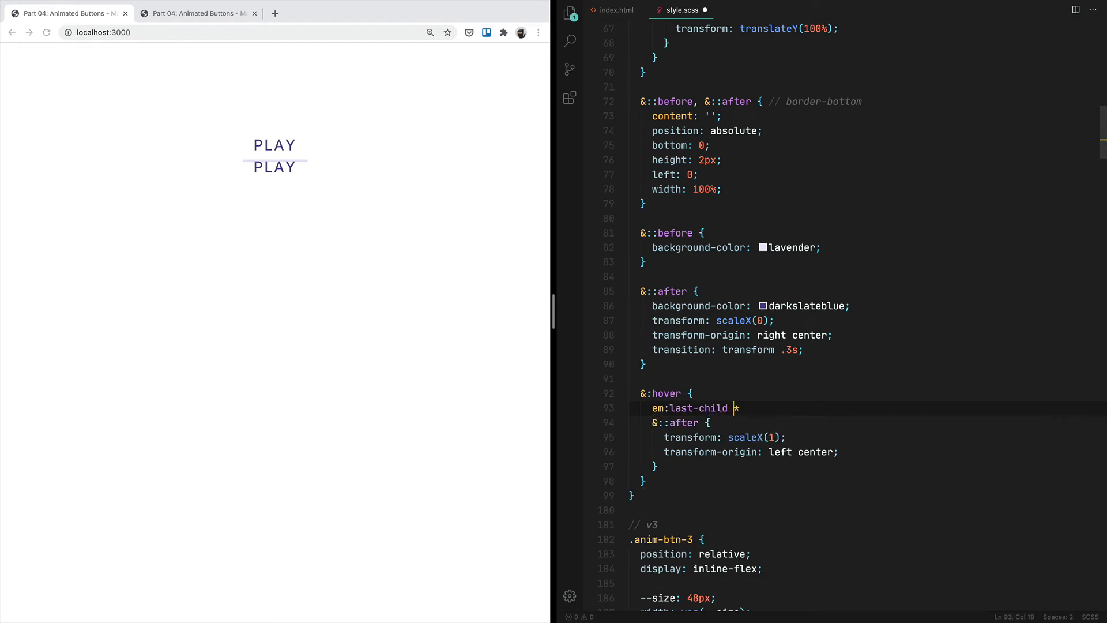
{"action": "type", "text": "{"}
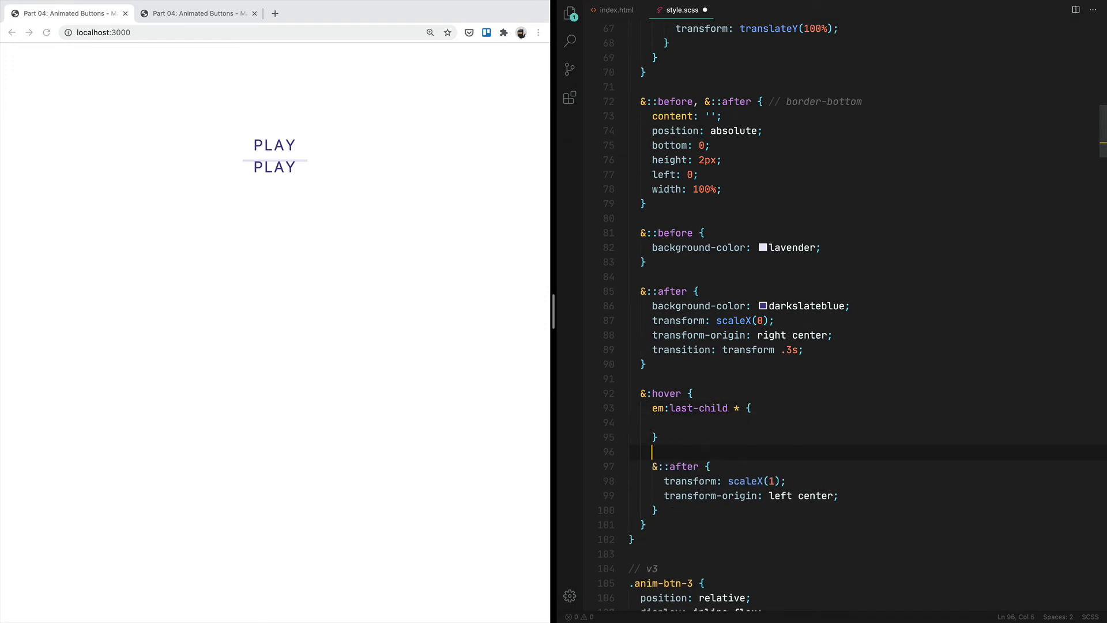
{"action": "left_click", "coordinate": [616, 11]}
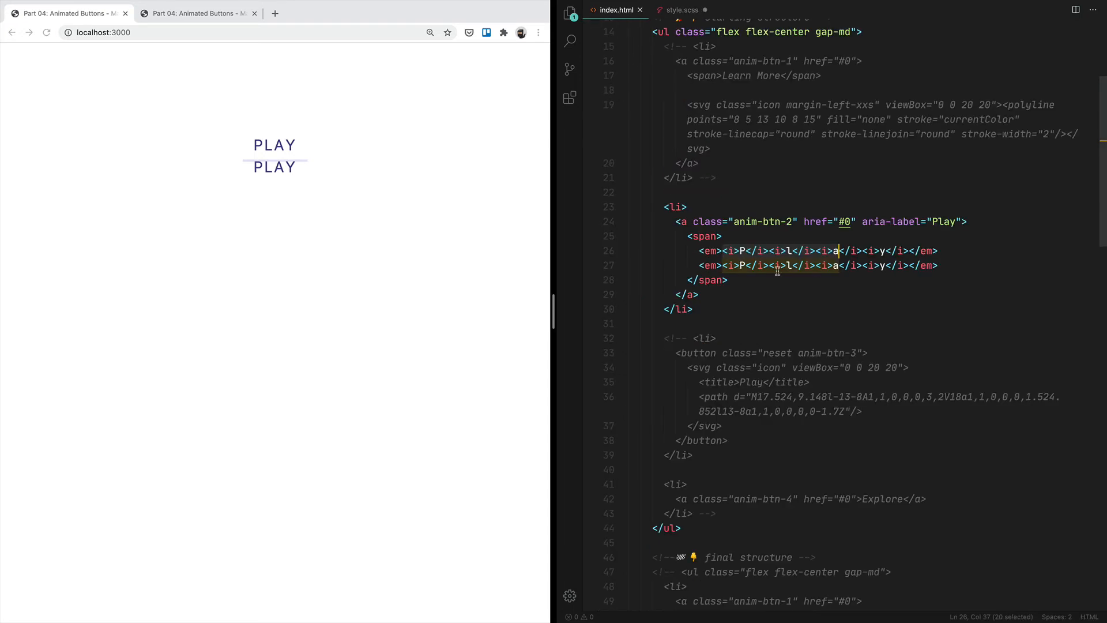
{"action": "left_click", "coordinate": [681, 11]}
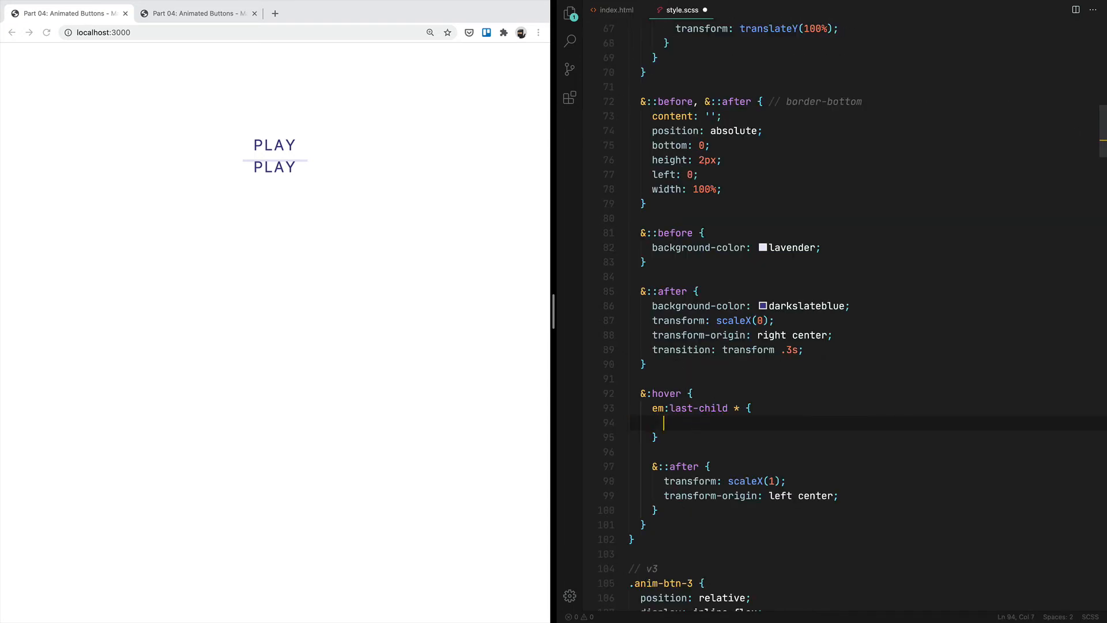
Set the hover transforms: translateY(0) for the last child, translateY(-100%) for the first
{"action": "type", "text": "transform:"}
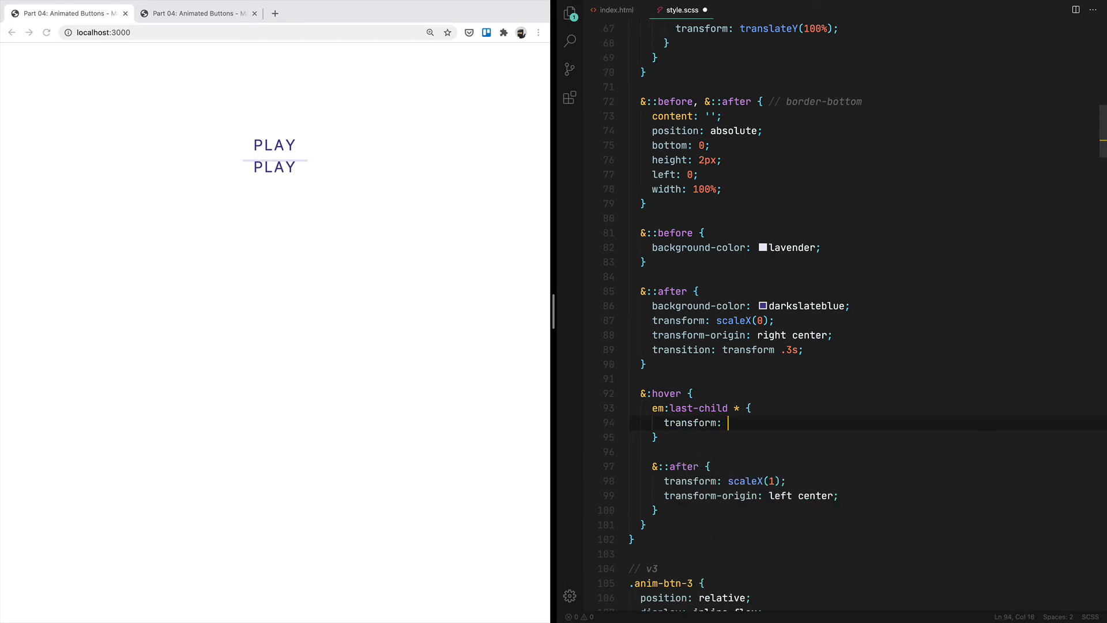
{"action": "type", "text": "translateY"}
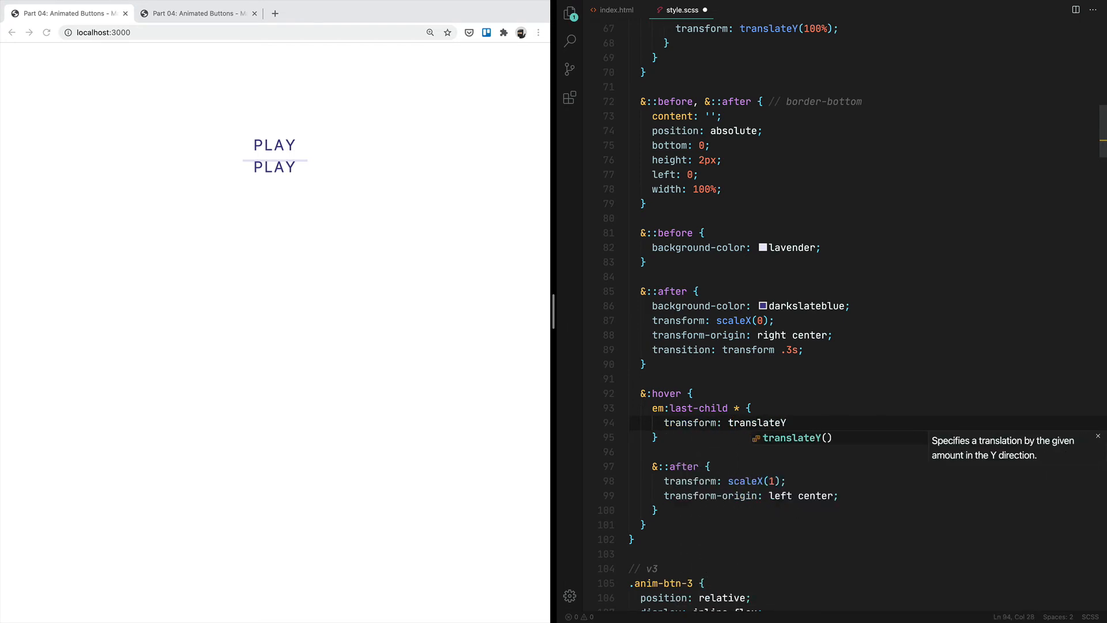
{"action": "type", "text": "(0);"}
{"action": "left_click", "coordinate": [869, 407]}
{"action": "type", "text": "fir"}
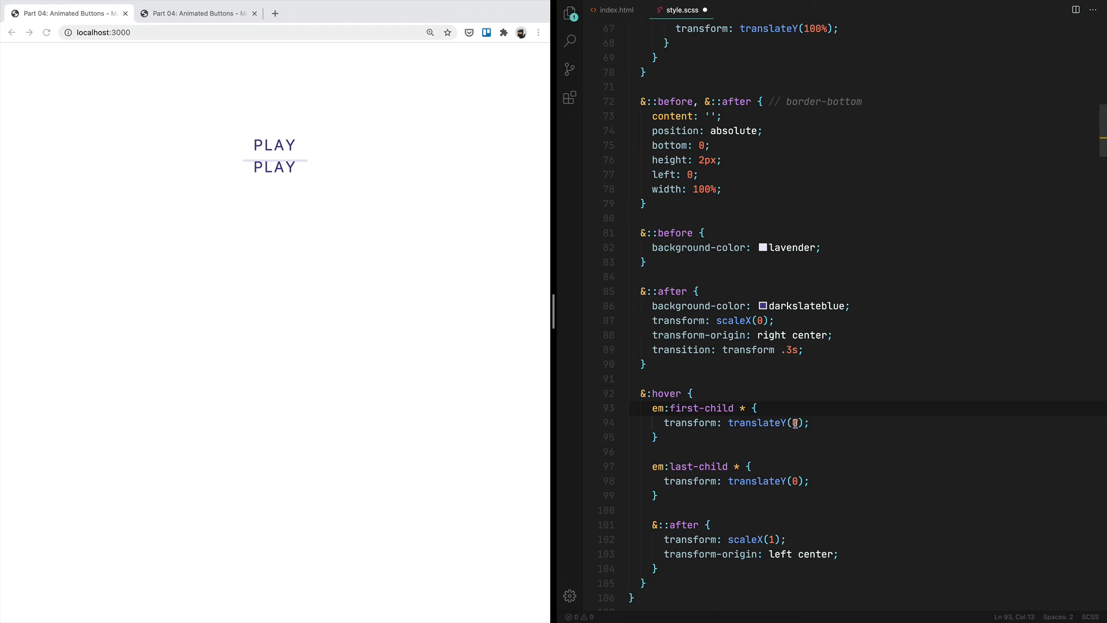
{"action": "type", "text": "-100%"}
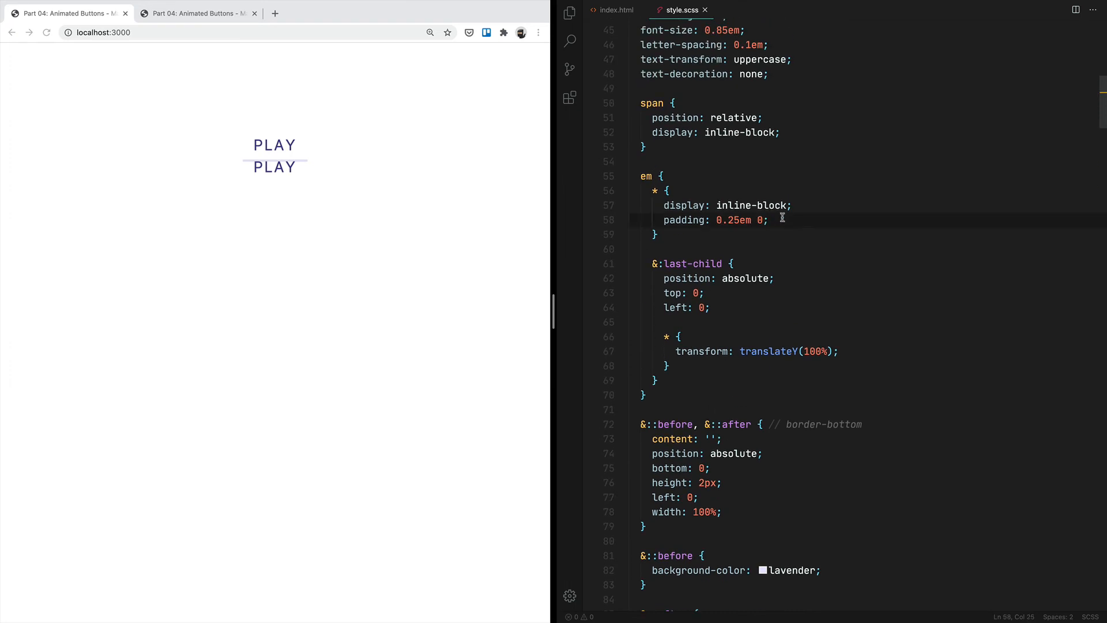
Add transition: transform .3s to the em > * letter rule
{"action": "key", "text": "Enter"}
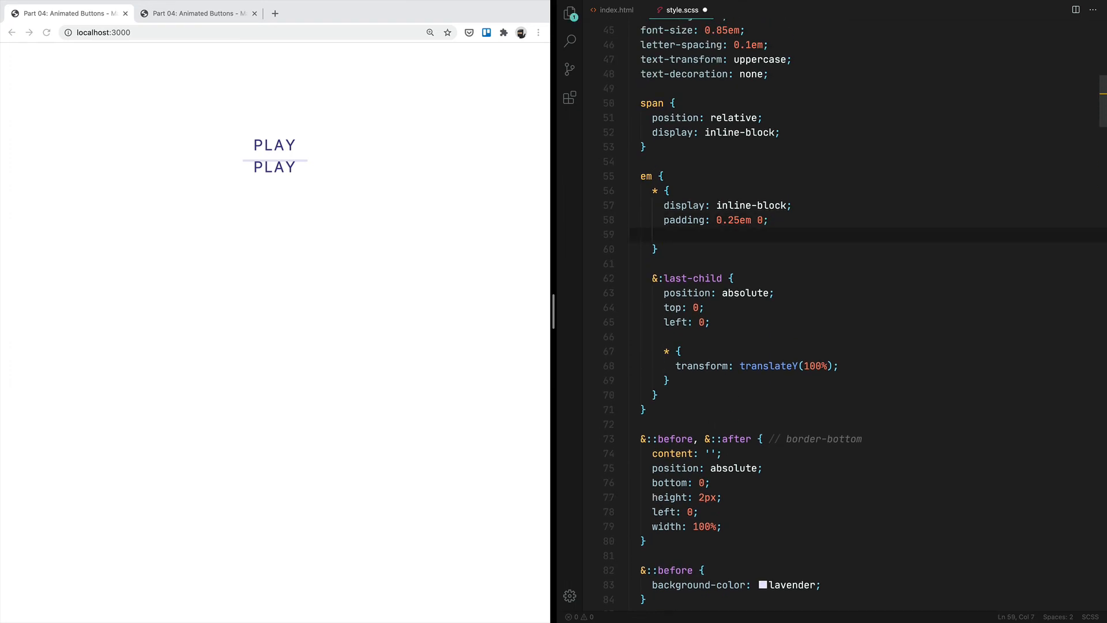
{"action": "type", "text": "transition:"}
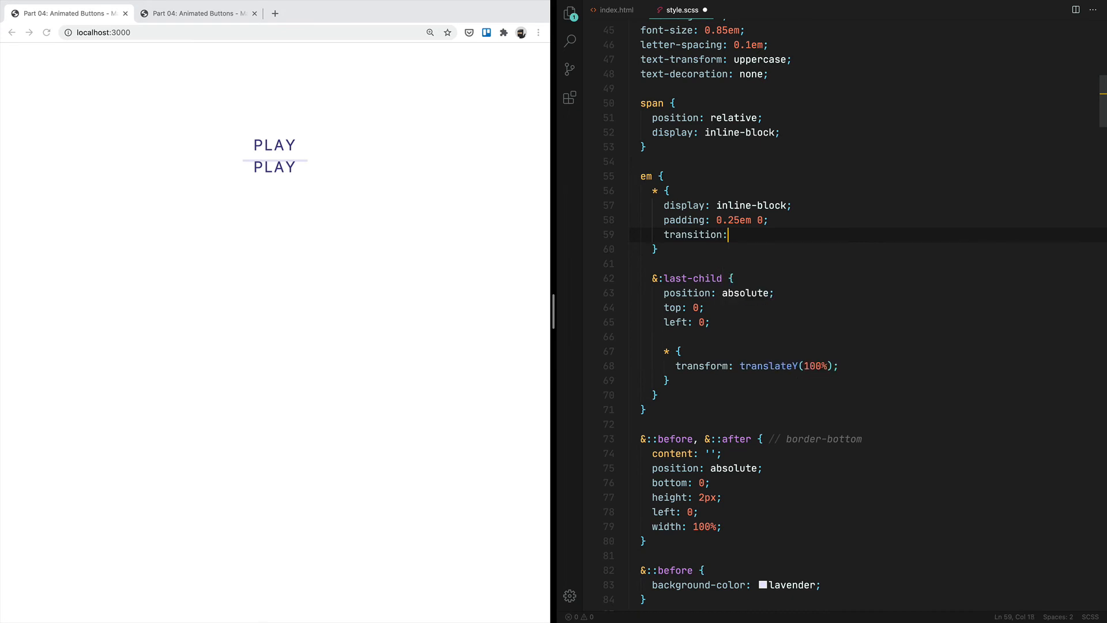
{"action": "type", "text": "transform"}
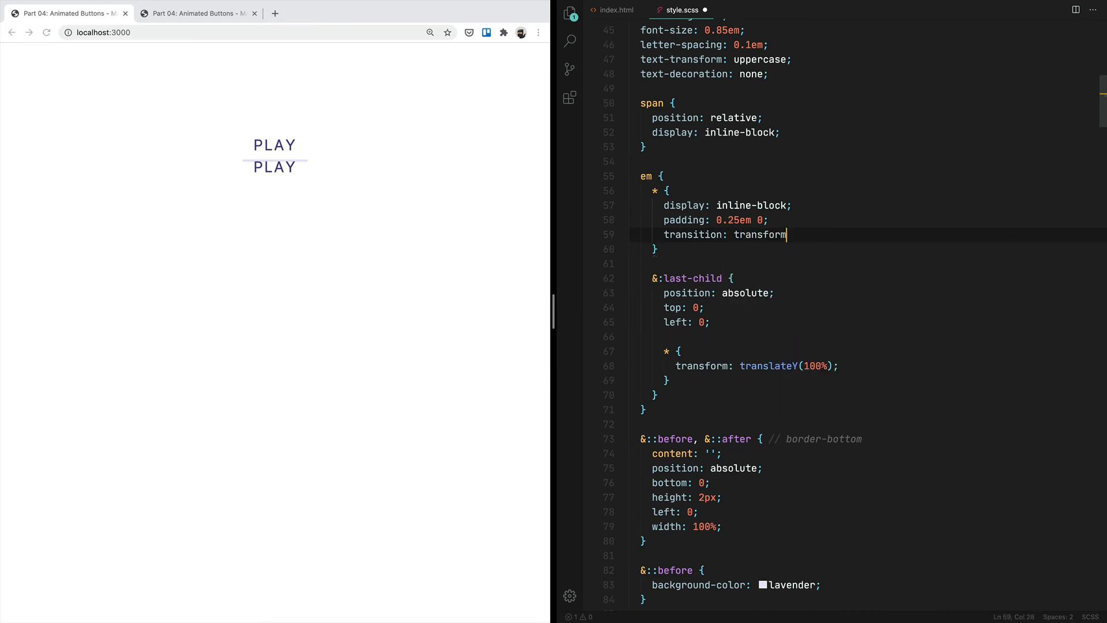
{"action": "type", "text": ".3s;"}
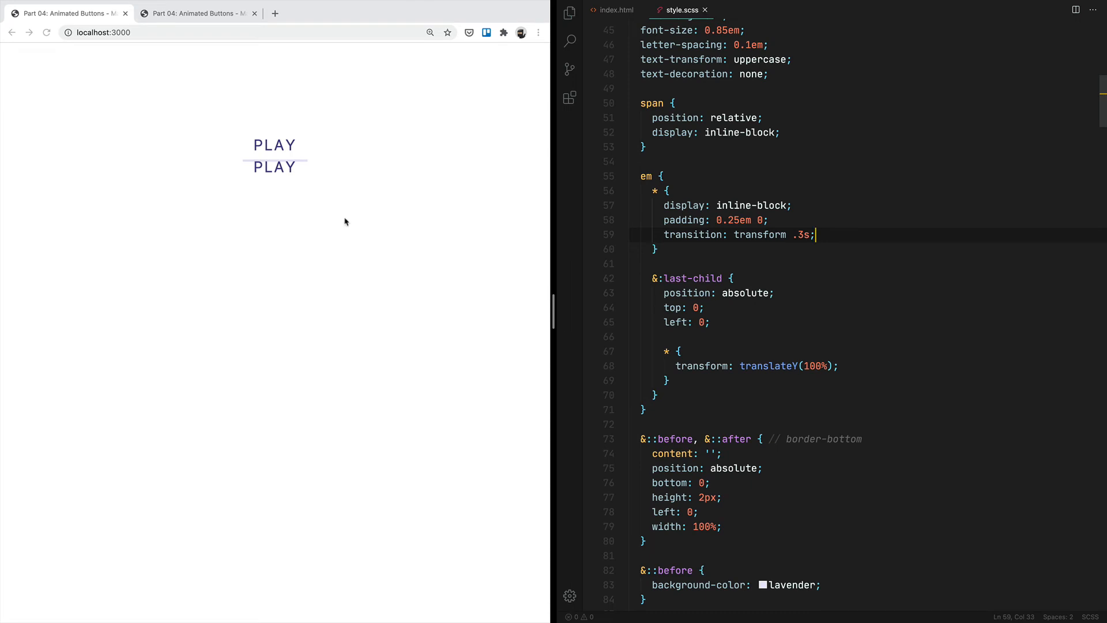
{"action": "mouse_move", "coordinate": [201, 177]}
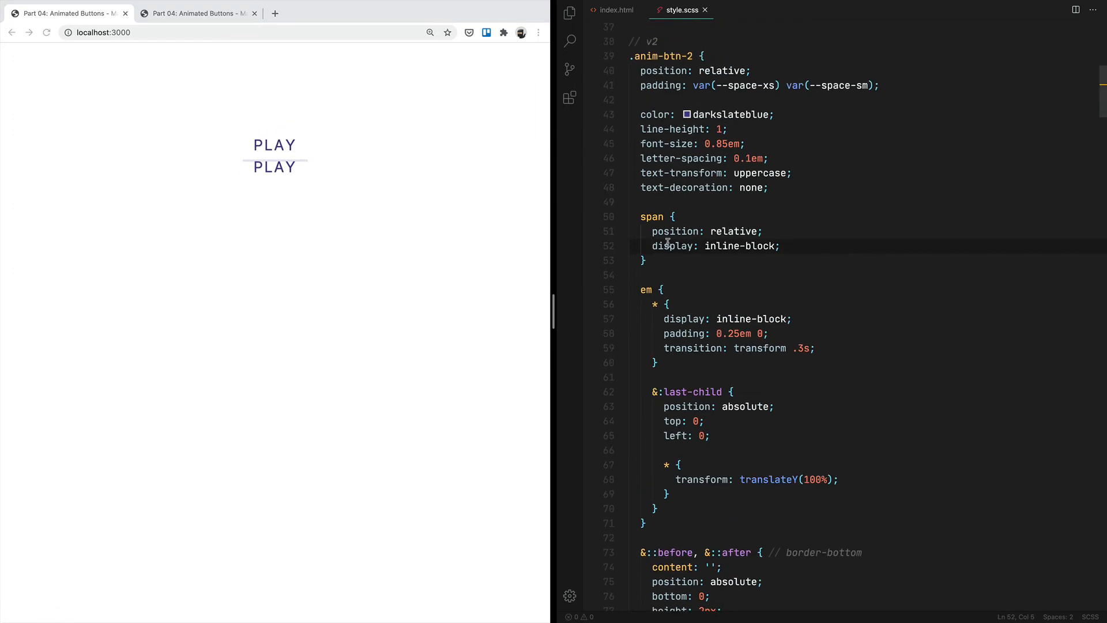
Try overflow: hidden on the span, then replace it with clip-path: inset(0)
{"action": "type", "text": "overflow"}
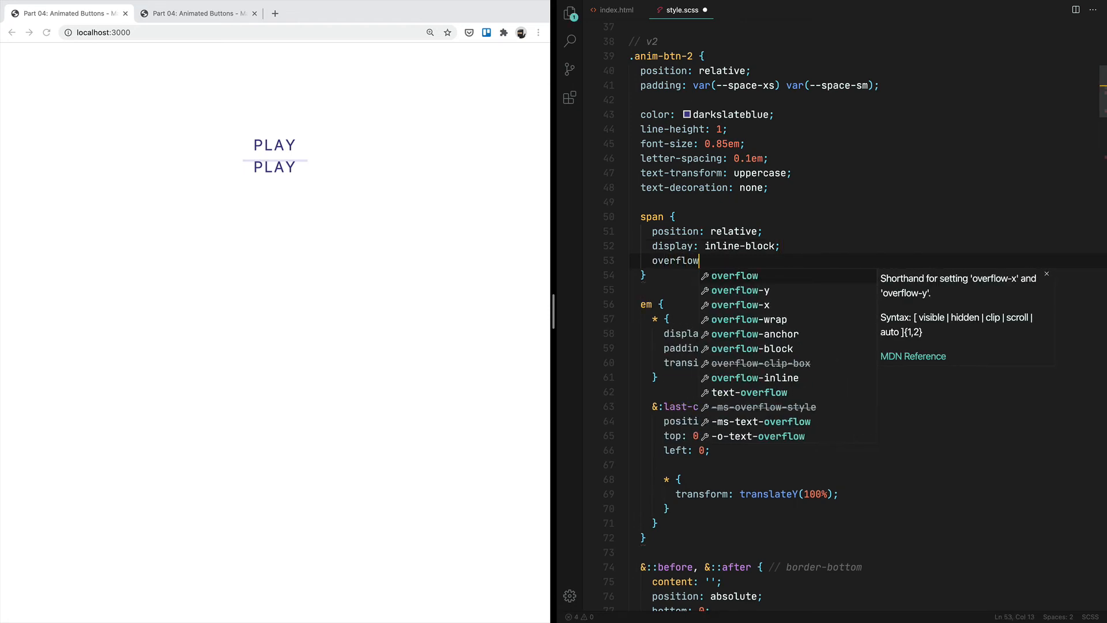
{"action": "type", "text": ": hidden;"}
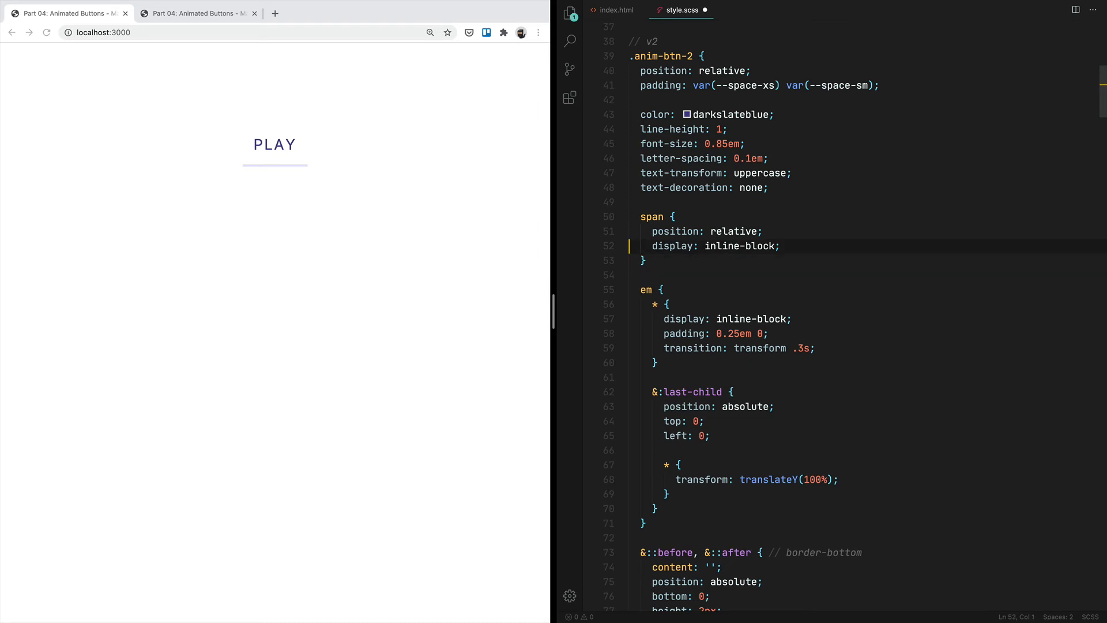
{"action": "type", "text": "clip-path:"}
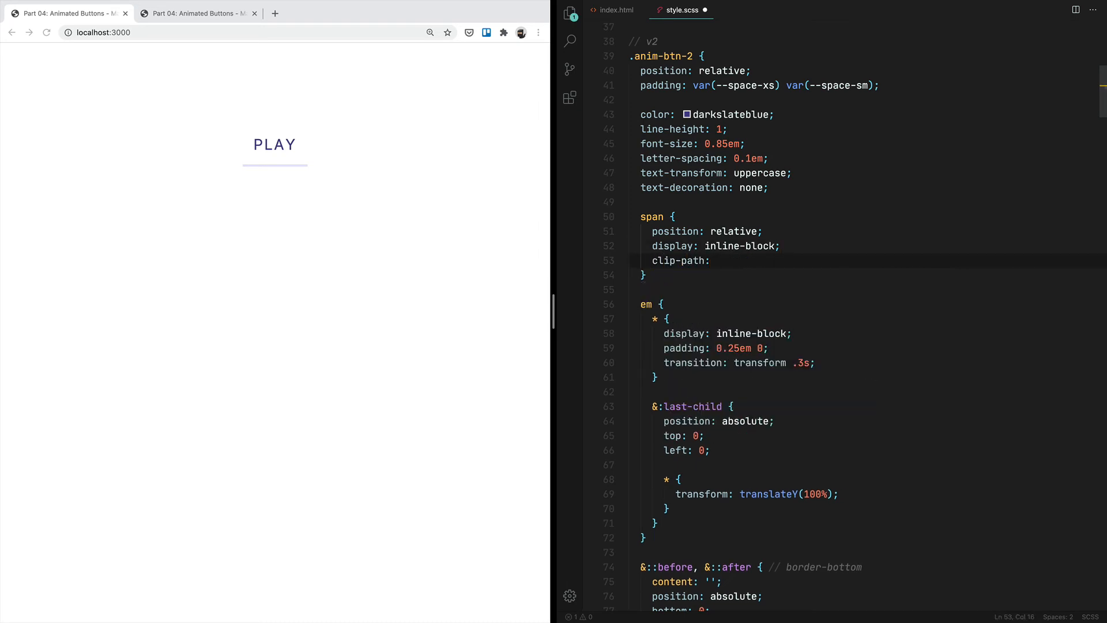
{"action": "type", "text": "inset()"}
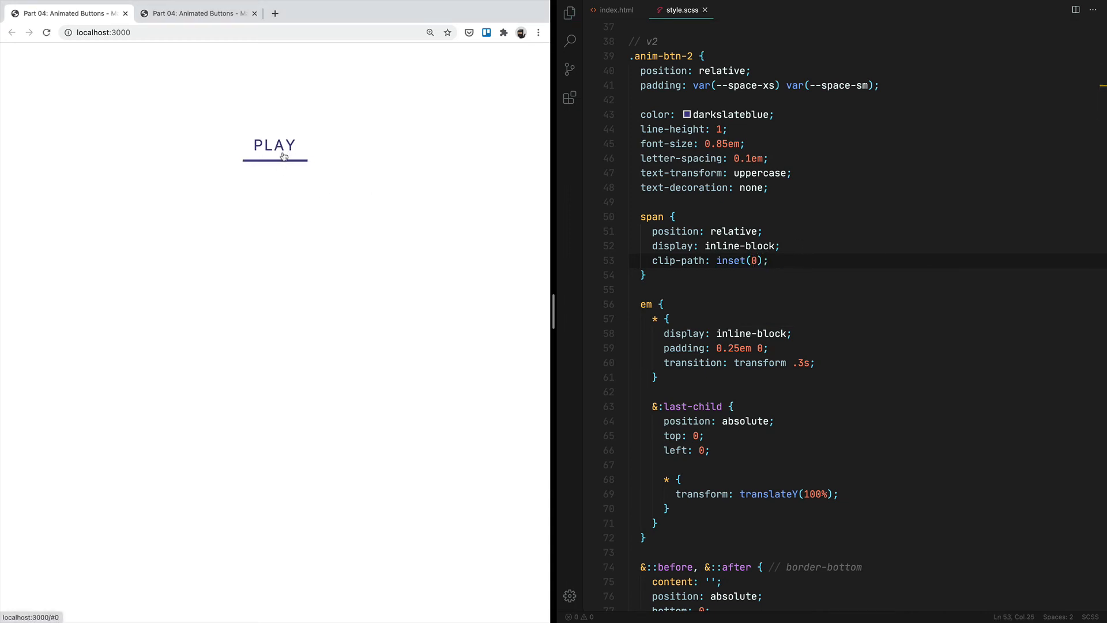
{"action": "mouse_move", "coordinate": [265, 181]}
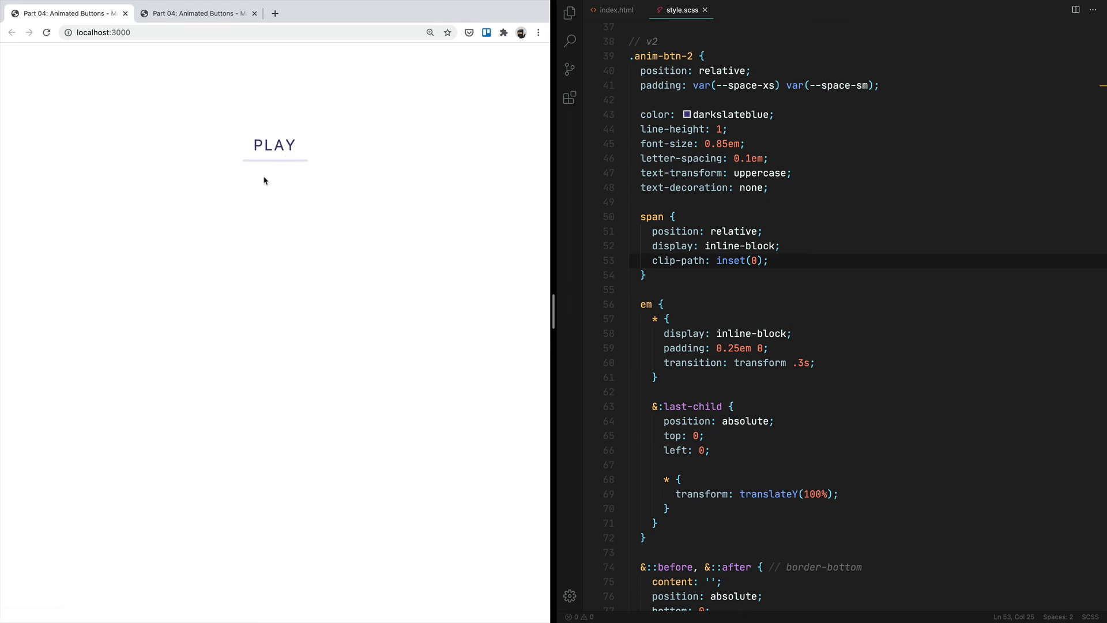
{"action": "mouse_move", "coordinate": [261, 127]}
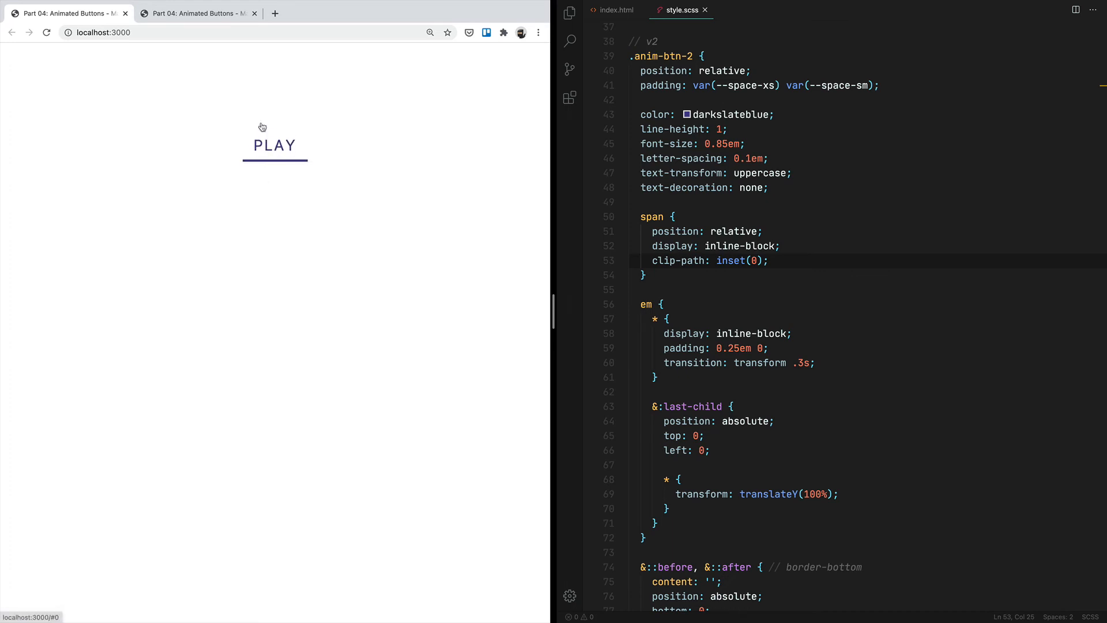
Switch Chrome to the localhost:3000 tab showing only the PLAY link
{"action": "left_click", "coordinate": [198, 13]}
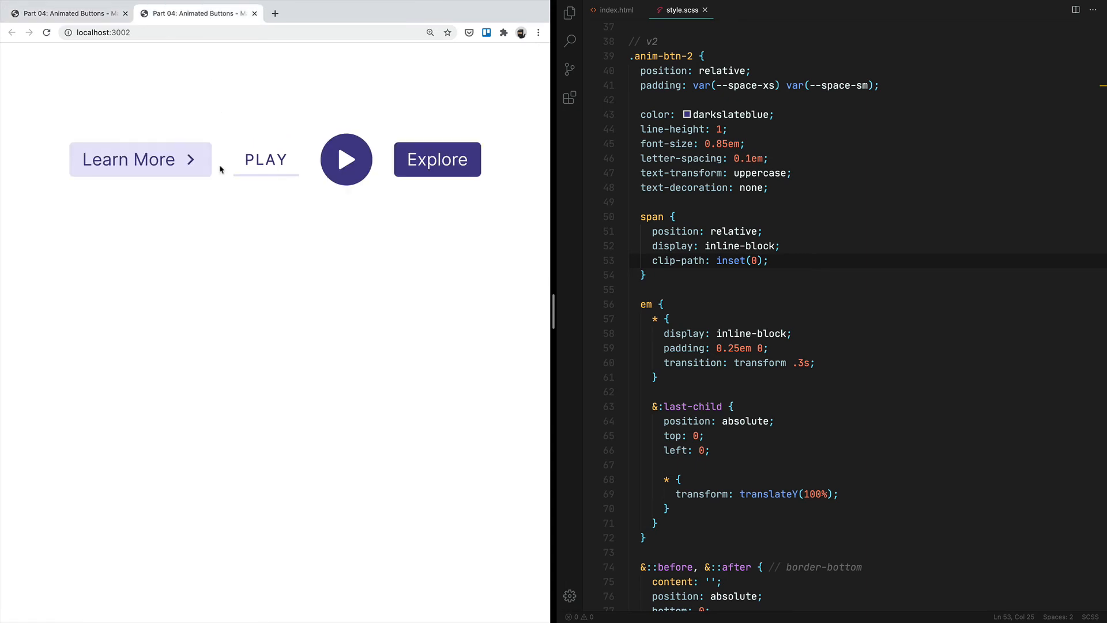
{"action": "mouse_move", "coordinate": [253, 229]}
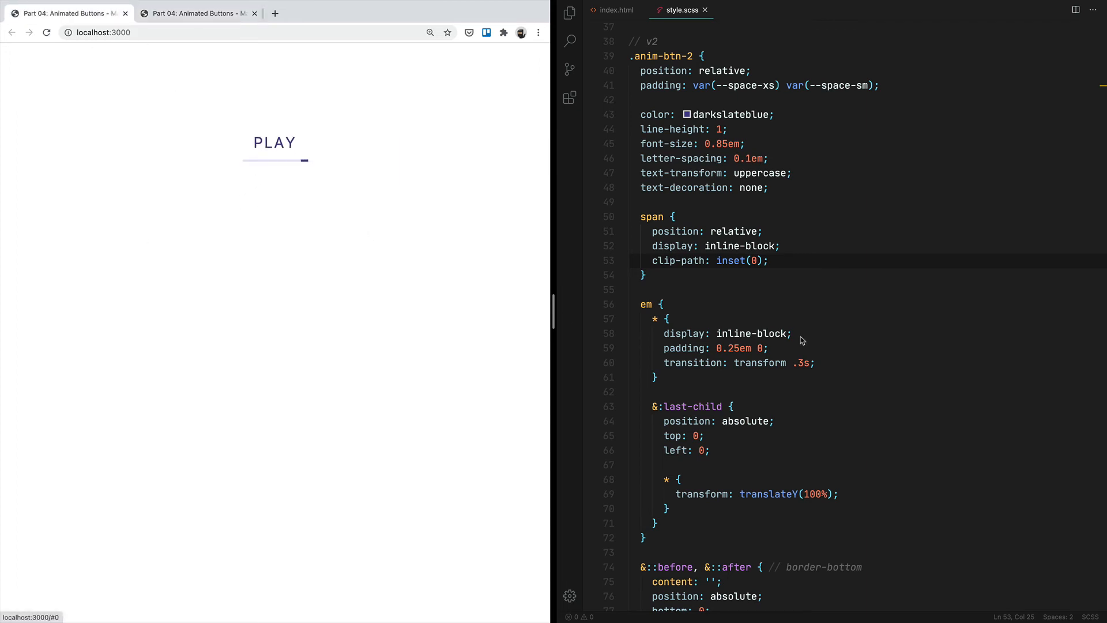
Under &:hover, start an em block, checking the letter markup in index.html
{"action": "scroll", "scroll_direction": "down", "scroll_amount": 3}
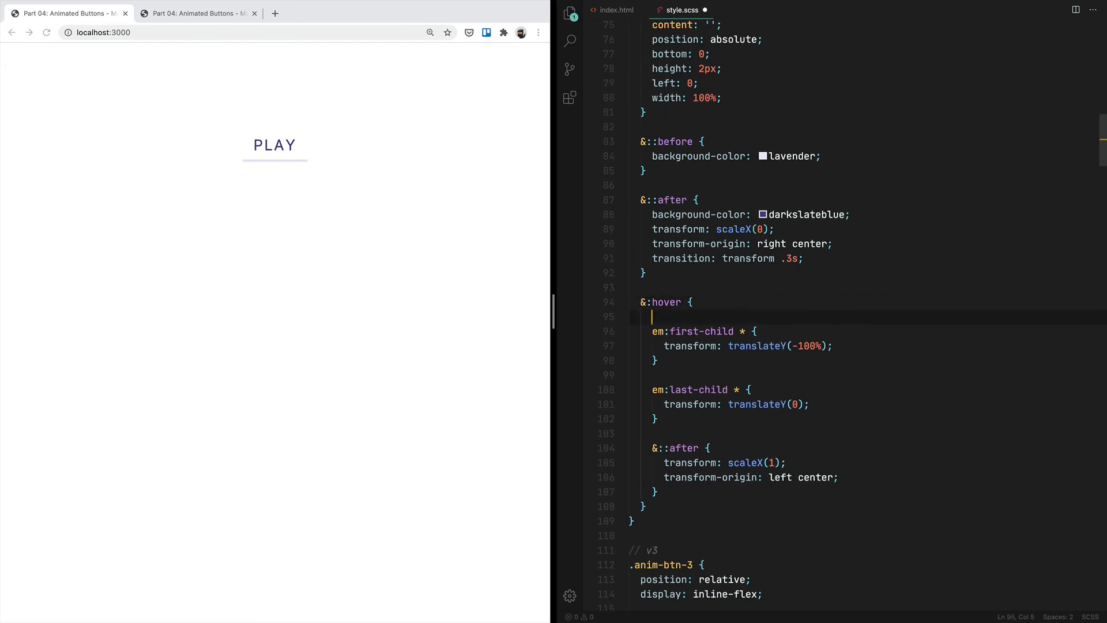
{"action": "type", "text": "em {"}
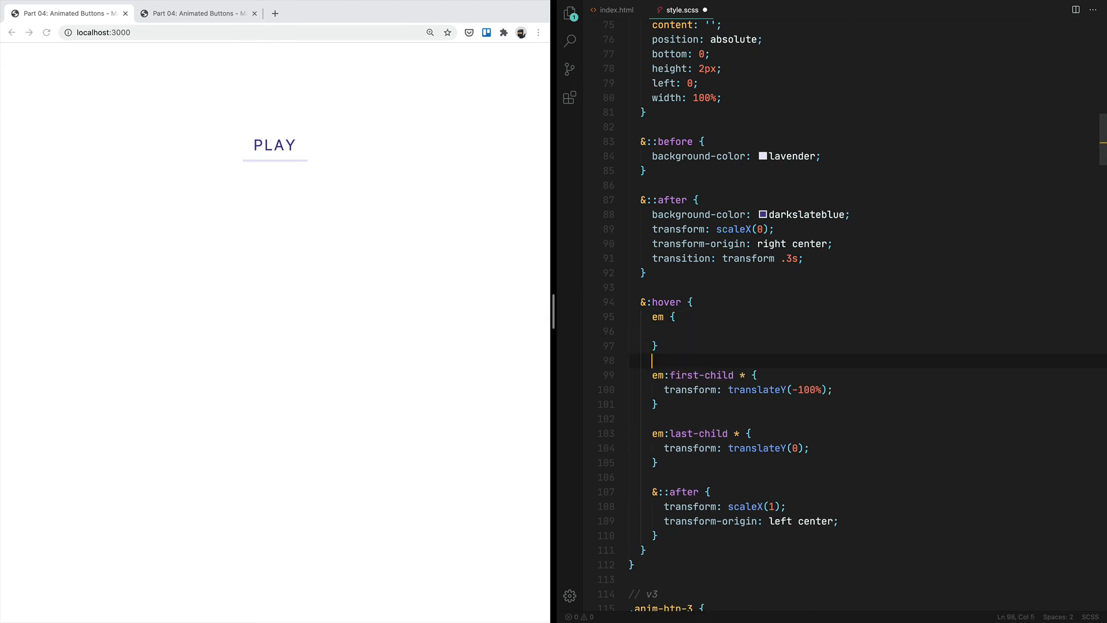
{"action": "left_click", "coordinate": [664, 331]}
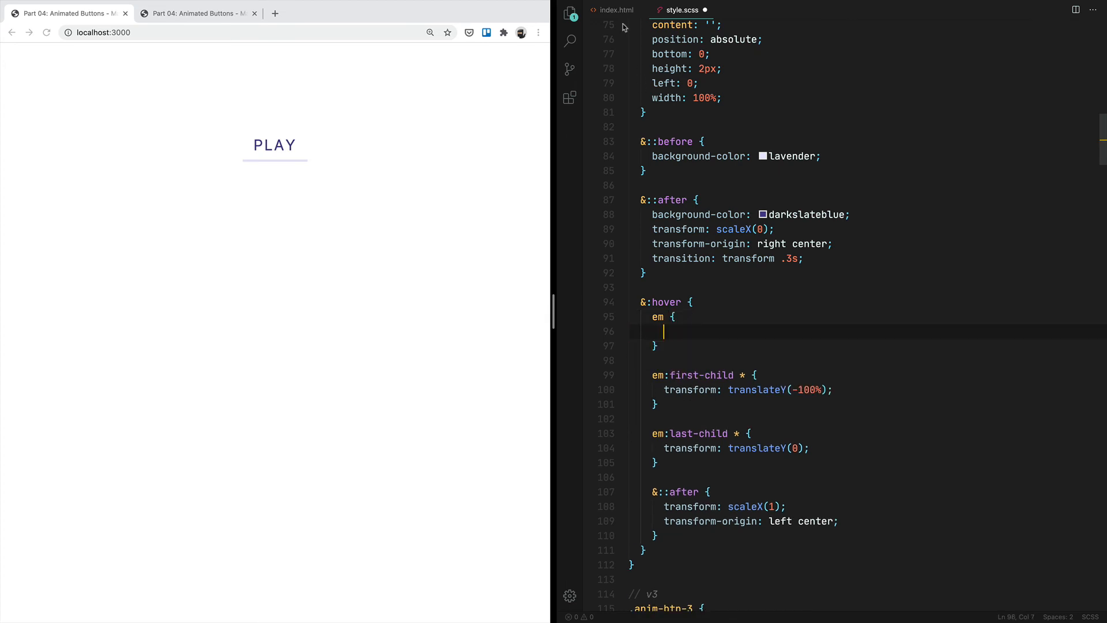
{"action": "left_click", "coordinate": [613, 11]}
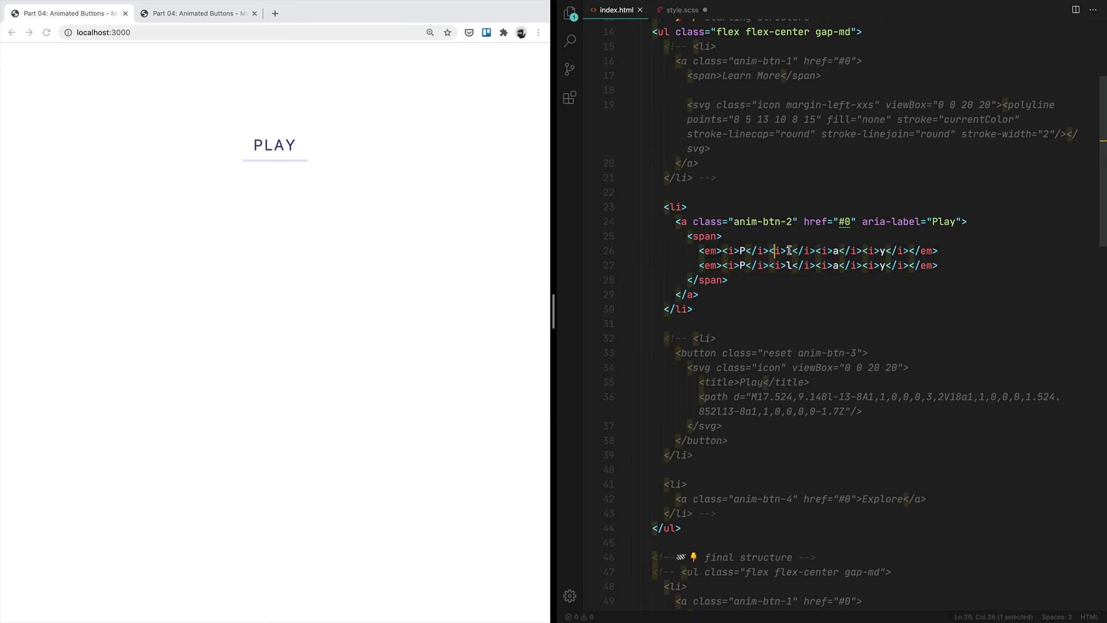
{"action": "left_click", "coordinate": [680, 11]}
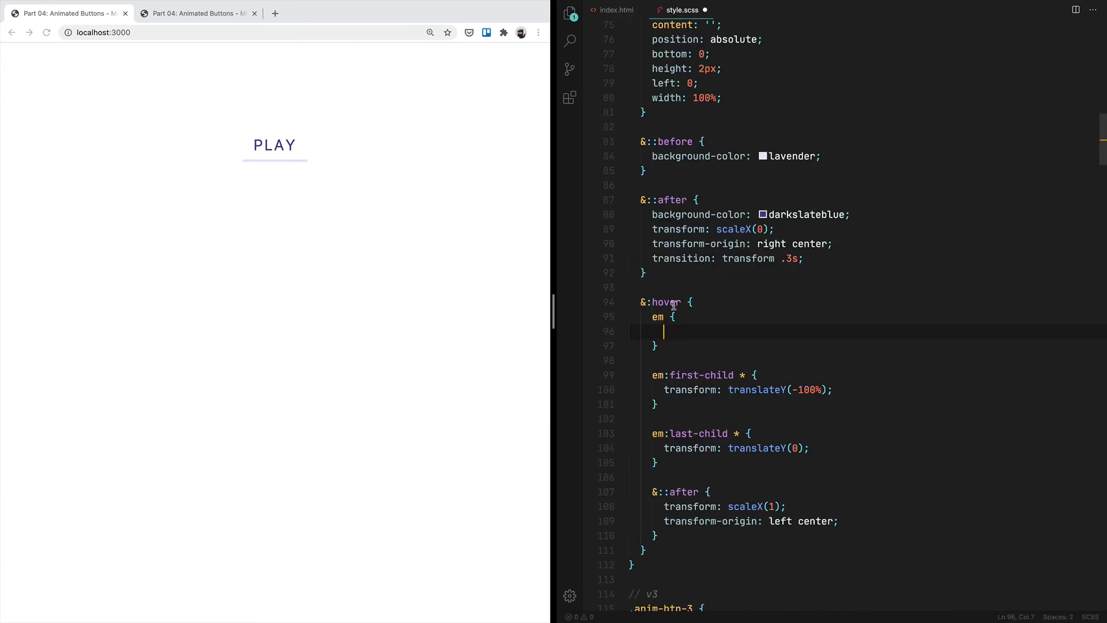
Add *:nth-child(2) { transition-delay: .1s; } to delay the second letter's slide
{"action": "type", "text": "*"}
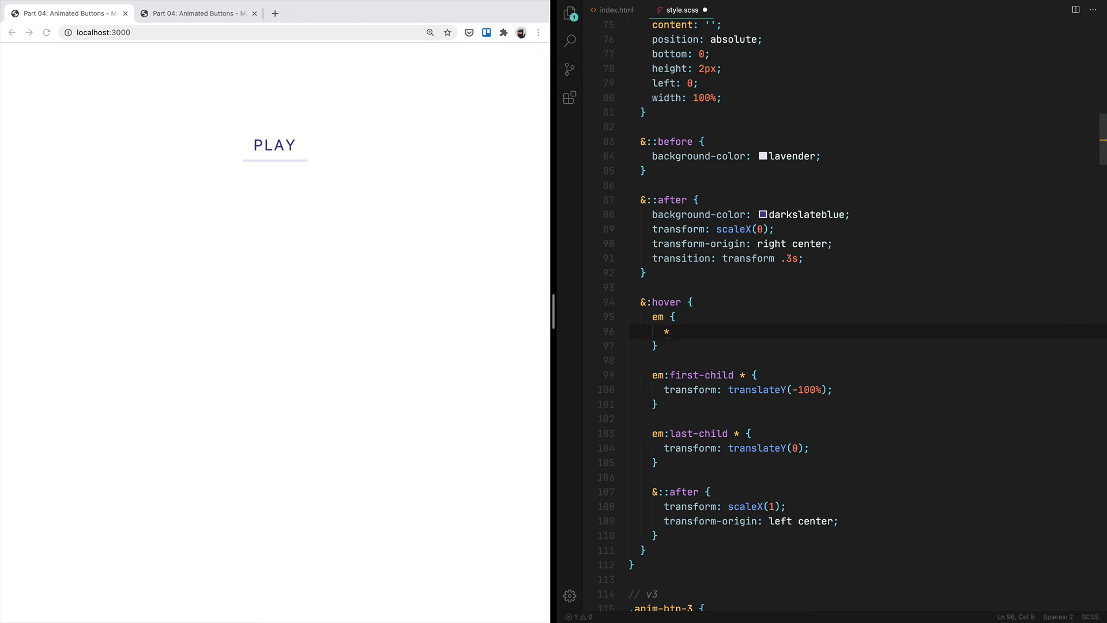
{"action": "type", "text": ":nth-child(2) {"}
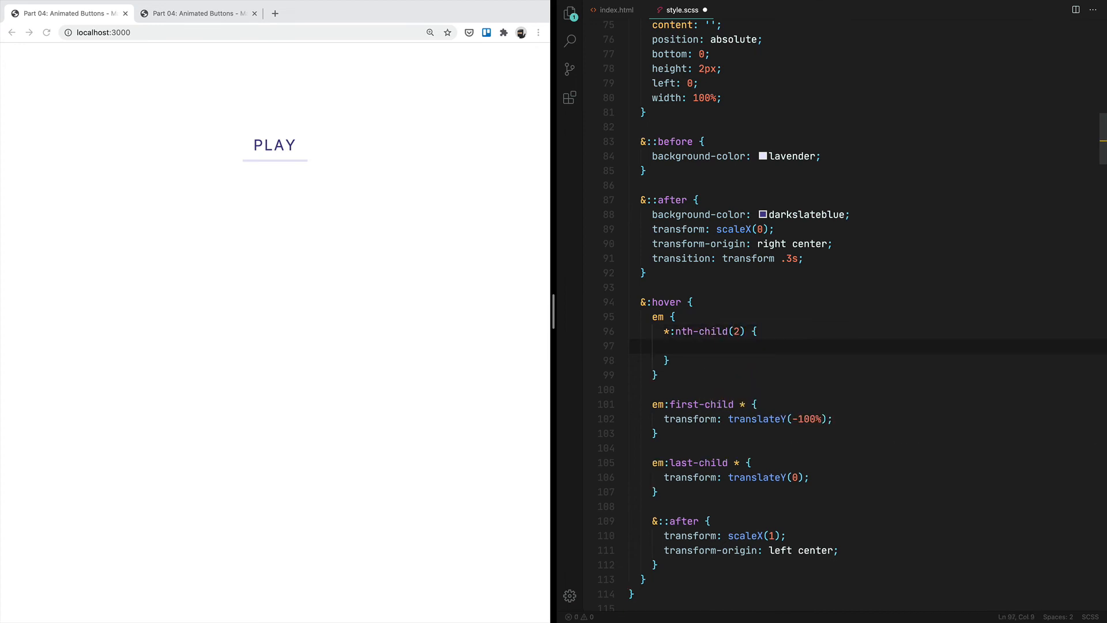
{"action": "type", "text": "transition-"}
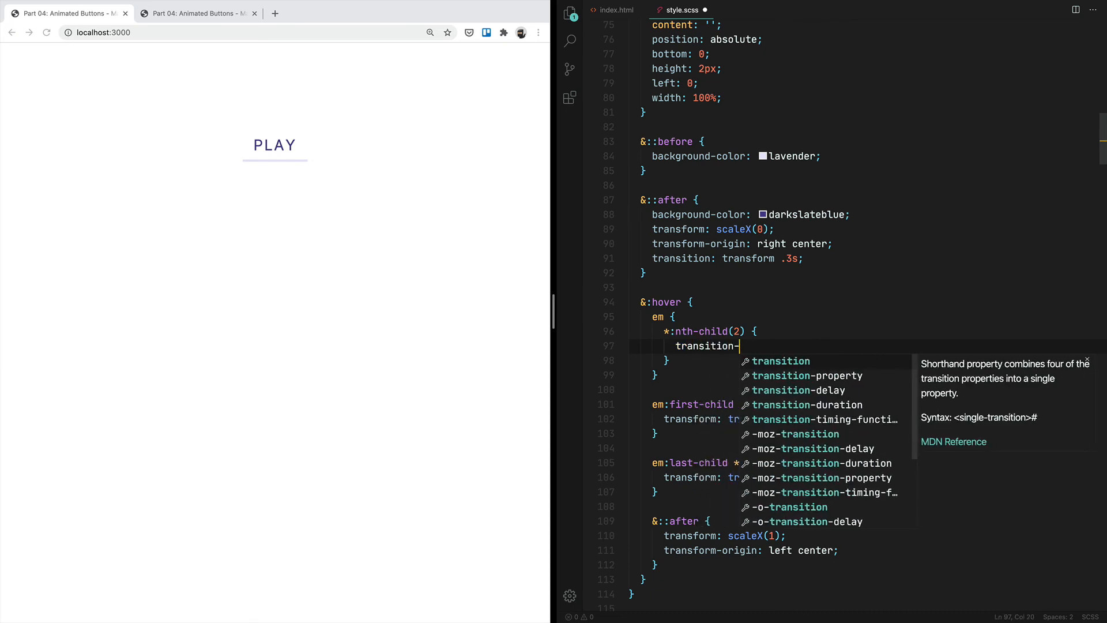
{"action": "type", "text": "delay: .;"}
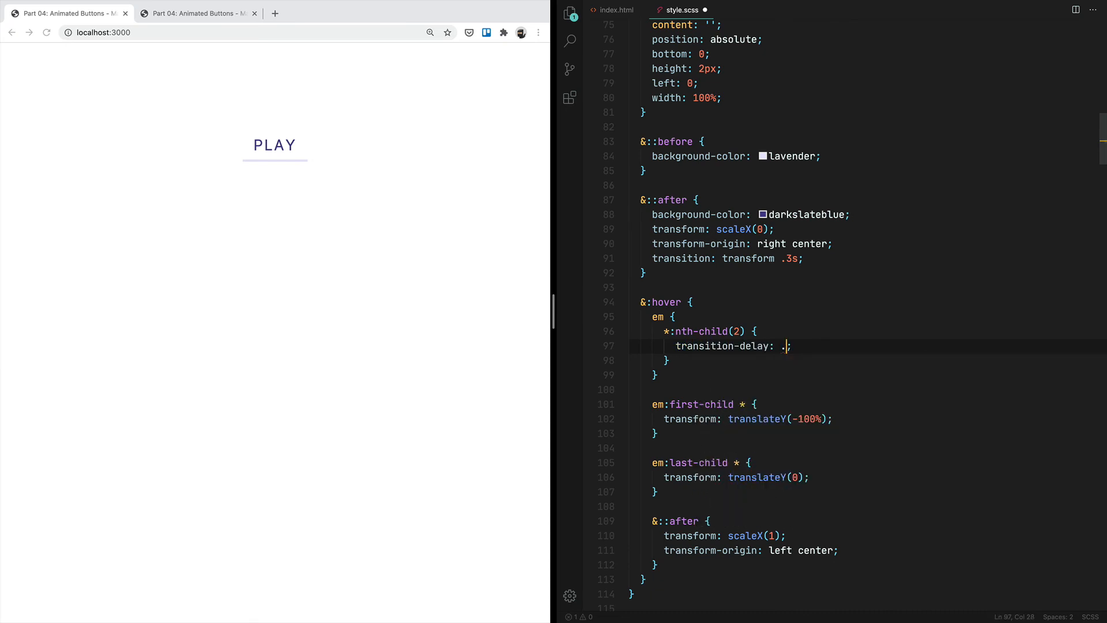
{"action": "type", "text": "1s;"}
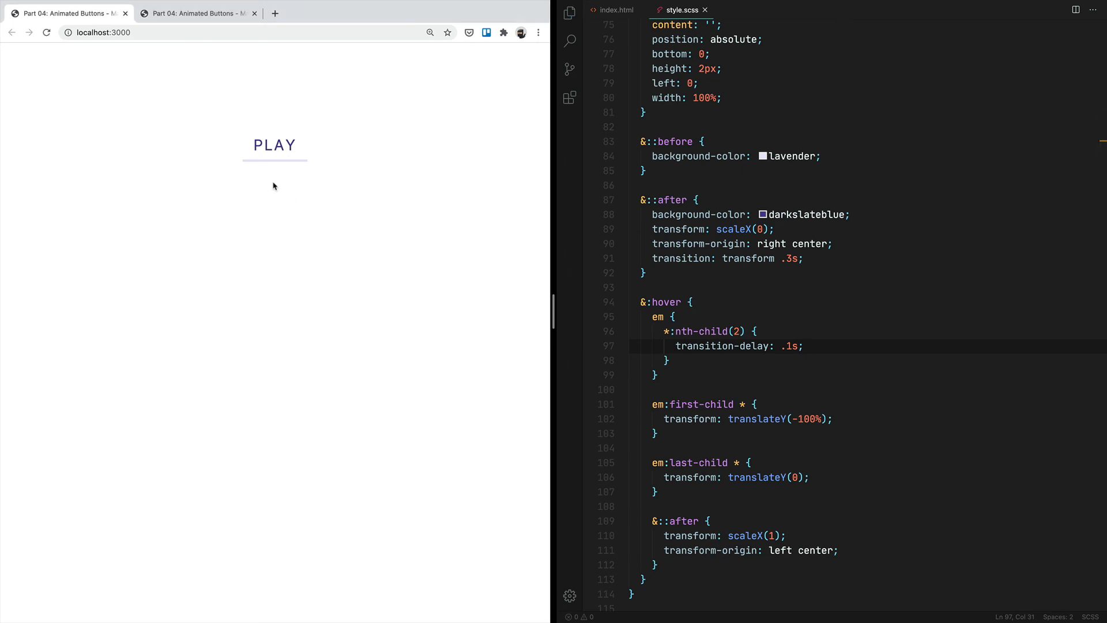
{"action": "mouse_move", "coordinate": [274, 146]}
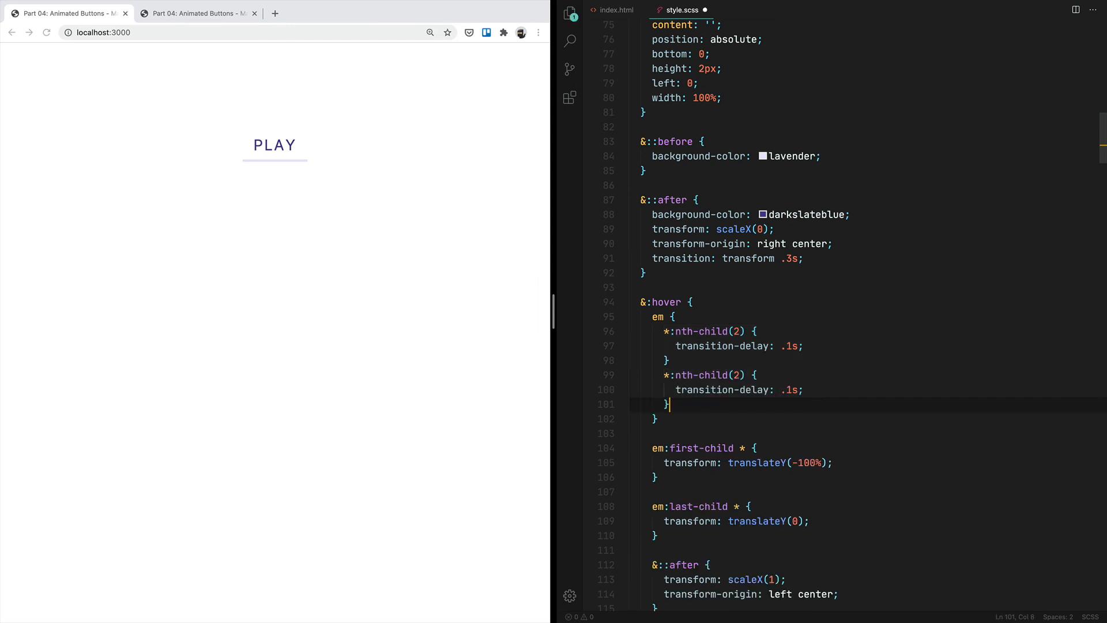
Change the second letter's delay to .05s, staggering letters 3 and 4 at .1s and .15s
{"action": "type", "text": "3"}
{"action": "key", "text": "Enter"}
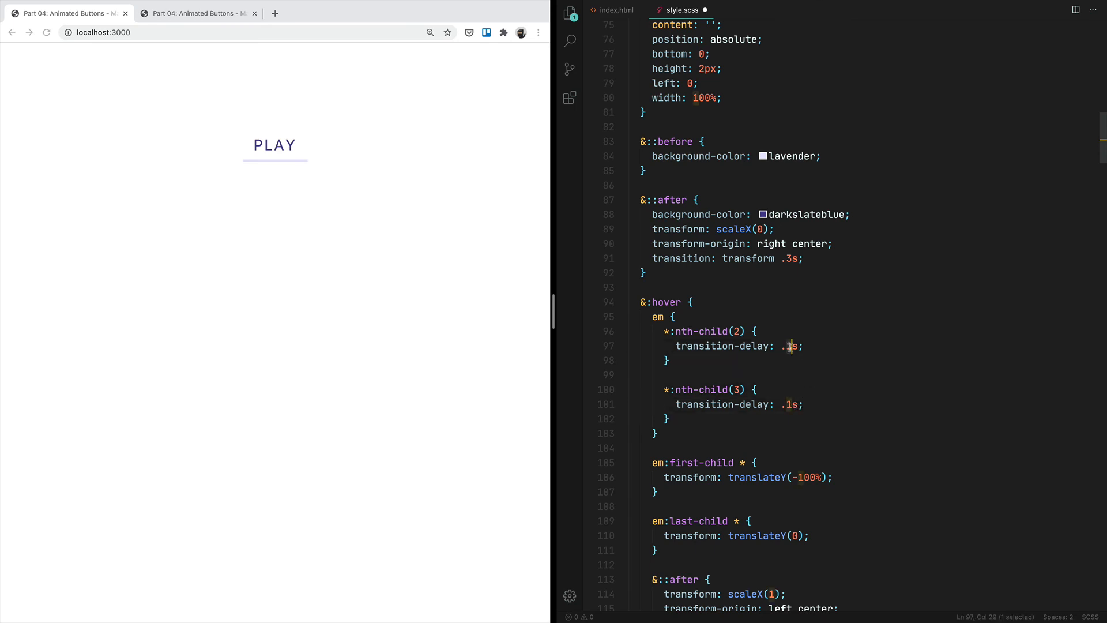
{"action": "type", "text": "0"}
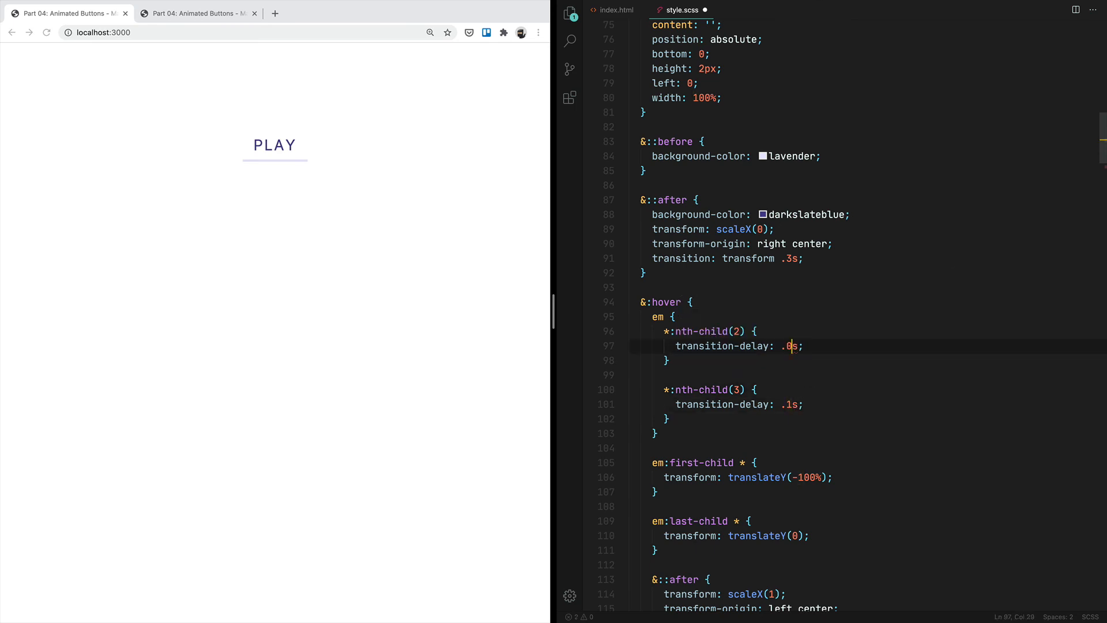
{"action": "type", "text": "5"}
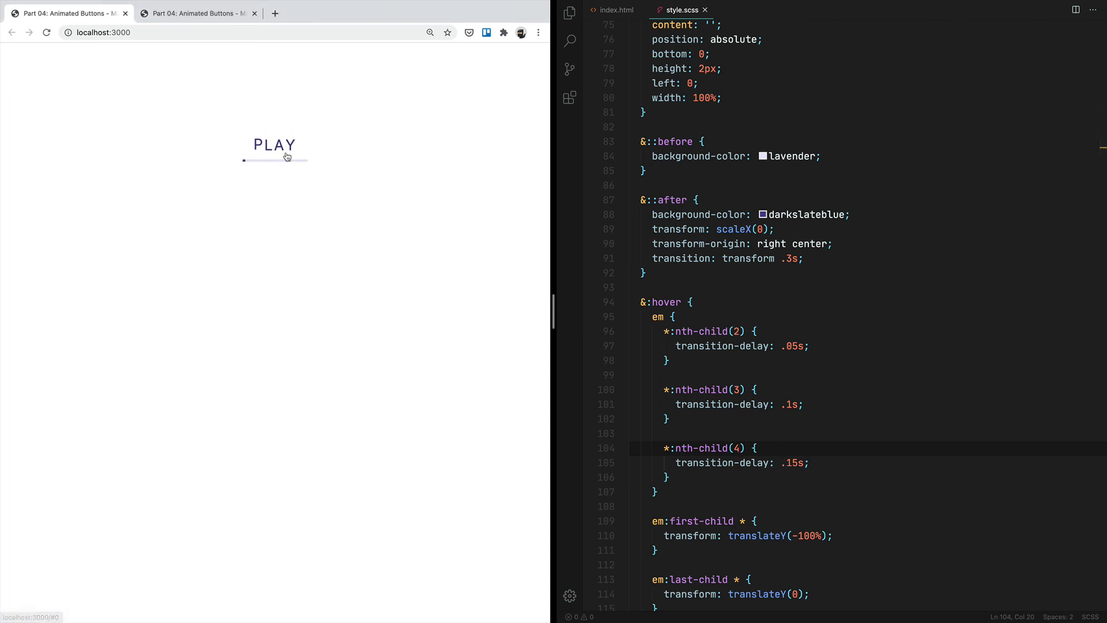
{"action": "mouse_move", "coordinate": [275, 153]}
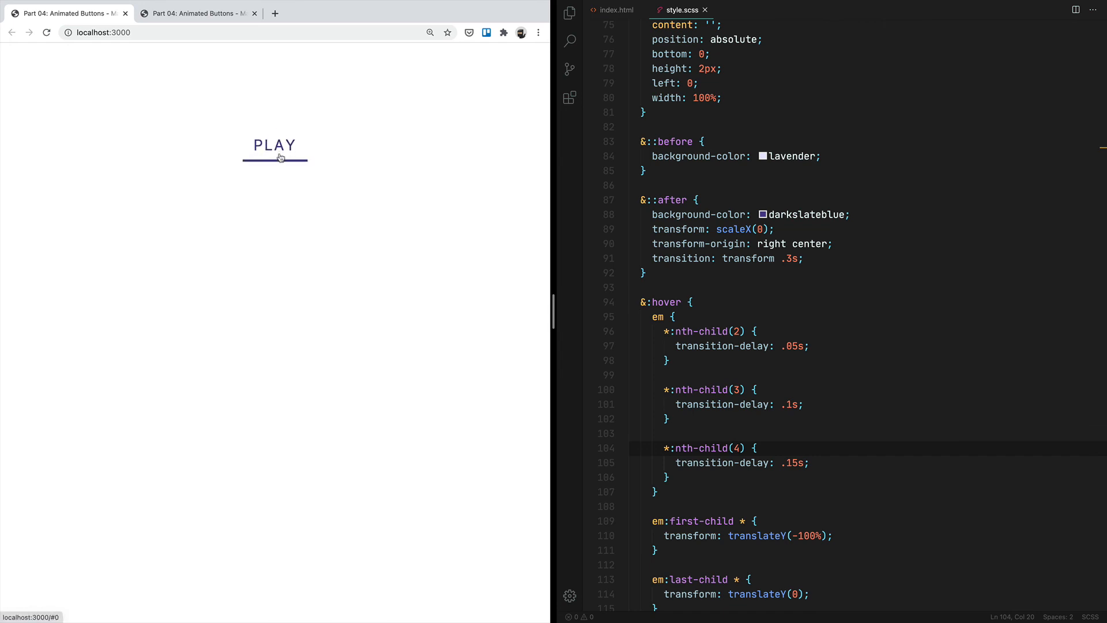
{"action": "mouse_move", "coordinate": [274, 146]}
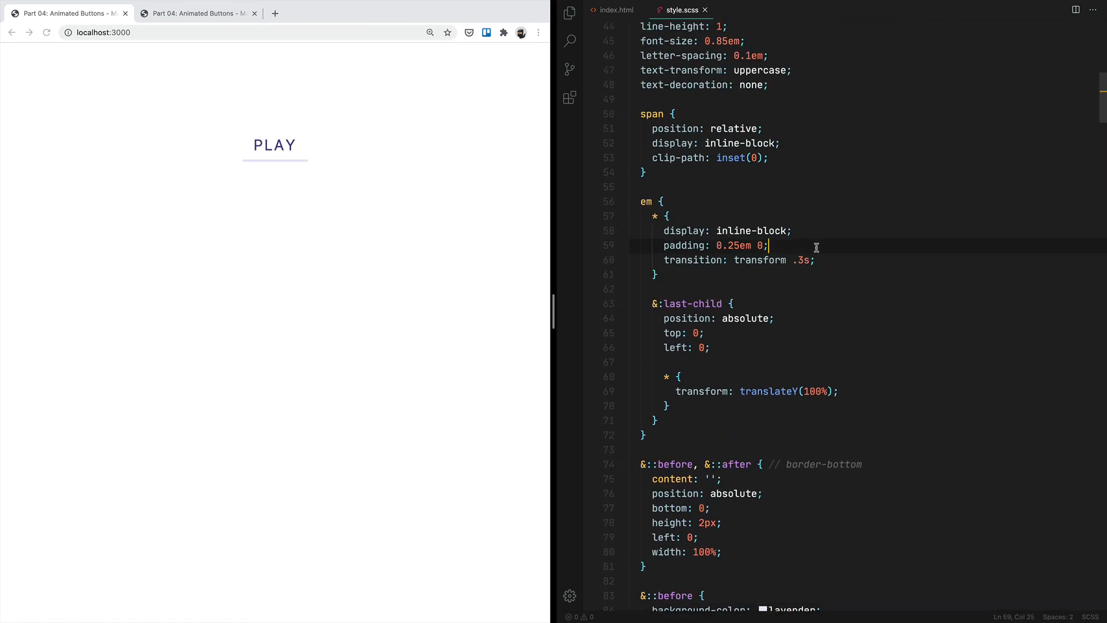
Add will-change: transform to the em * letter rule and save the stylesheet
{"action": "type", "text": "will-change: transfo;"}
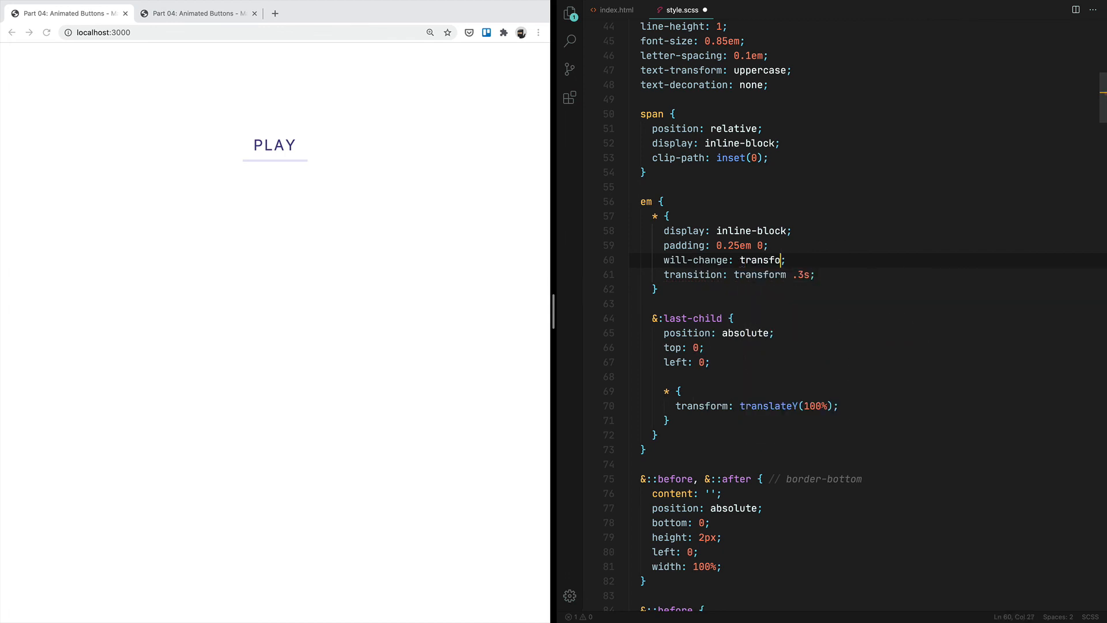
{"action": "type", "text": "rm;"}
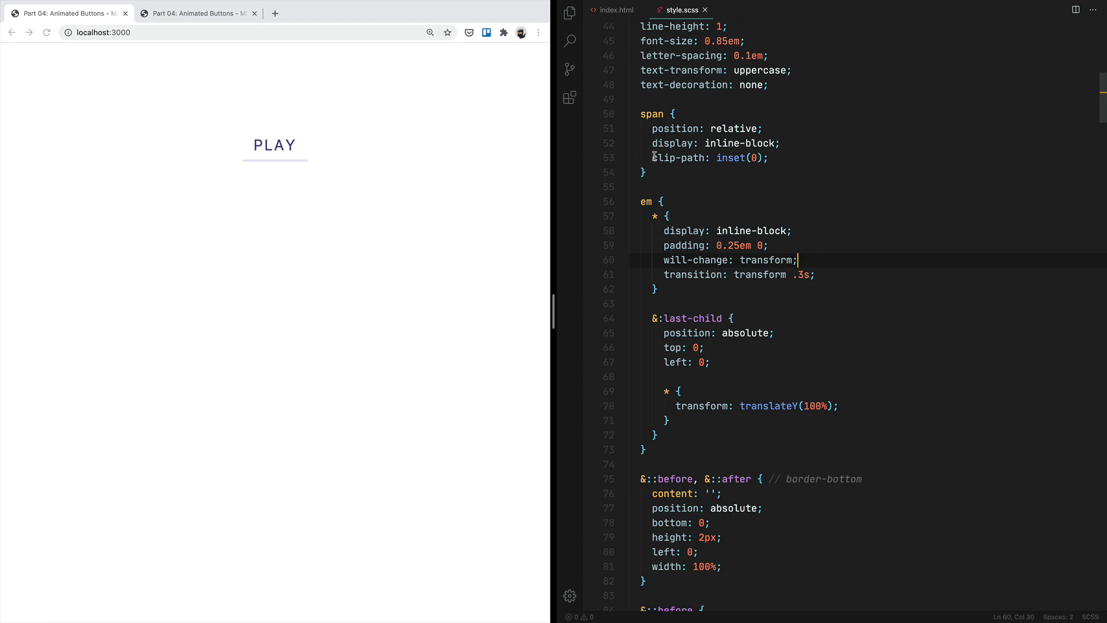
{"action": "mouse_move", "coordinate": [274, 145]}
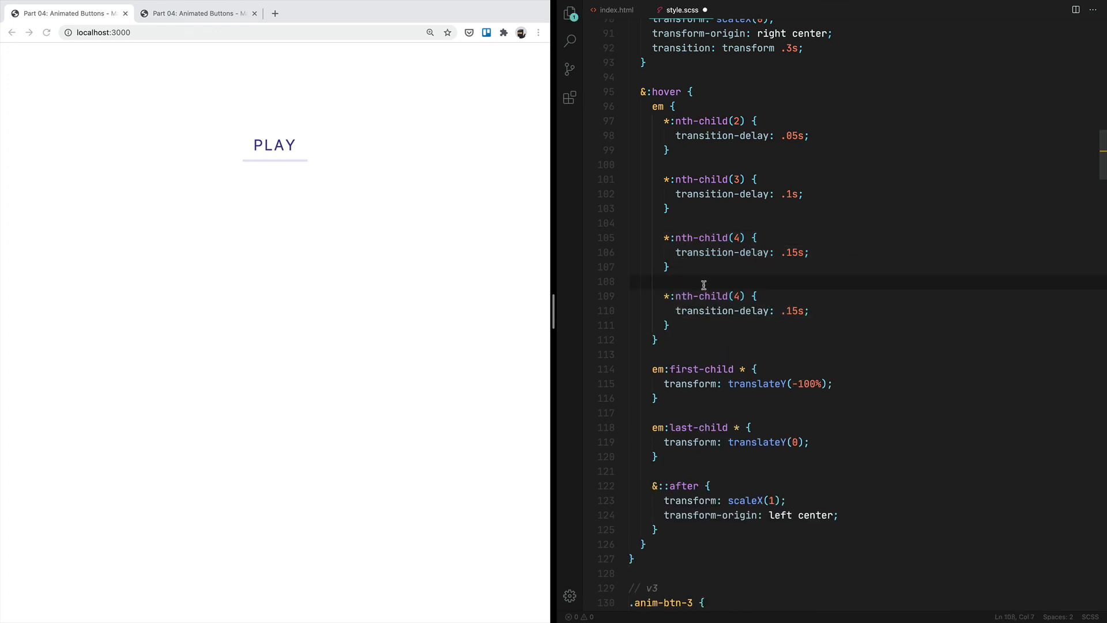
Change the duplicated hover block to nth-child(5) for the fifth letter's .15s delay
{"action": "type", "text": "5"}
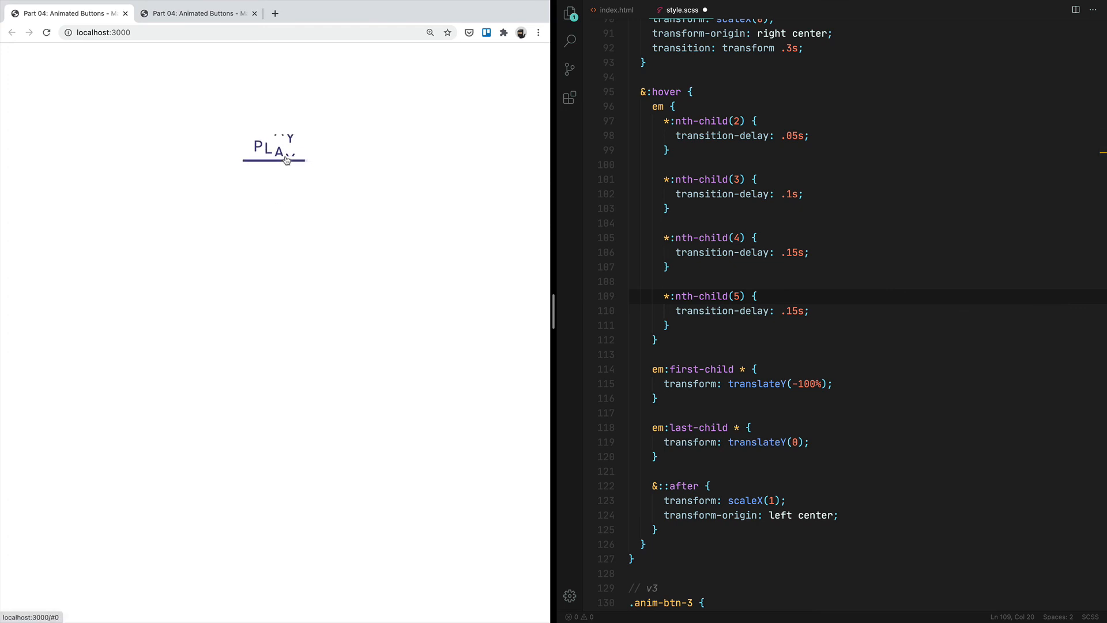
{"action": "mouse_move", "coordinate": [274, 150]}
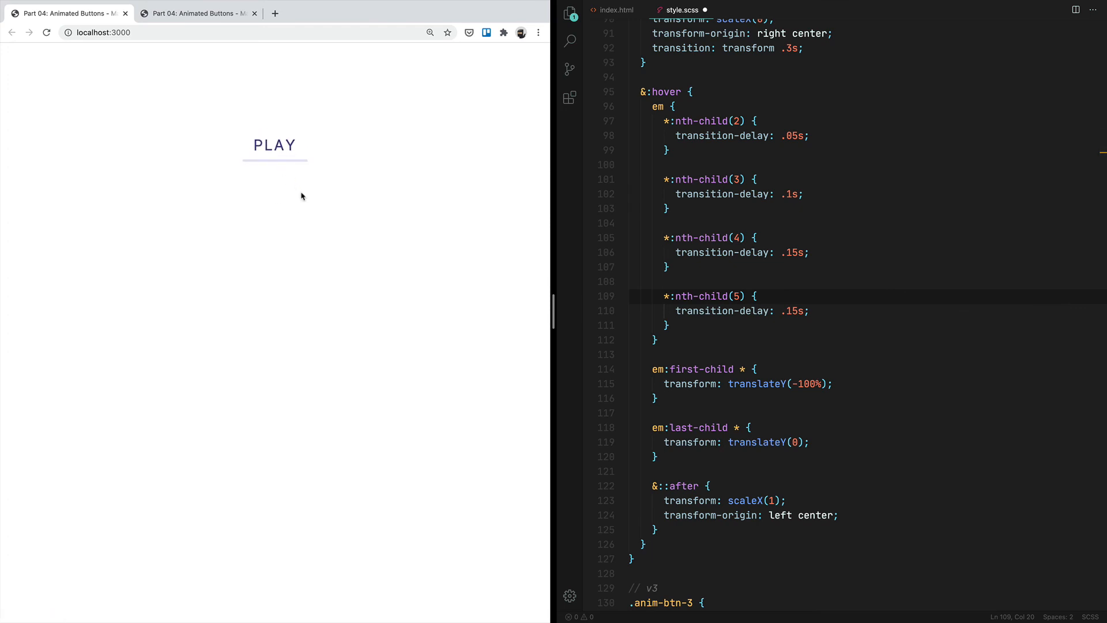
{"action": "mouse_move", "coordinate": [309, 203]}
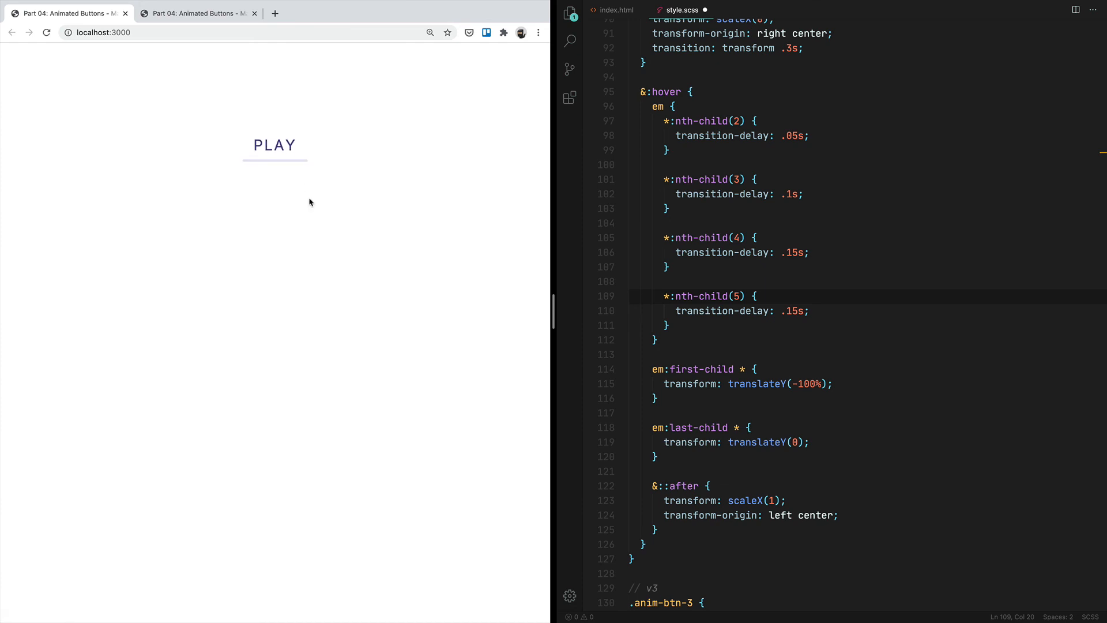